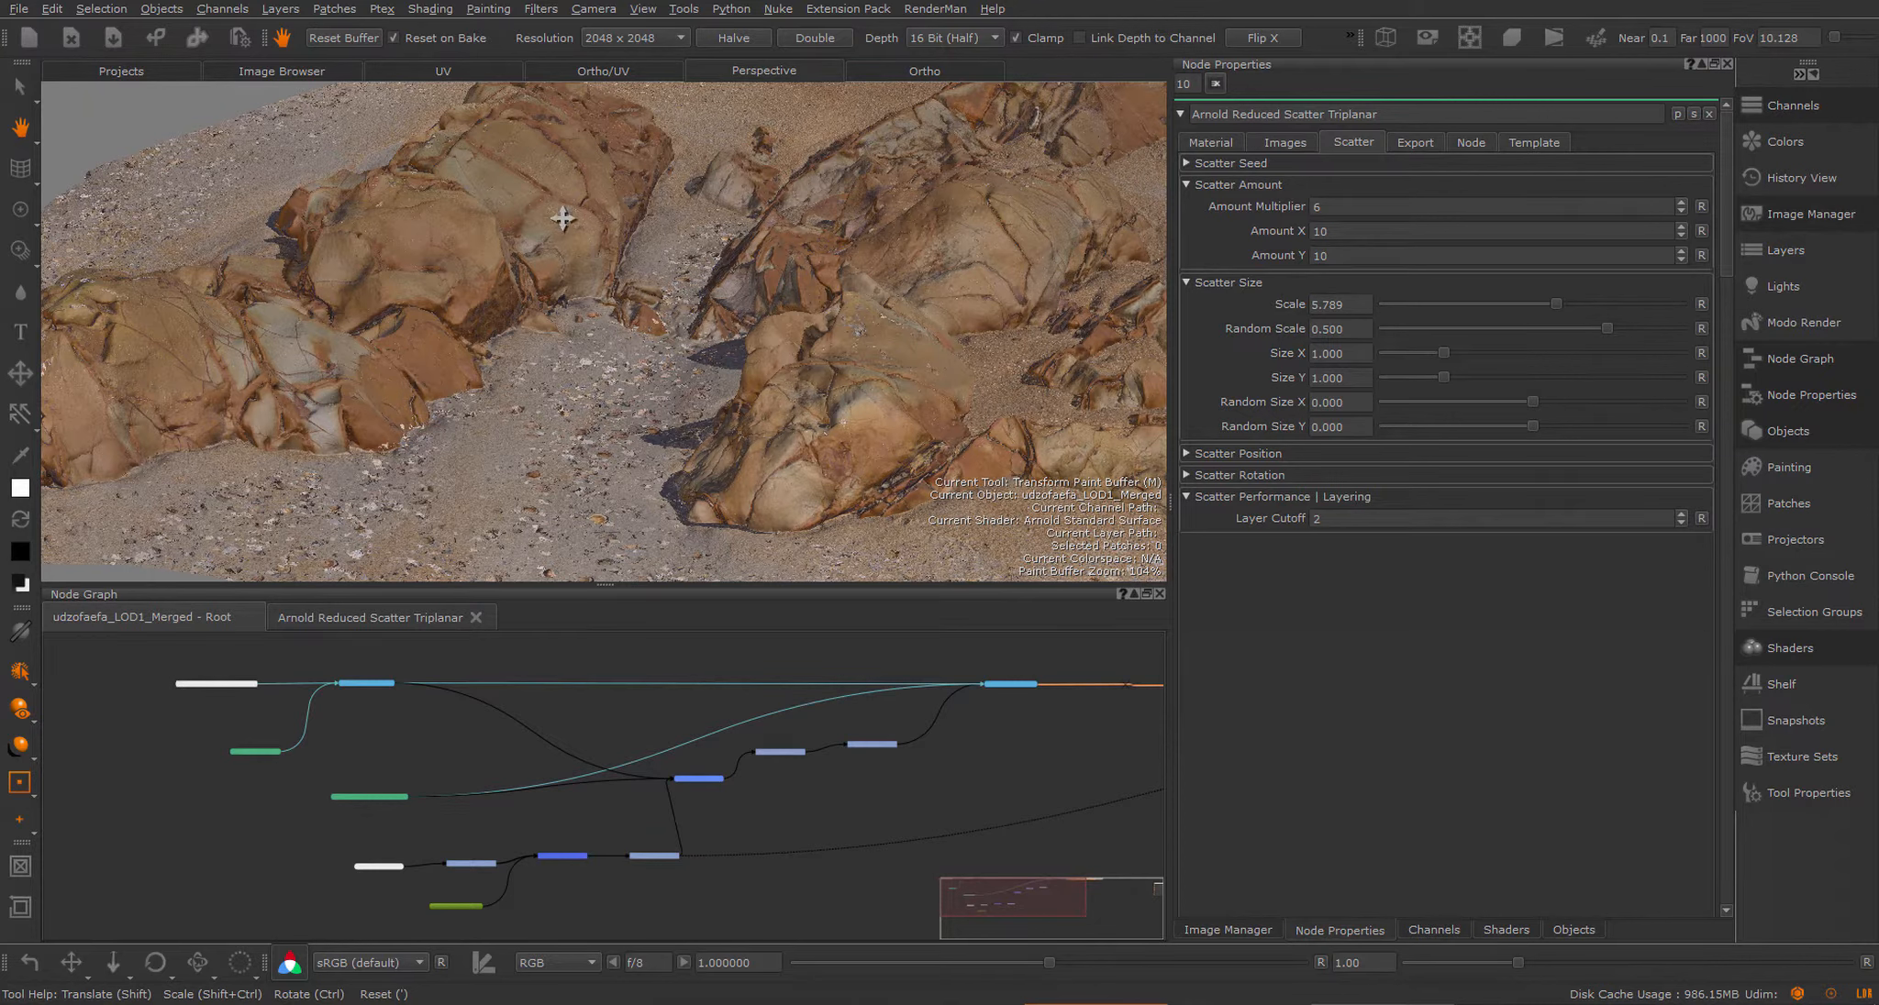
mouse_move(757, 429)
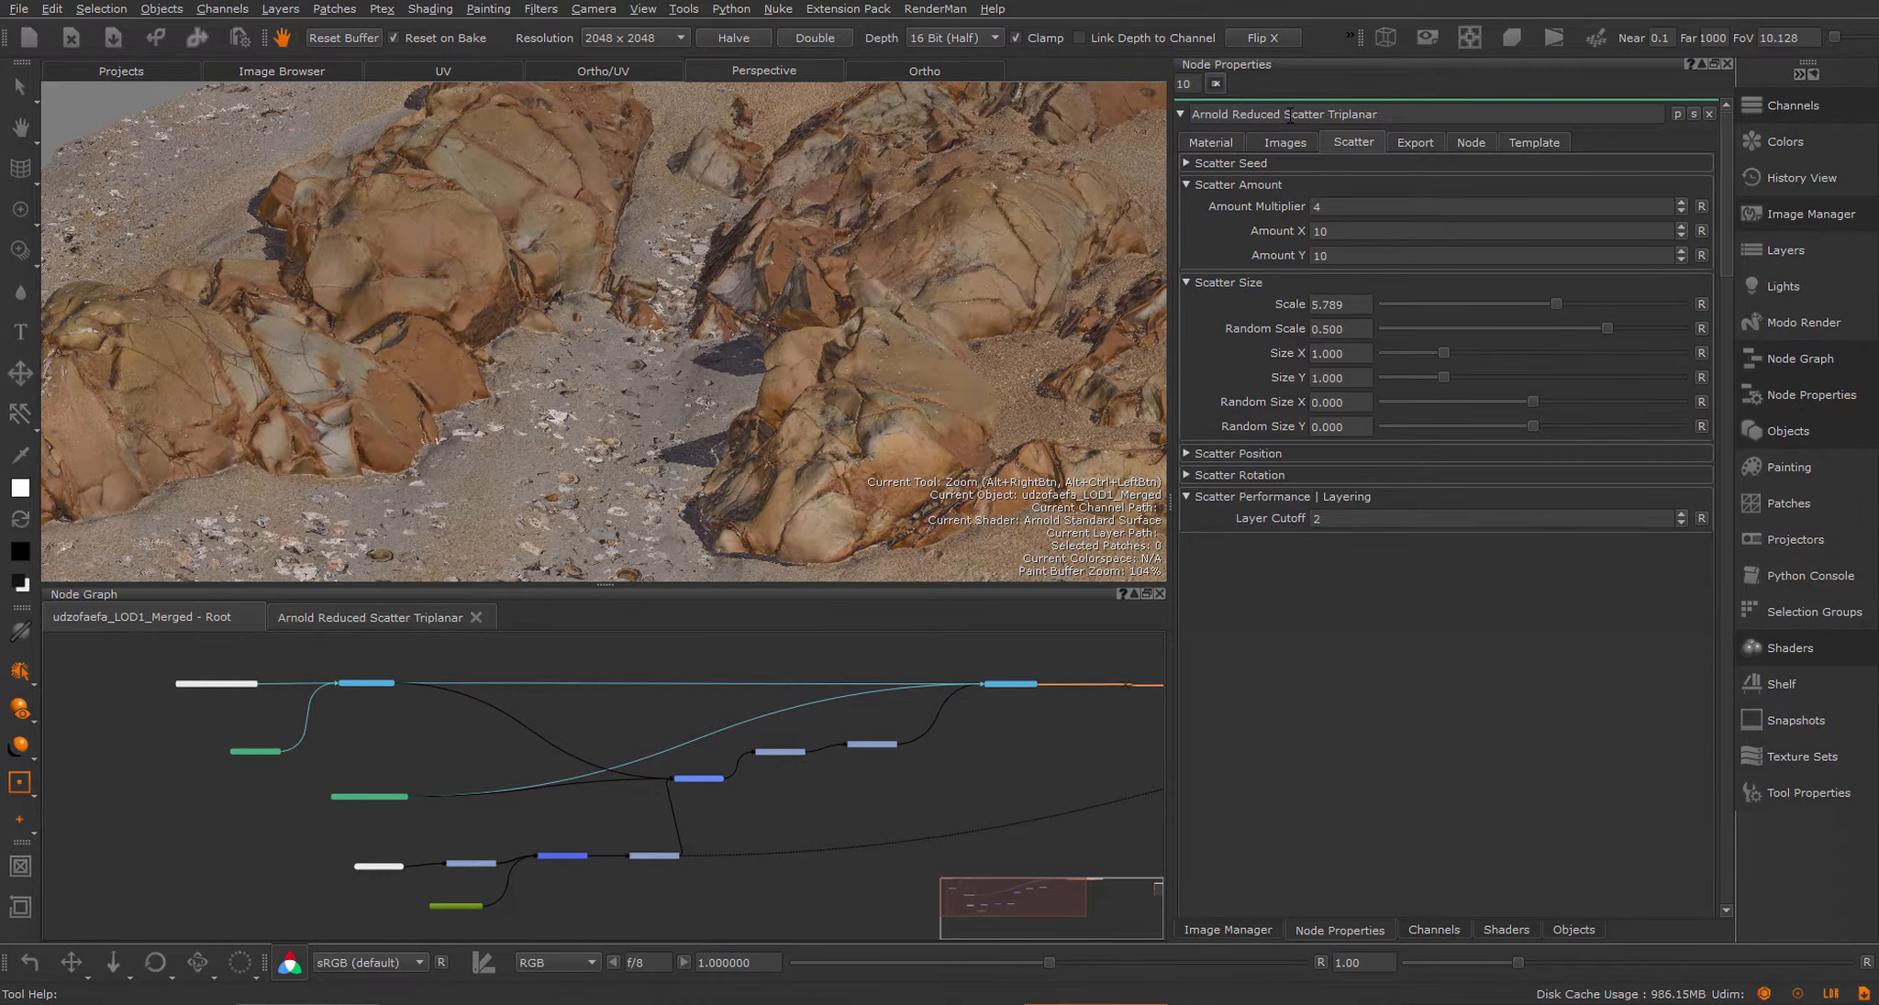
Step: On the Material tab lower diffuse Min Gain to 0.375 and raise Normal Intensity above default
click(1209, 141)
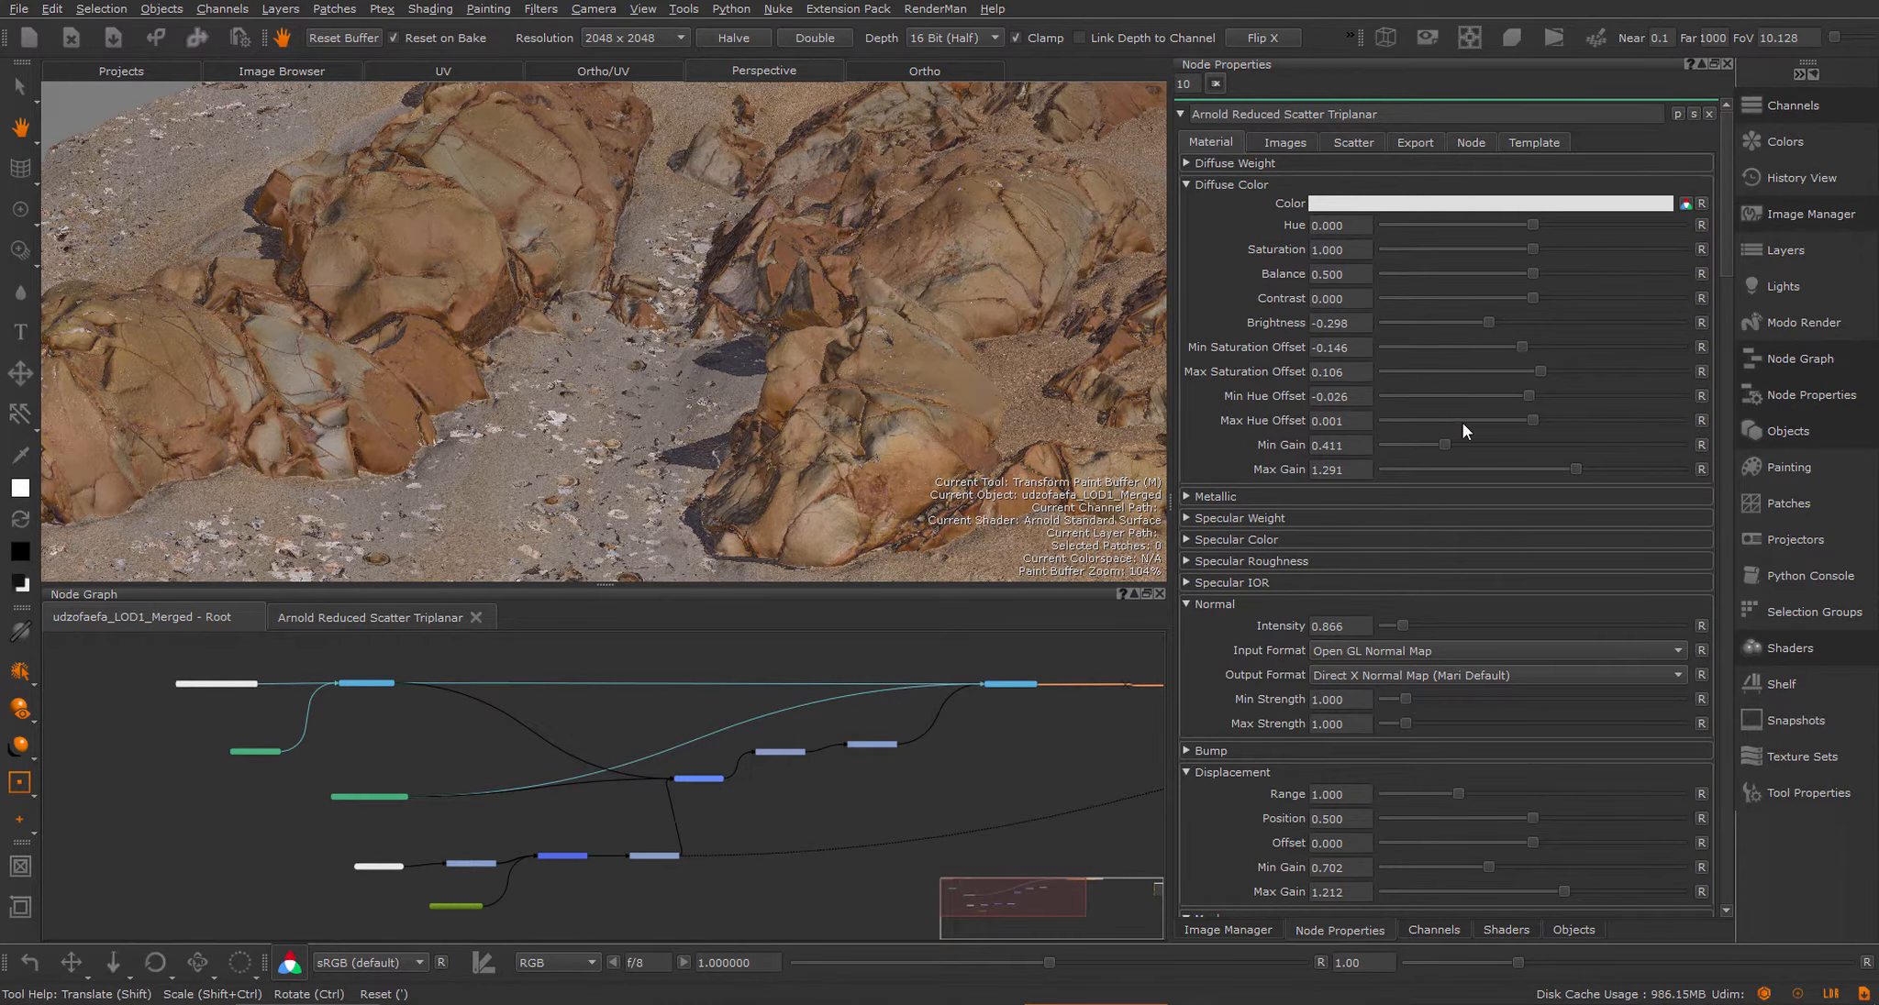
drag(1446, 444, 1426, 444)
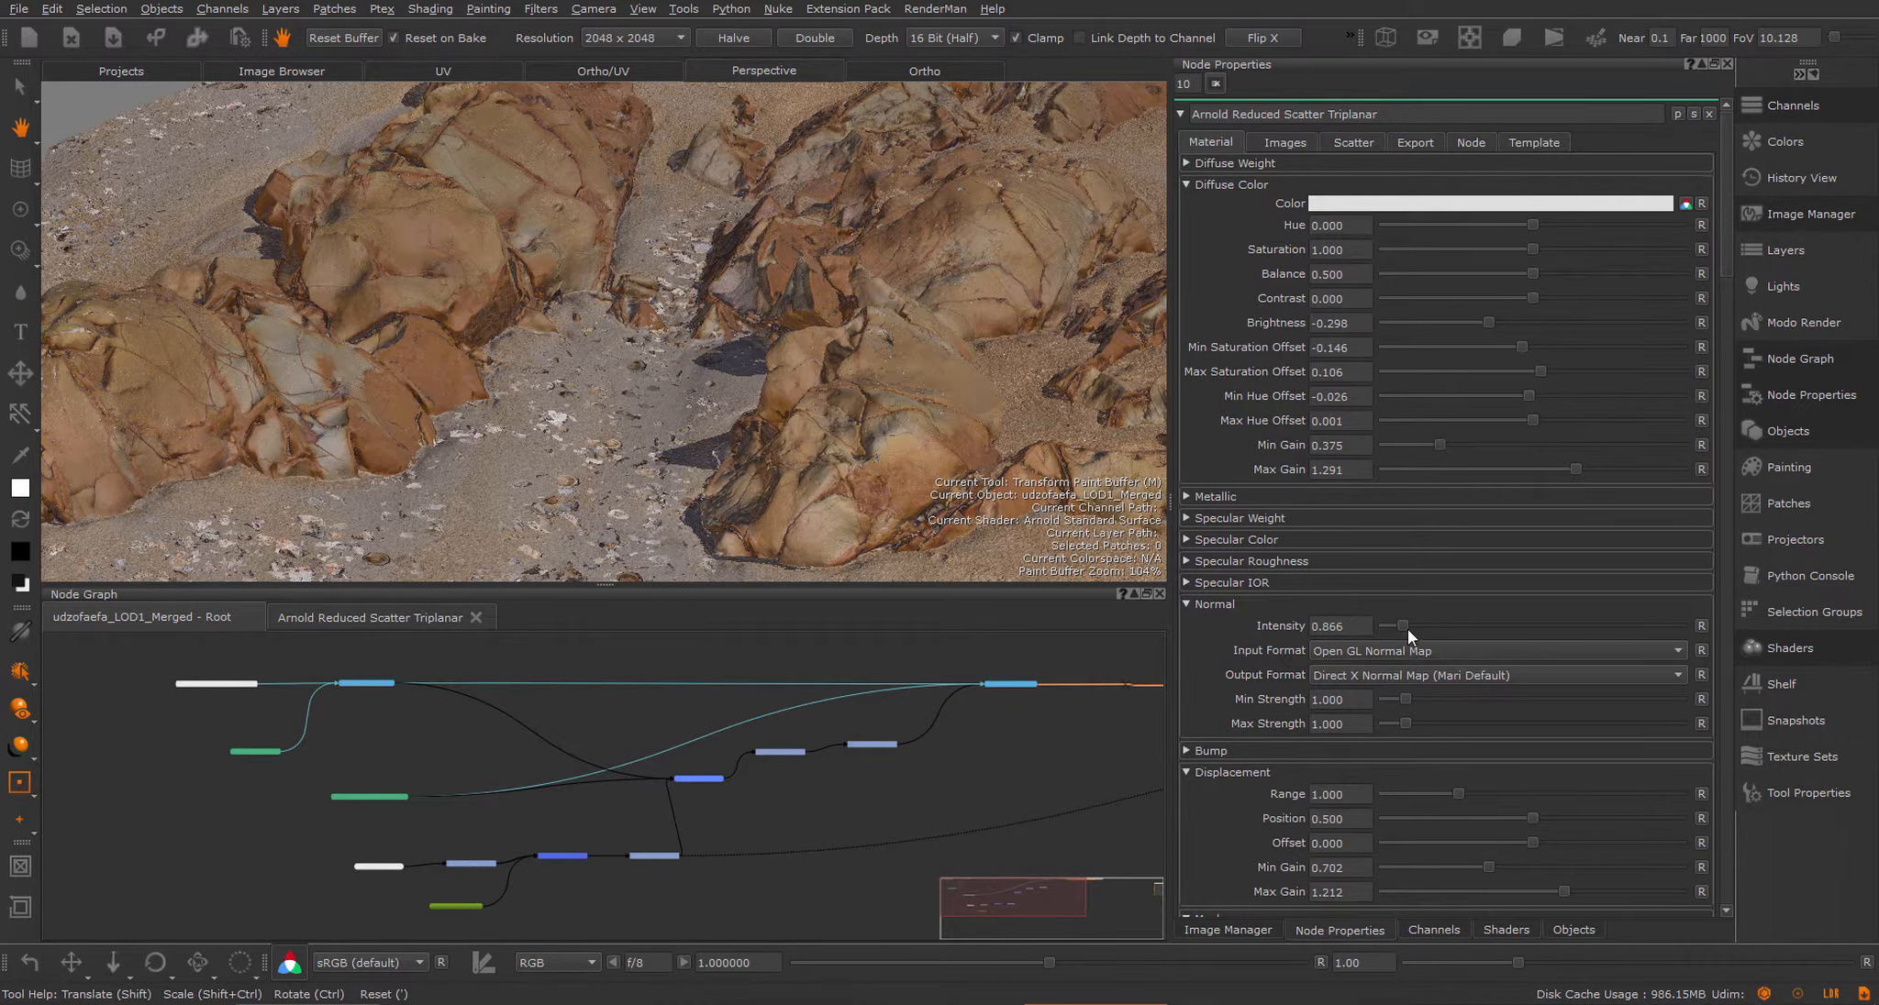
drag(1401, 624, 1383, 623)
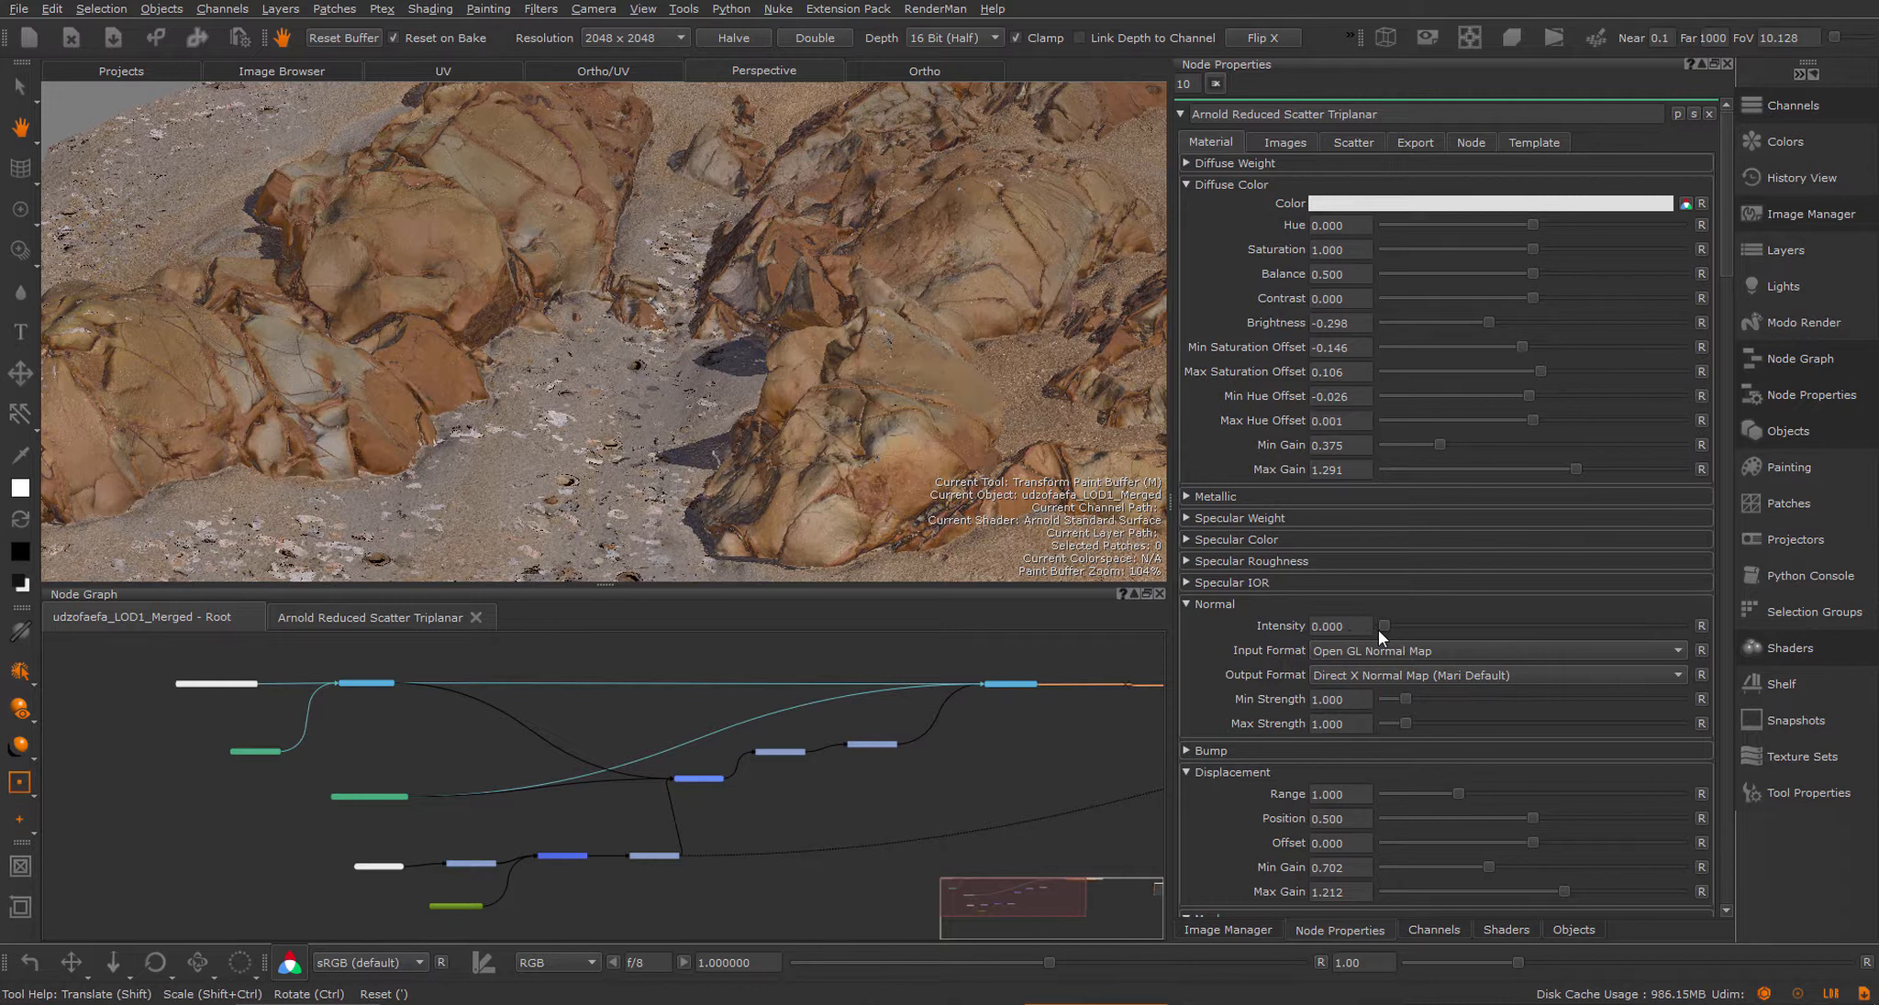
drag(1385, 624, 1420, 624)
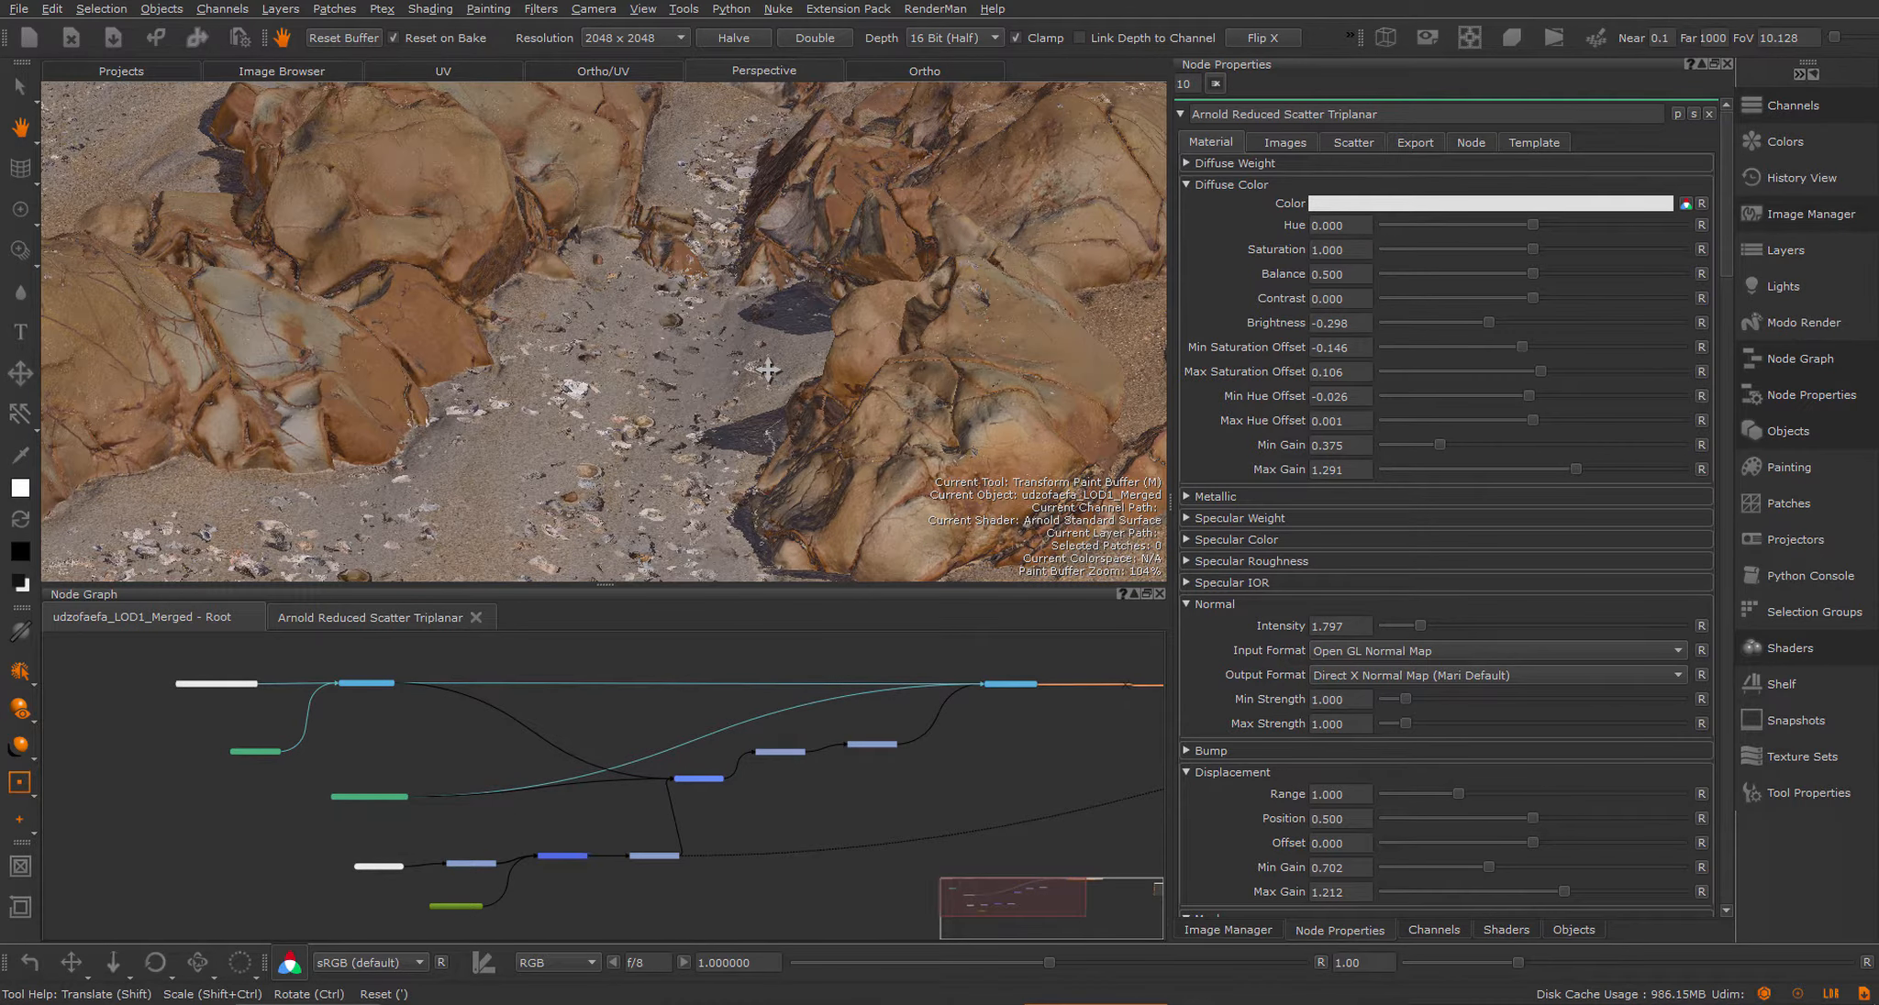
mouse_move(760, 411)
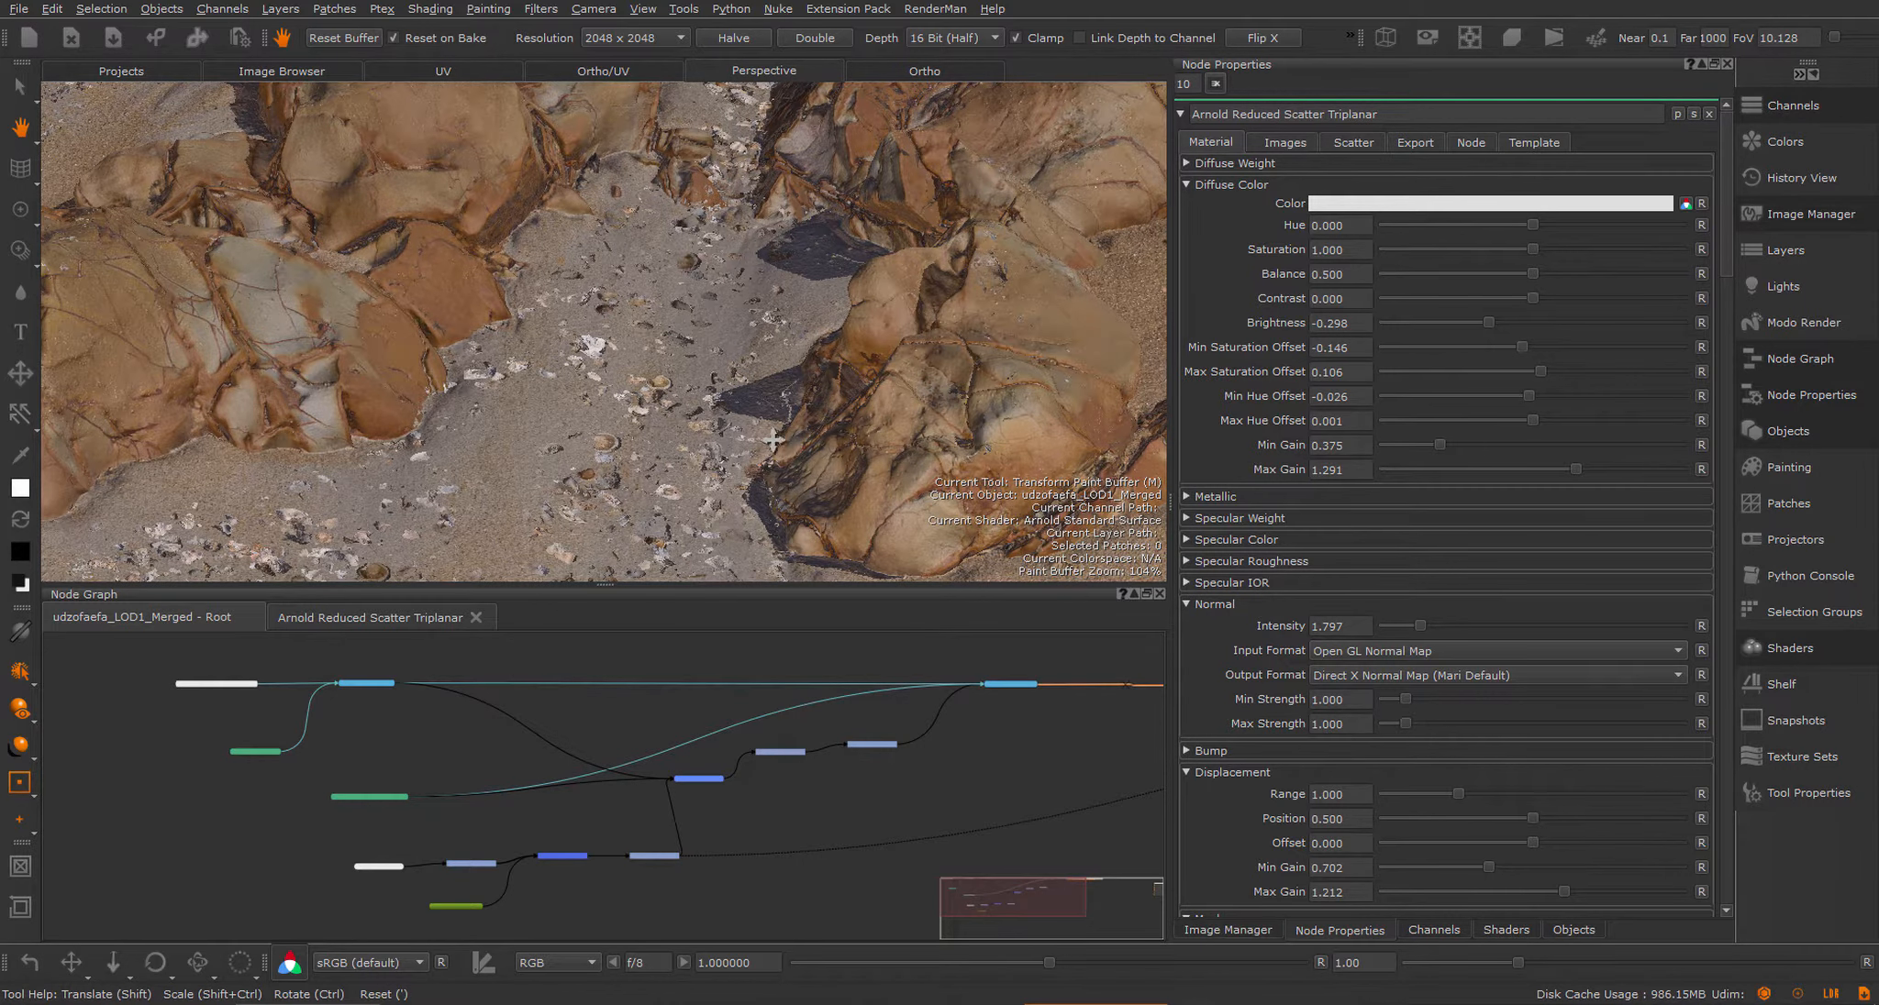
mouse_move(743, 413)
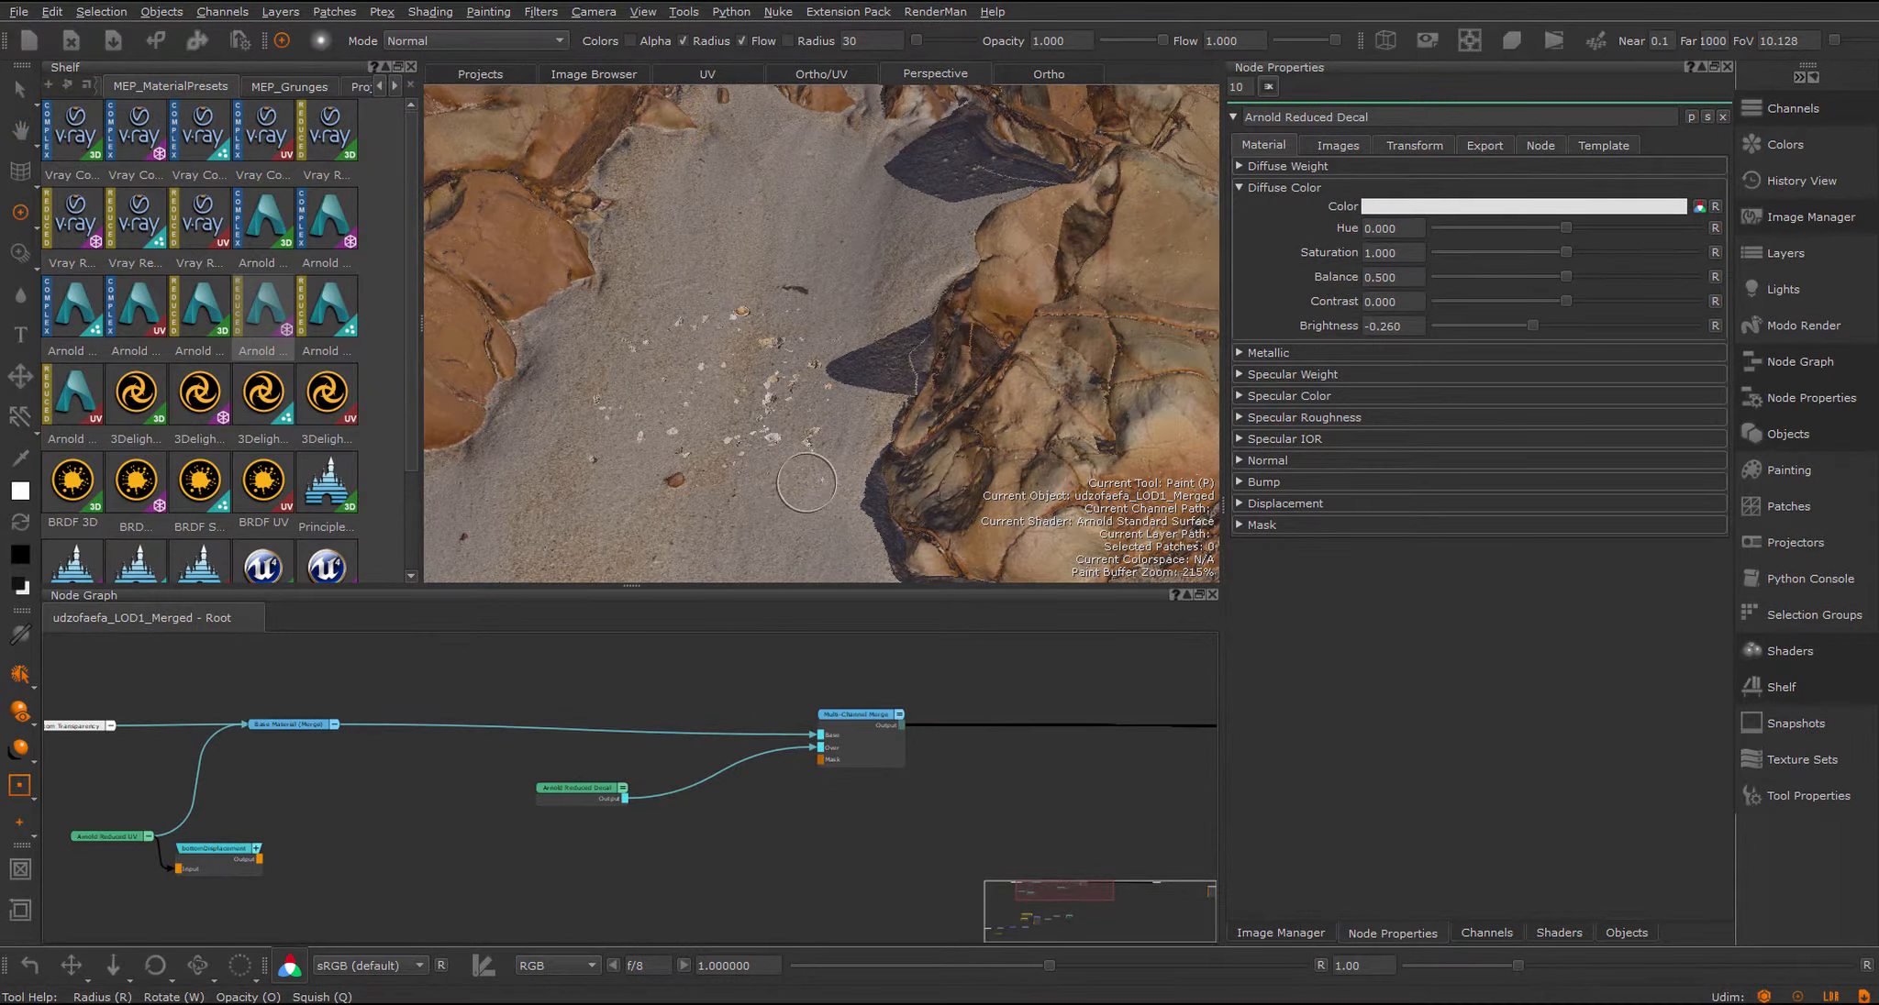
mouse_move(327, 227)
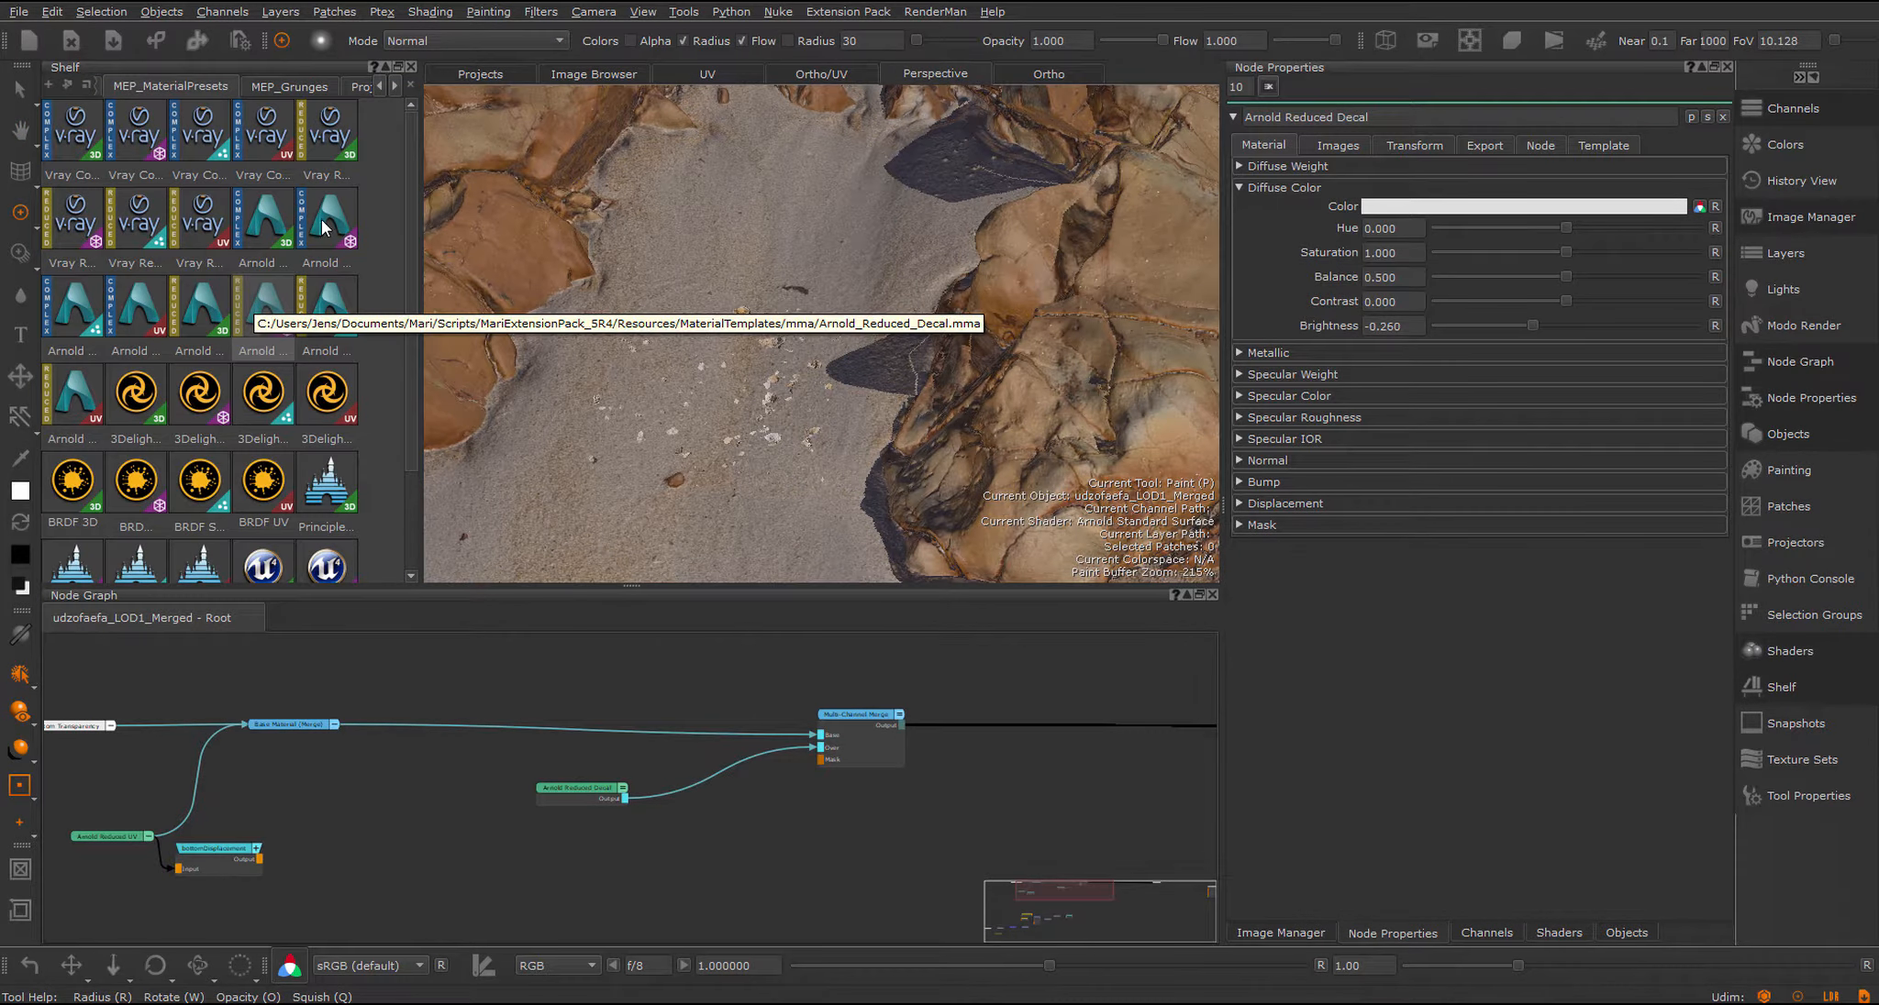
mouse_move(784, 334)
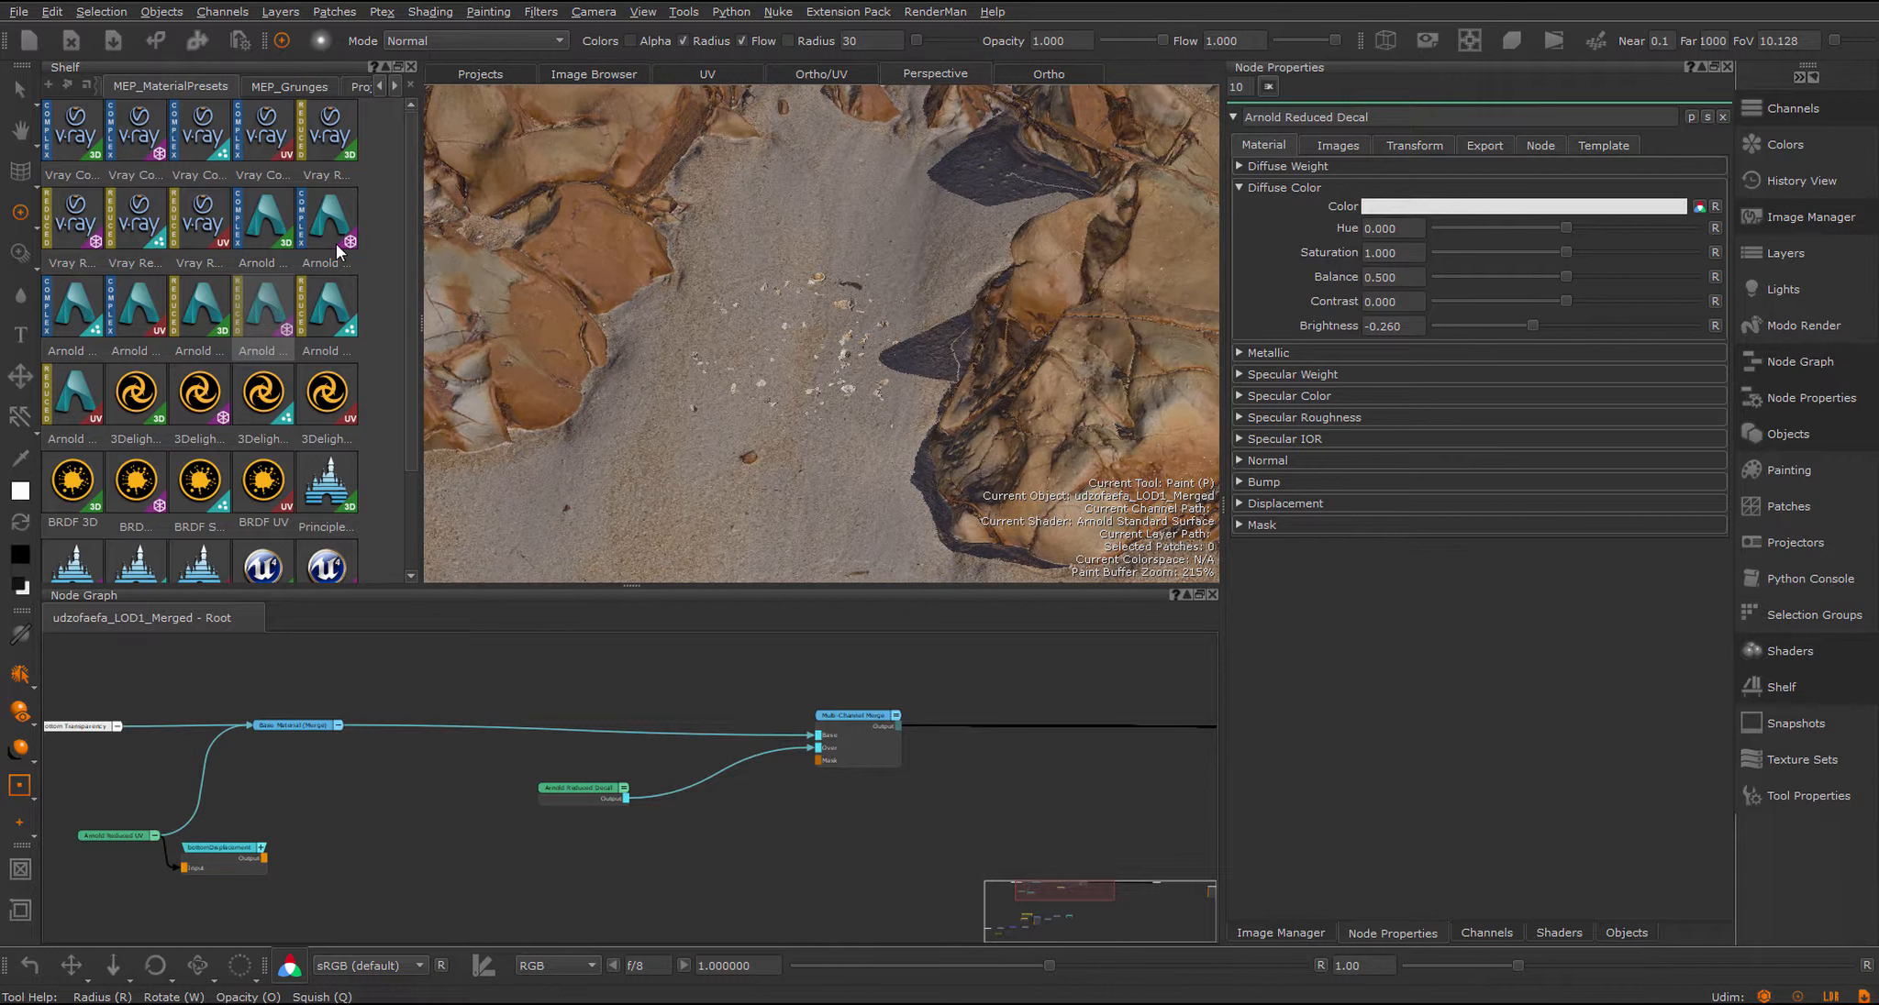
mouse_move(328, 222)
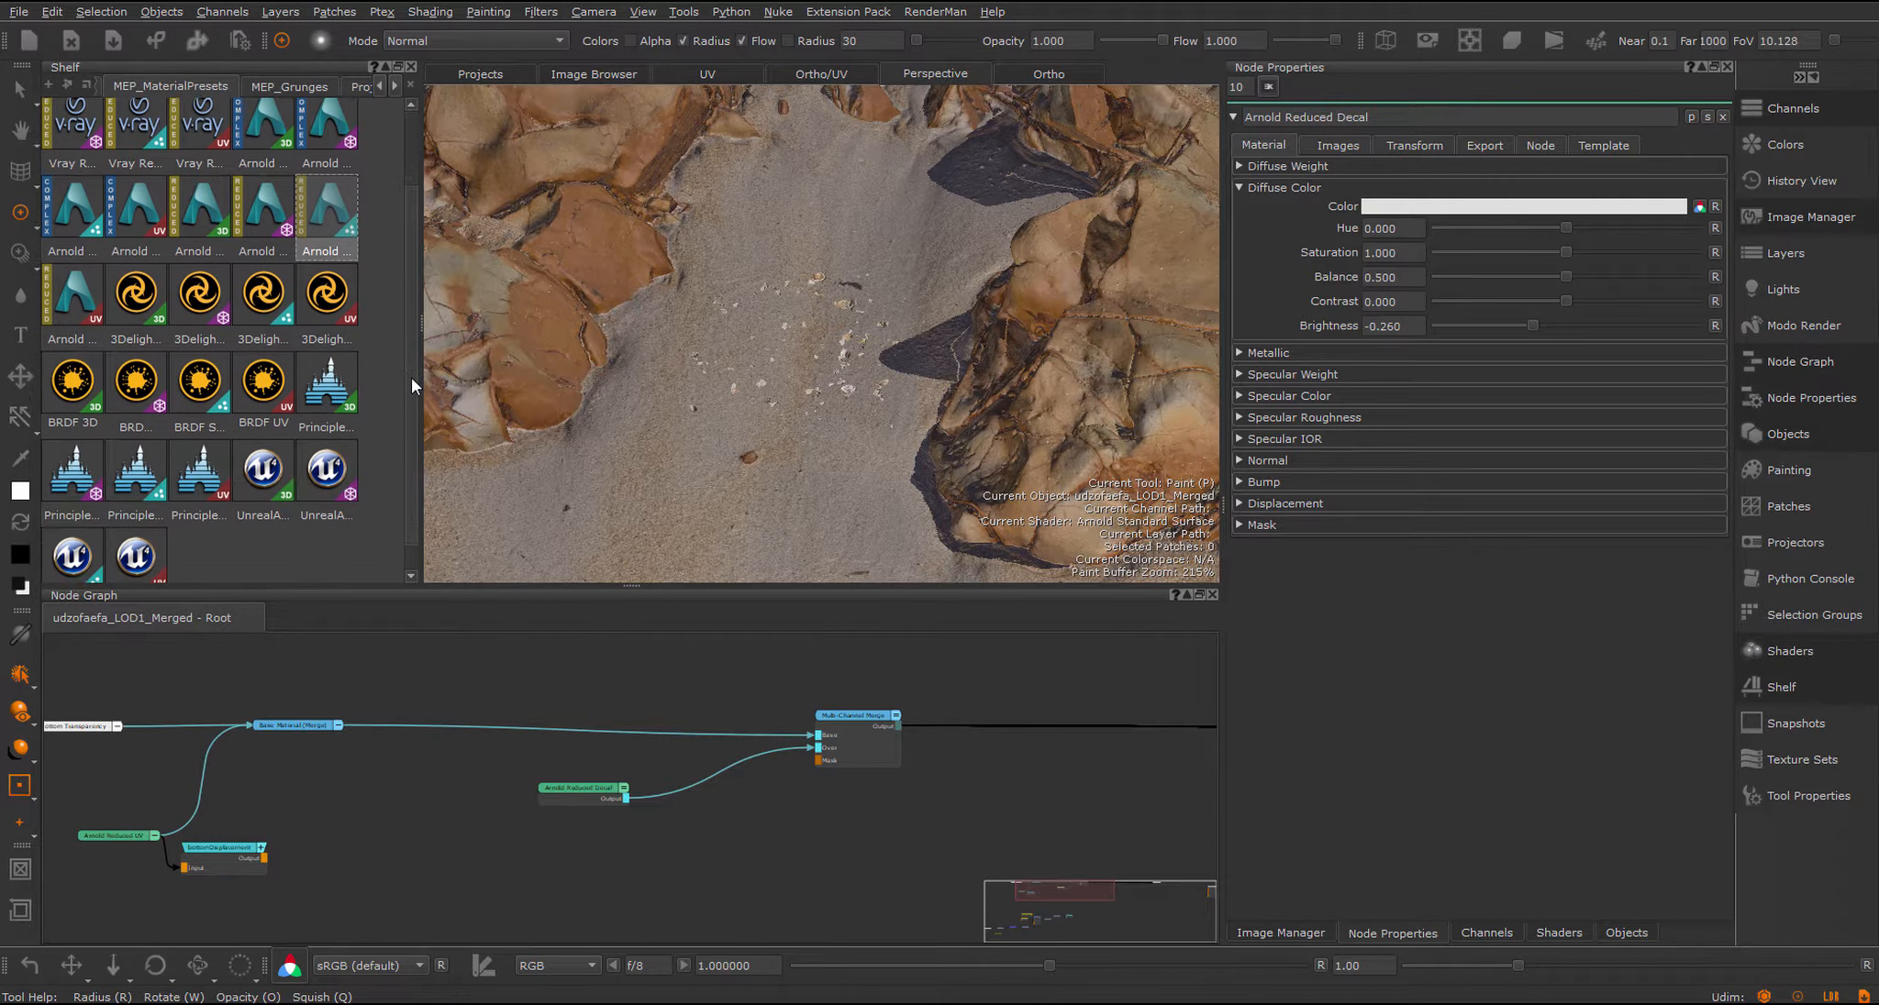
scroll(down, 3)
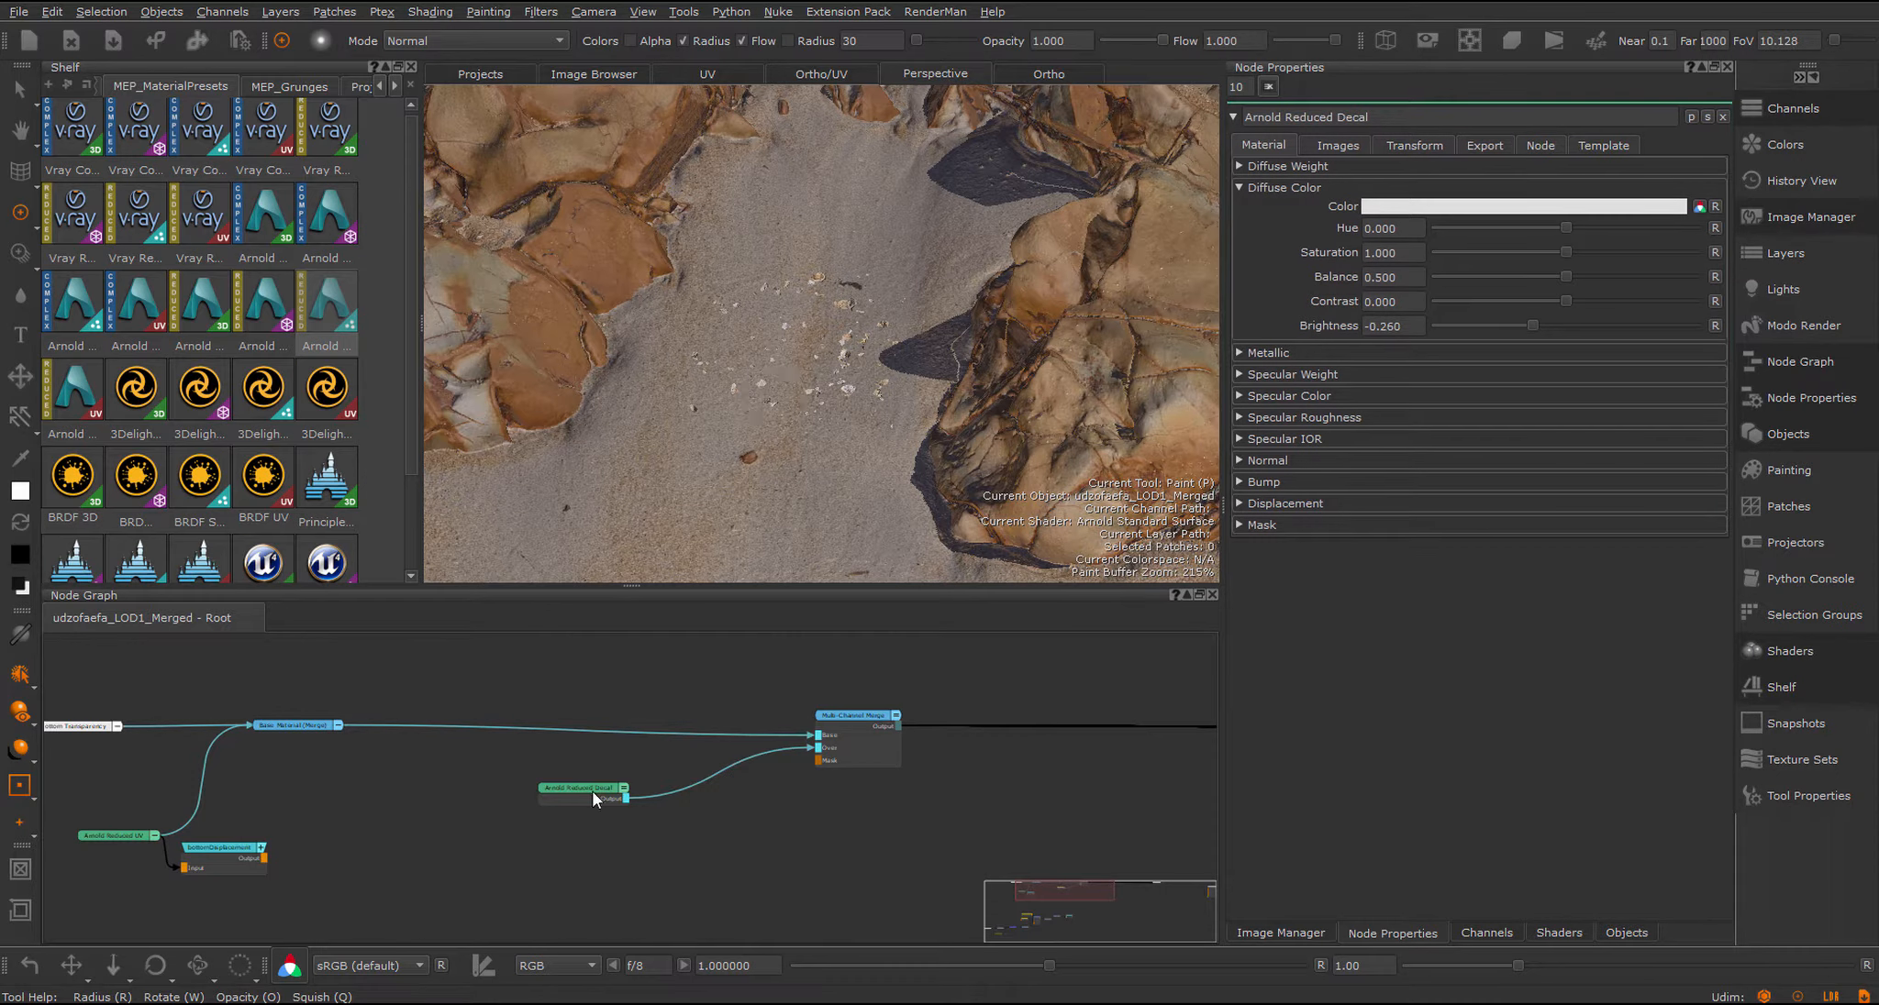
Step: Swap the Arnold Reduced Decal node's type to Arnold Reduced Scatter Triplanar and select it
right_click(596, 800)
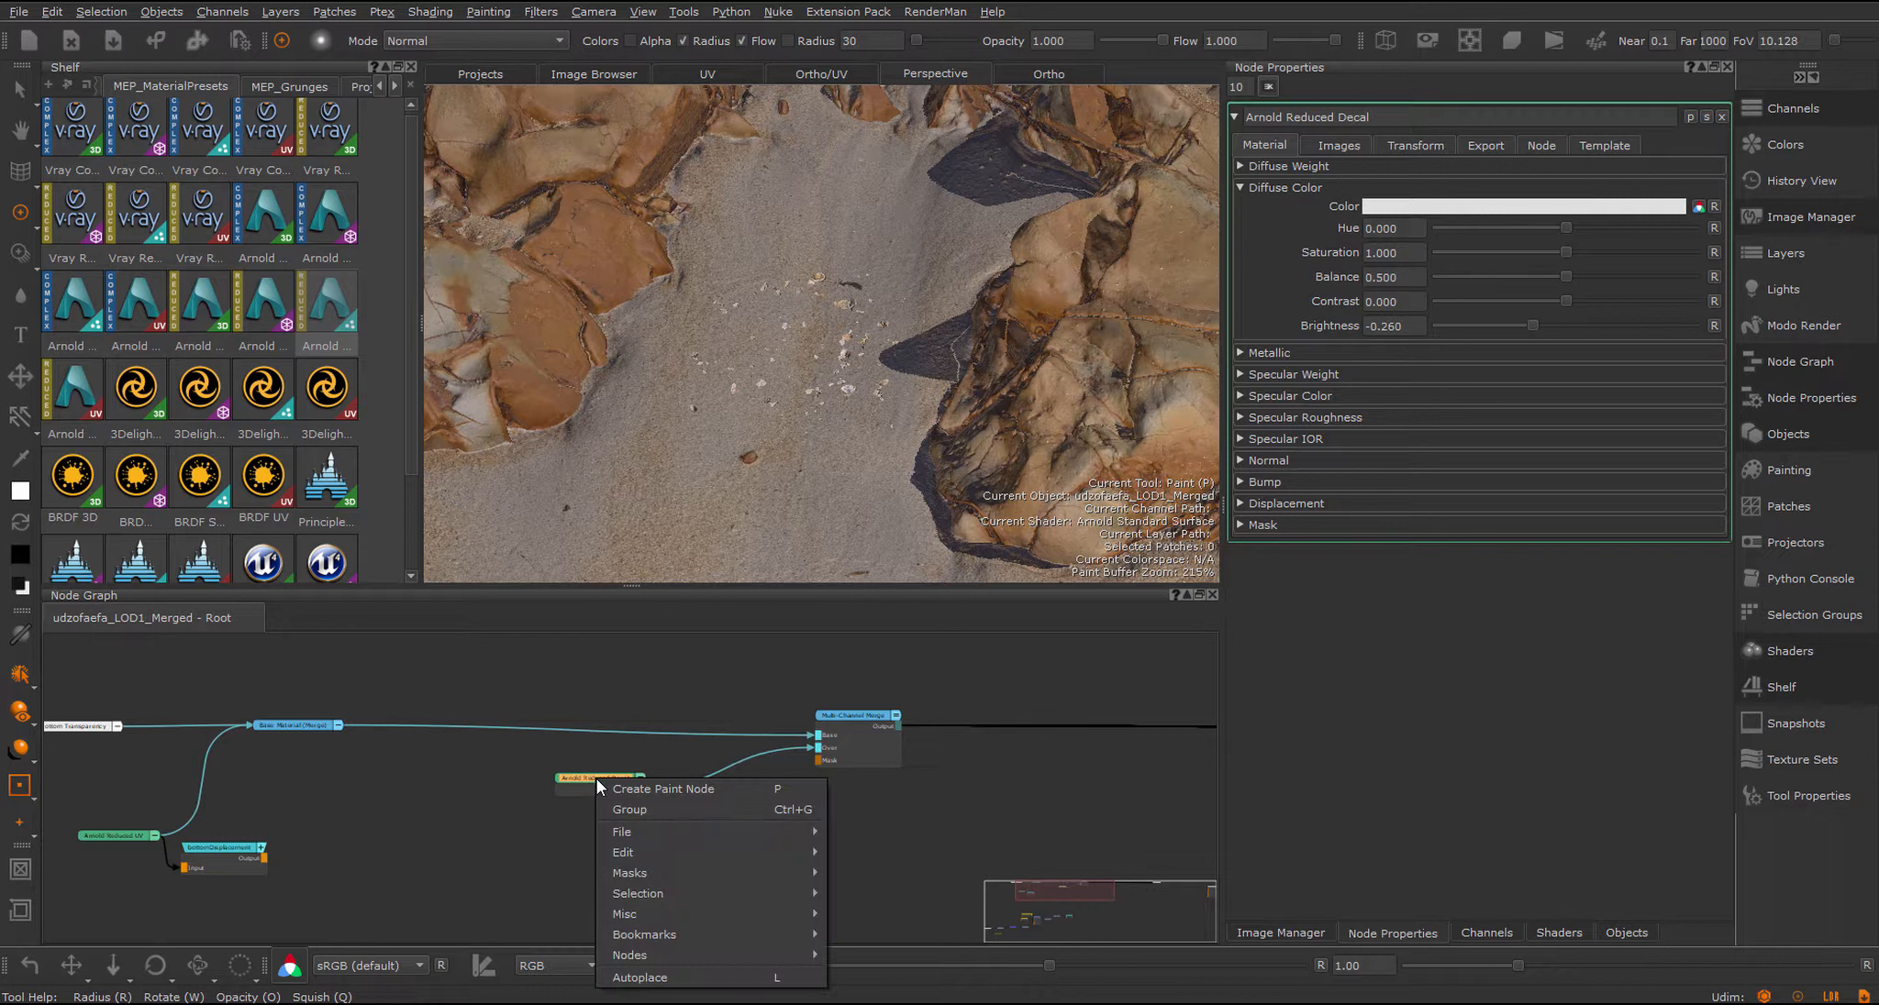
mouse_move(624, 914)
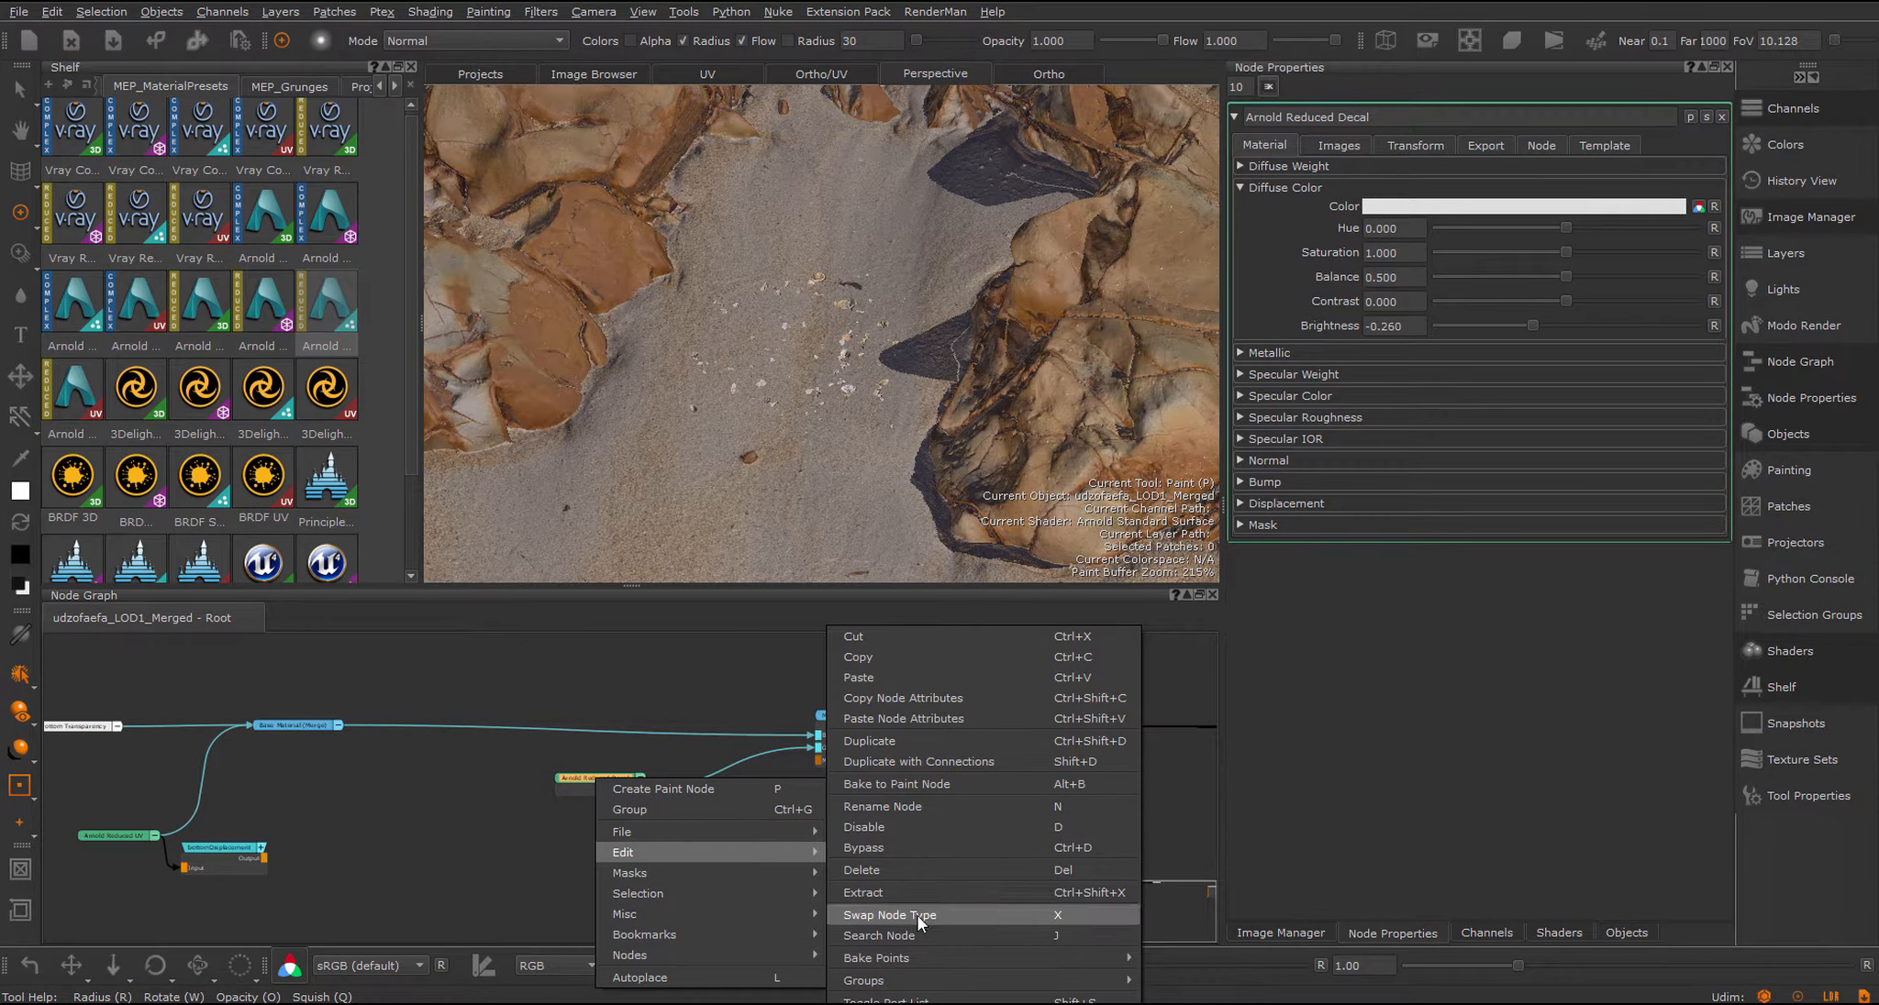
click(890, 916)
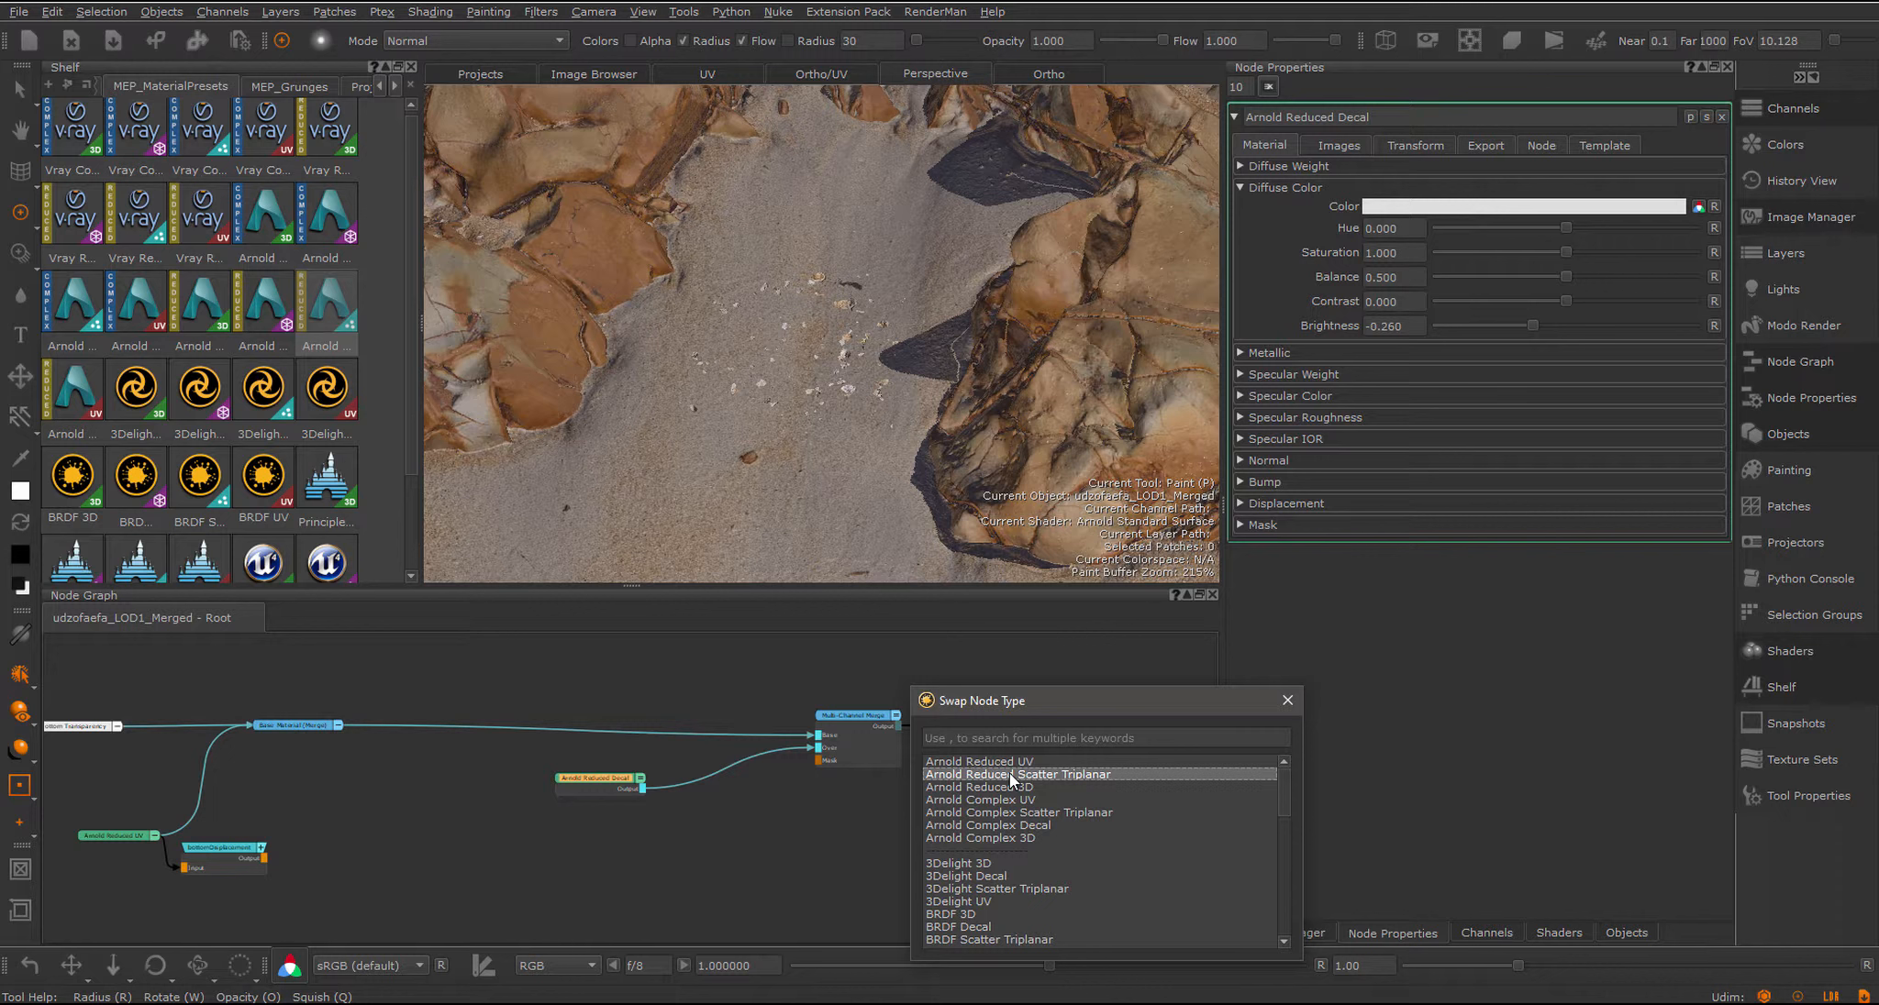
click(1016, 774)
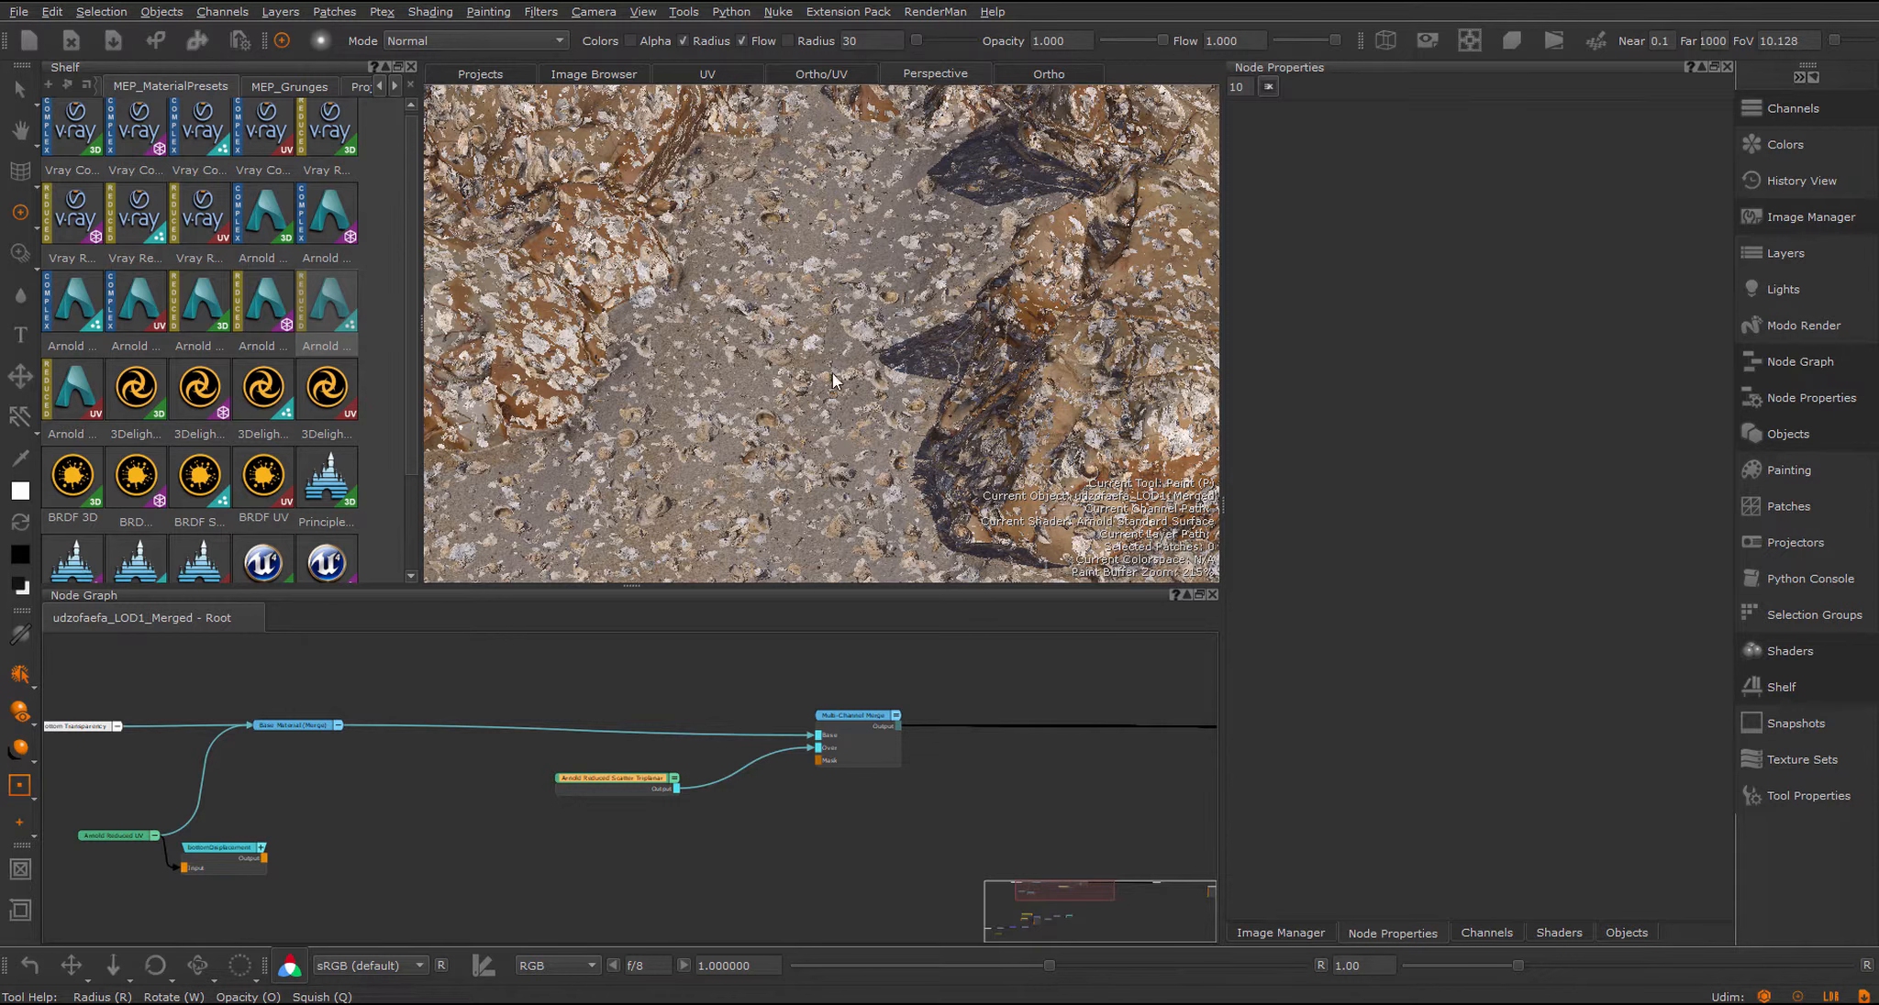
mouse_move(824, 358)
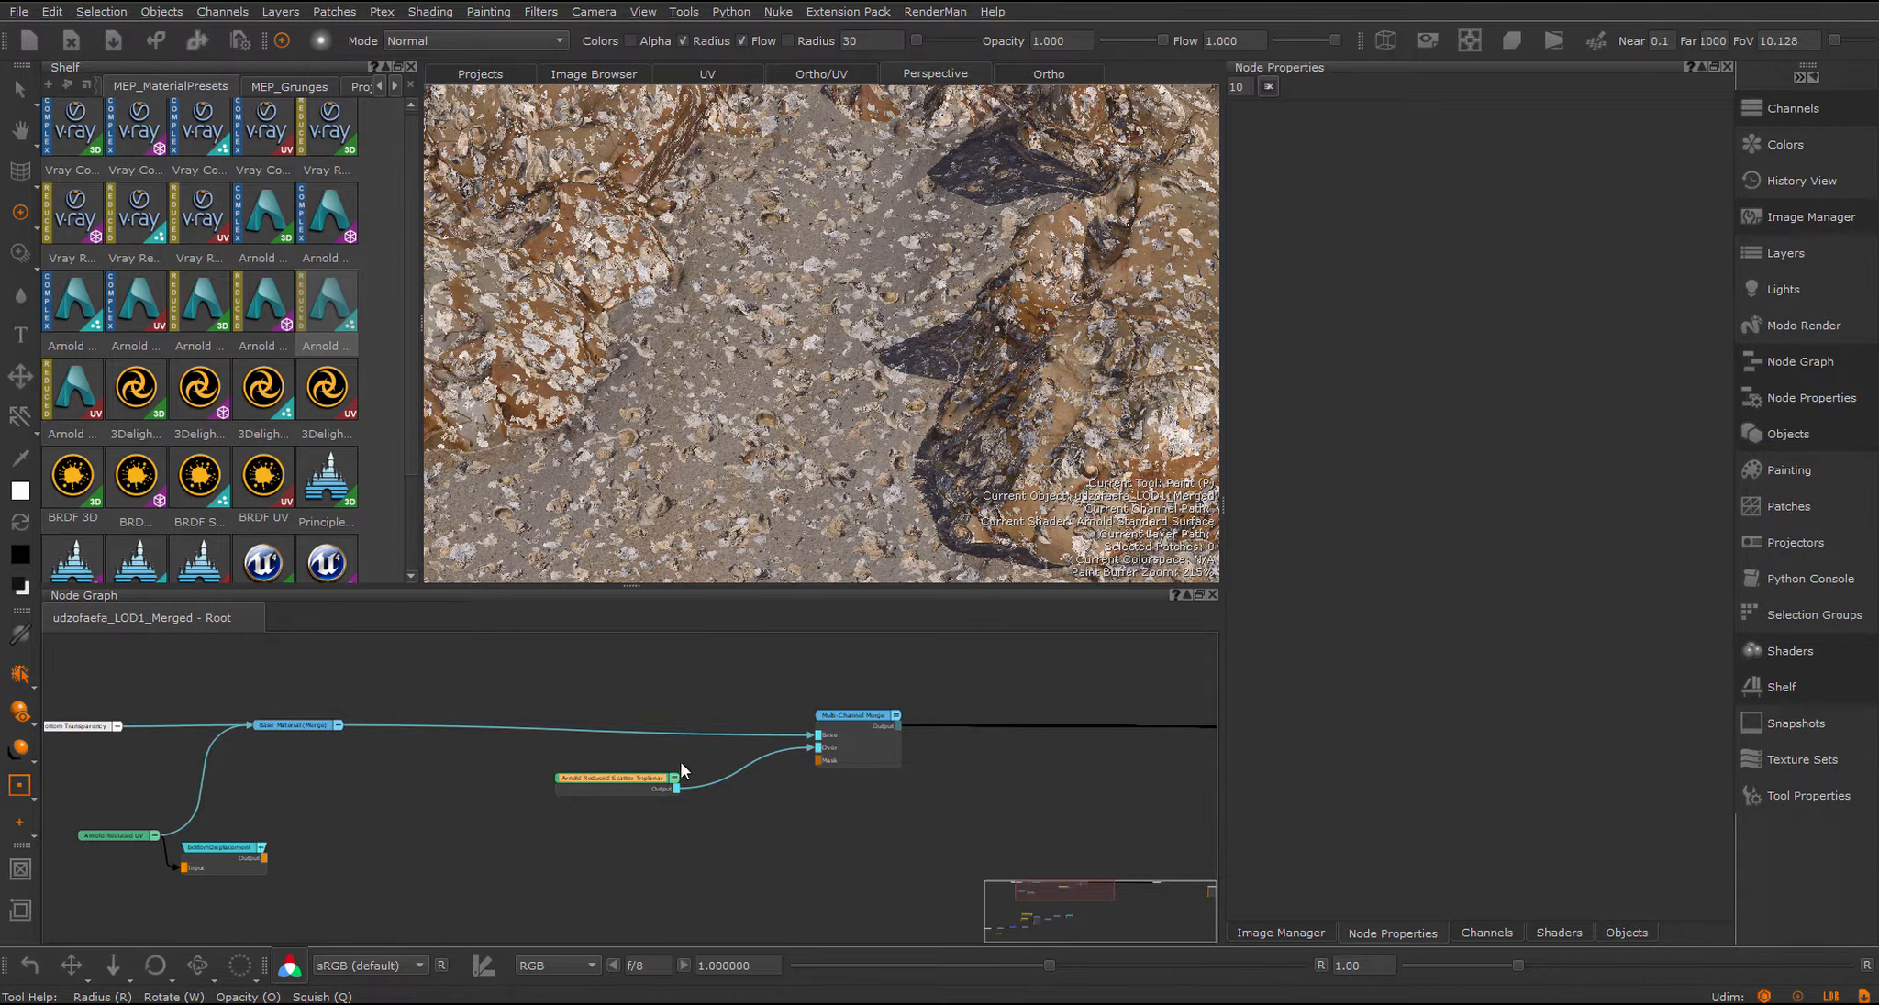
click(611, 778)
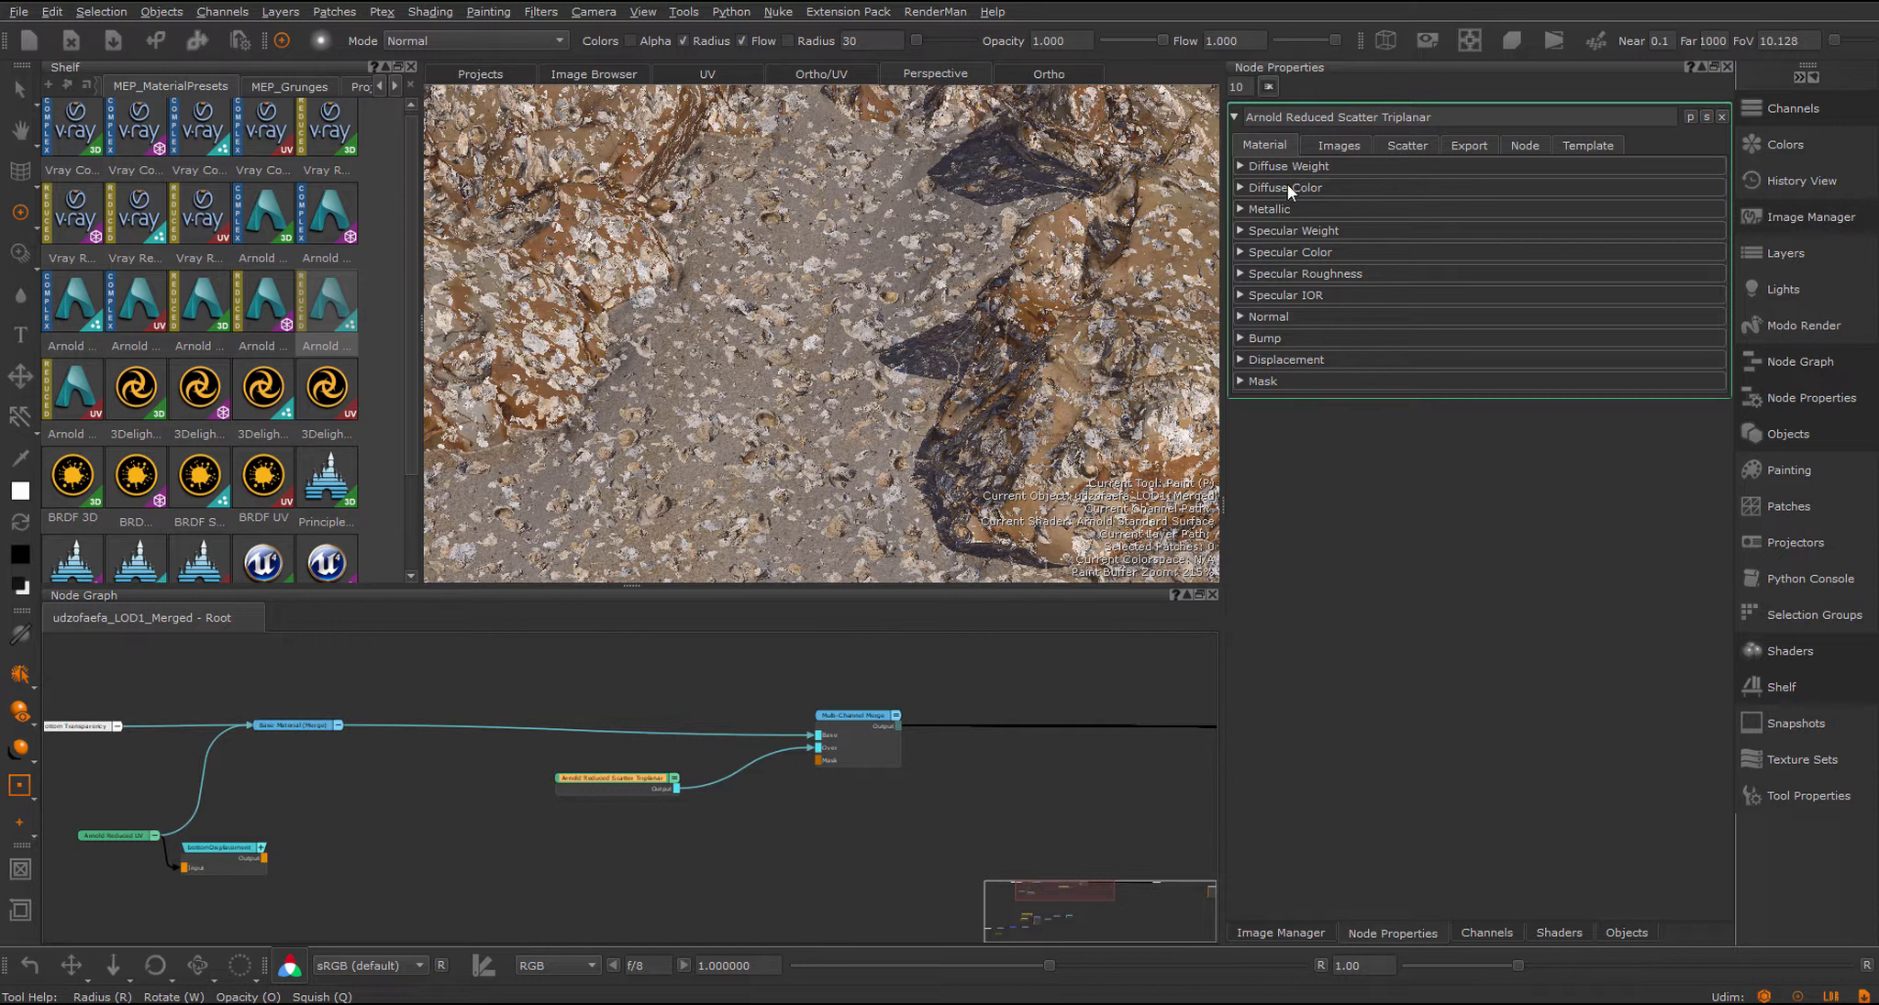
Step: Adjust diffuse color: raise Max Gain slightly, lower Min Gain to 0.450 and lift the minimum saturation offset
click(1282, 187)
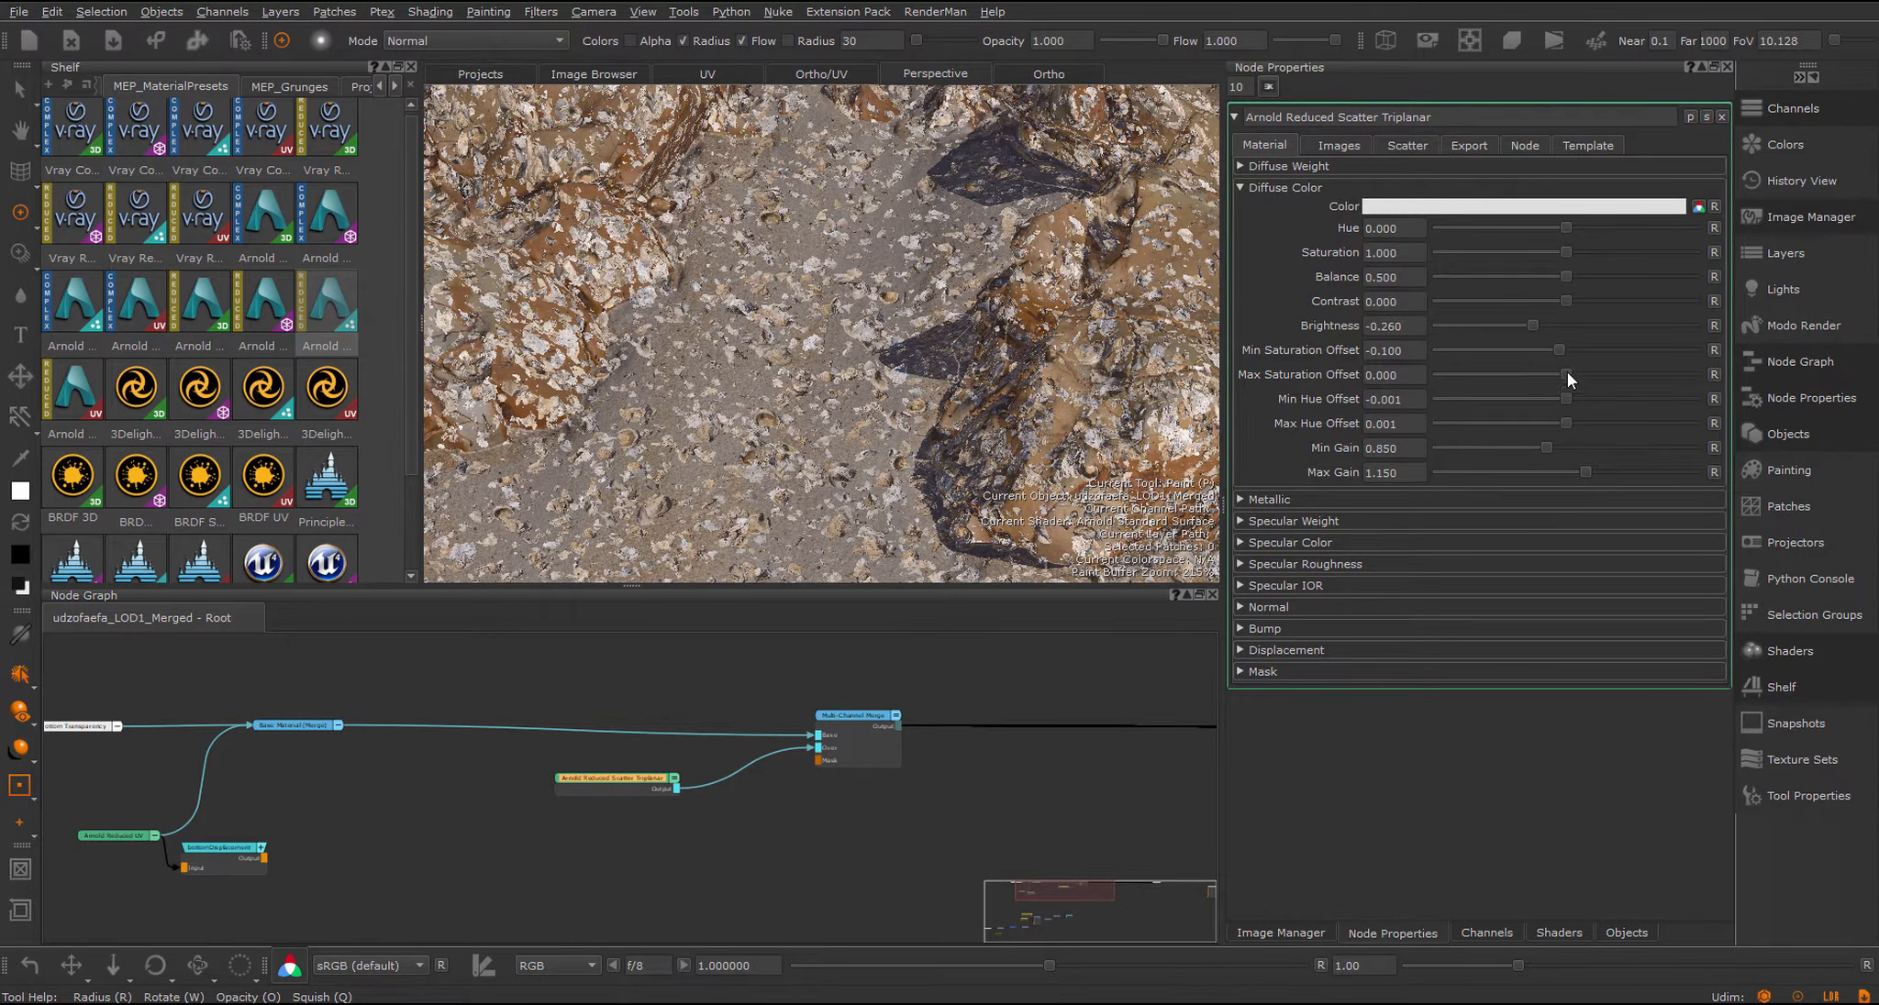
mouse_move(1587, 478)
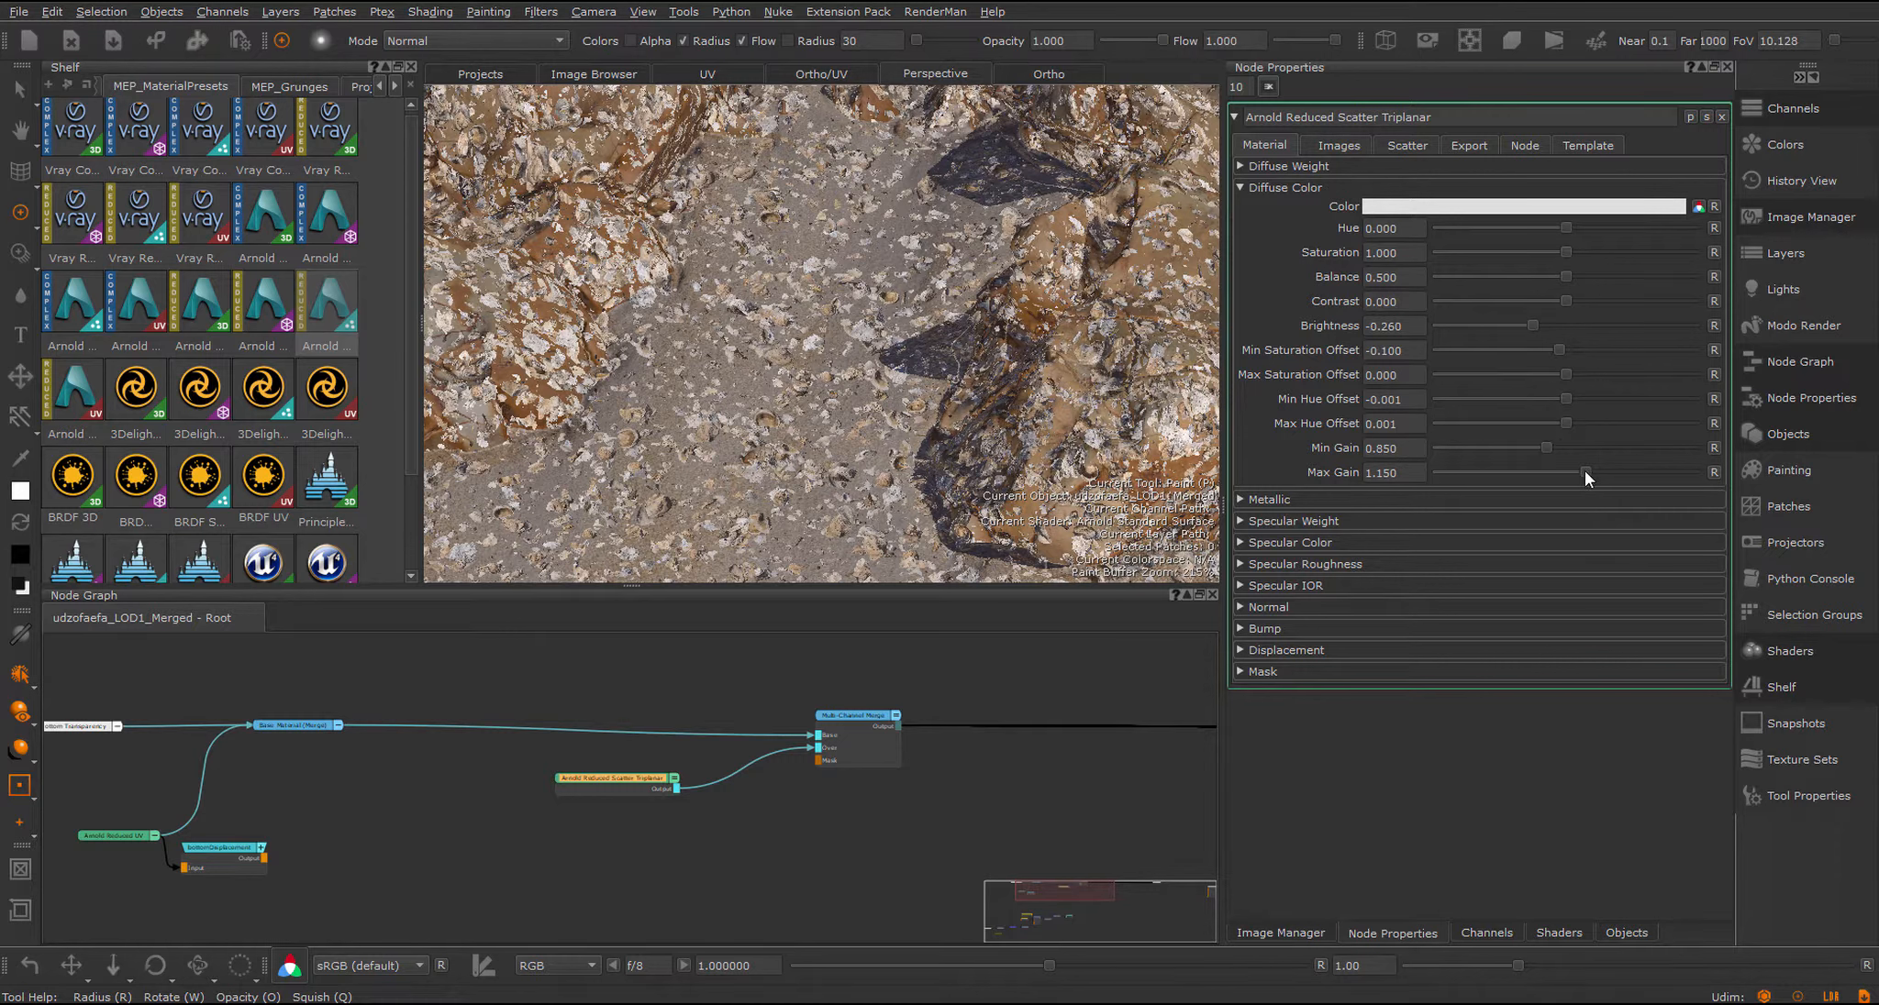
drag(1587, 472, 1544, 472)
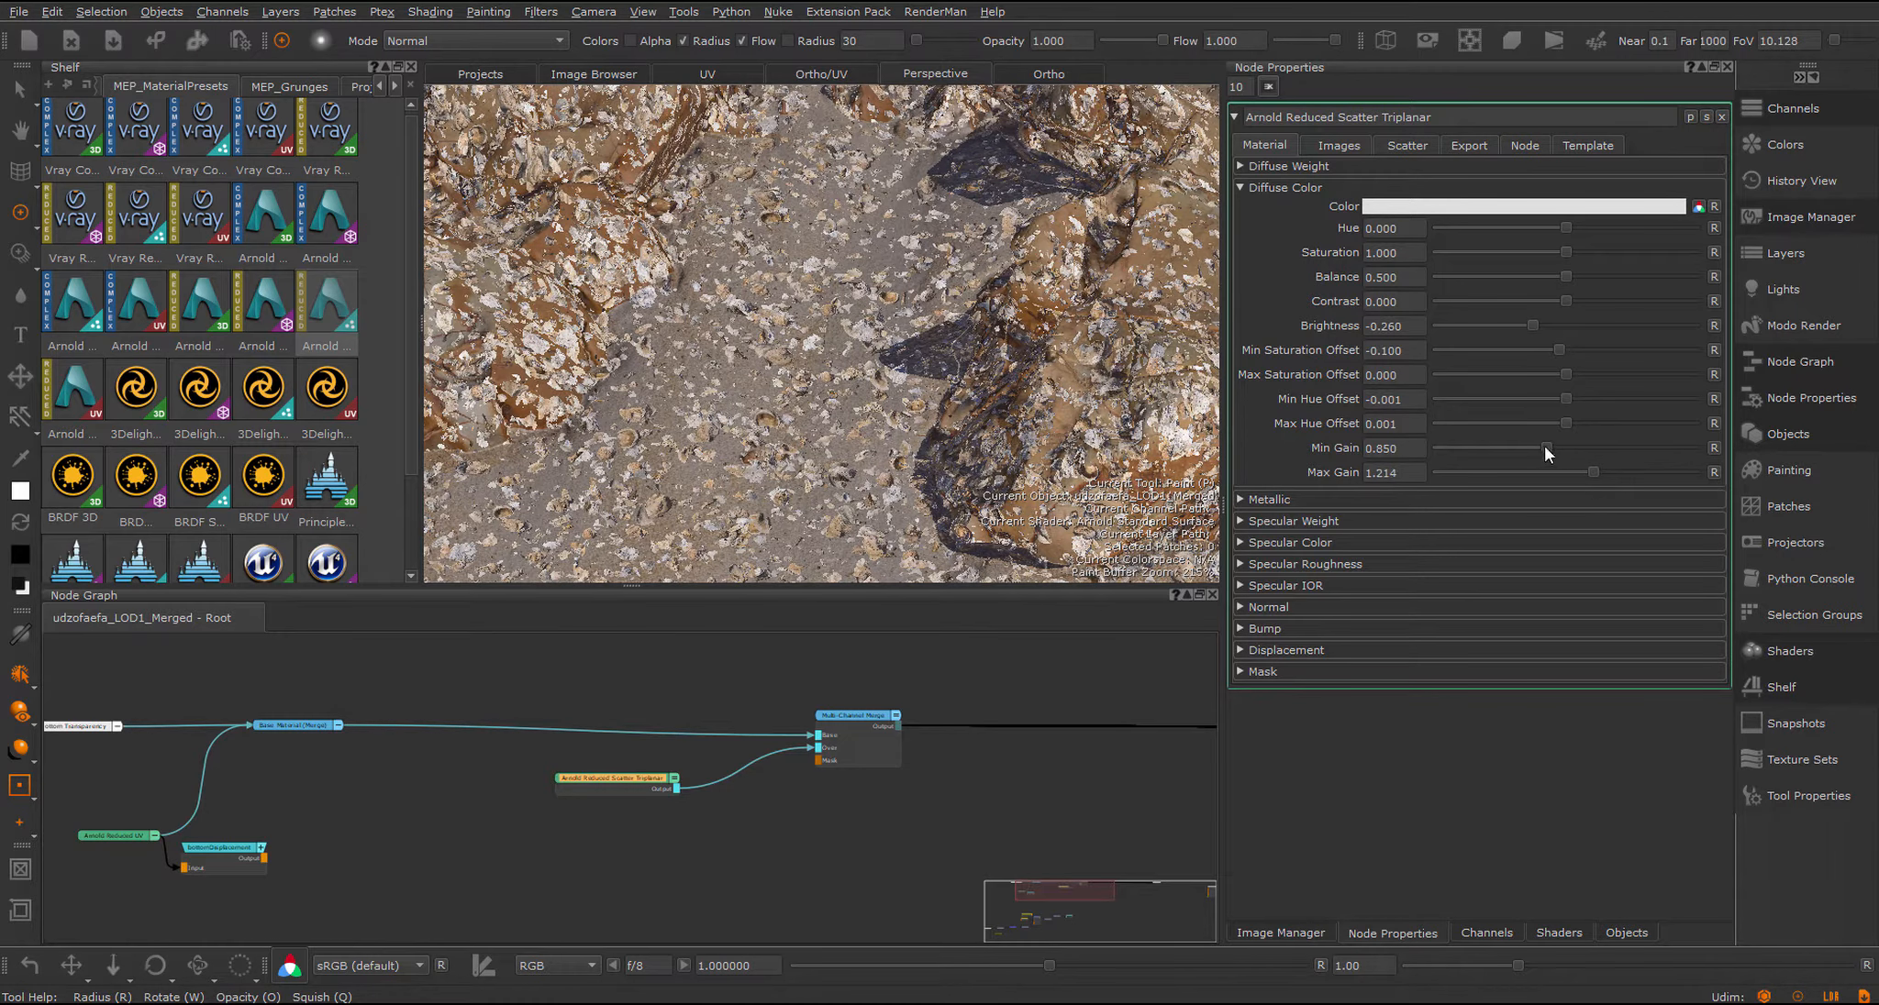
drag(1549, 447, 1464, 447)
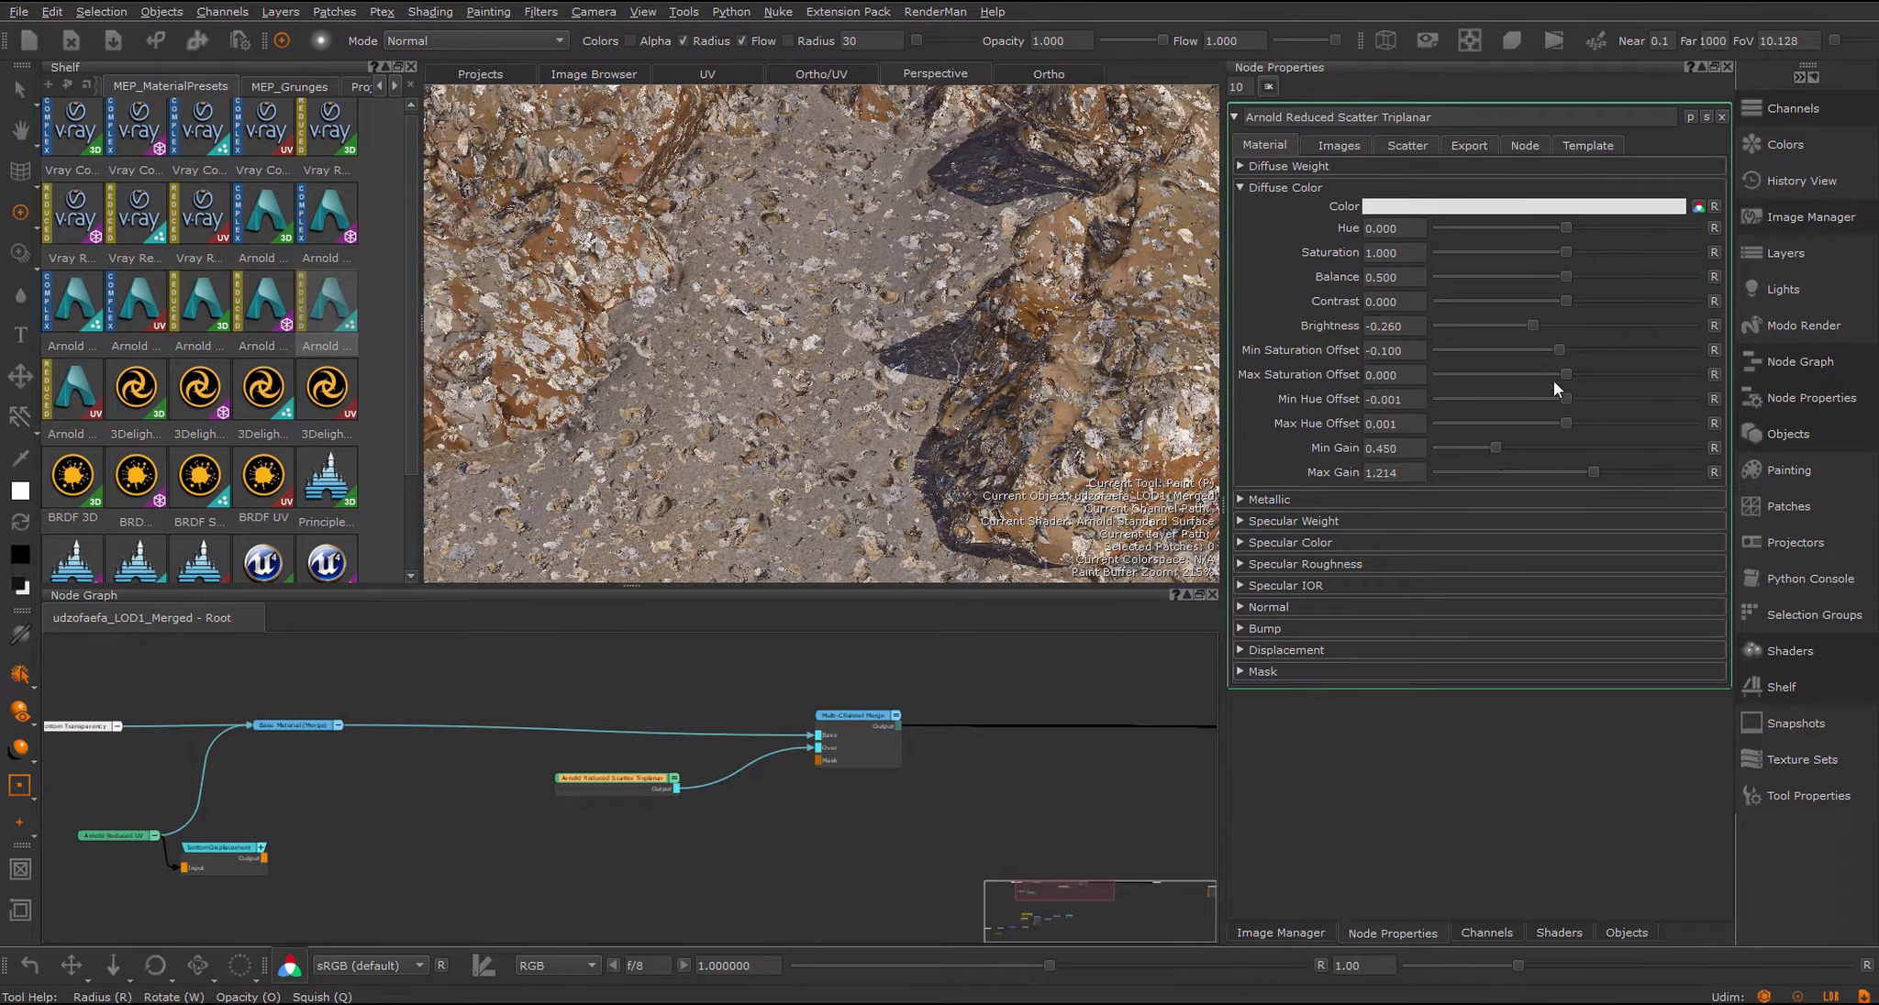
drag(1447, 349, 1562, 349)
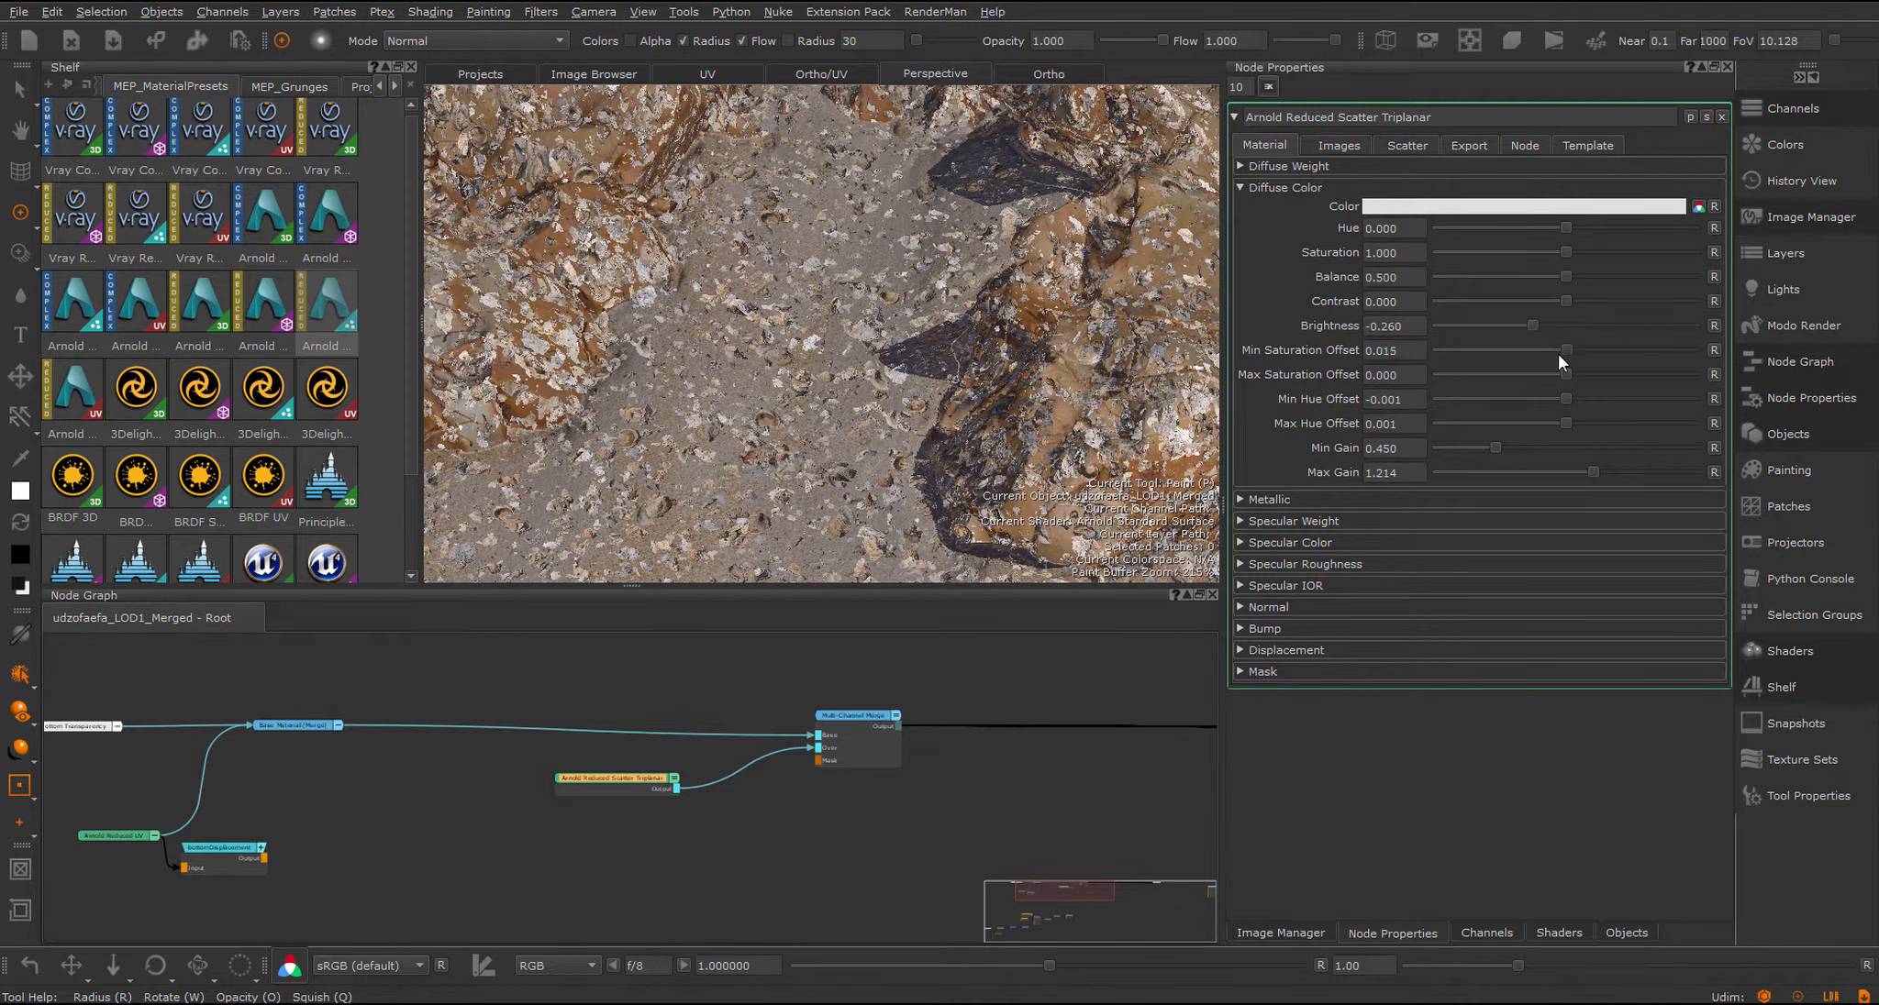
drag(1563, 349, 1559, 349)
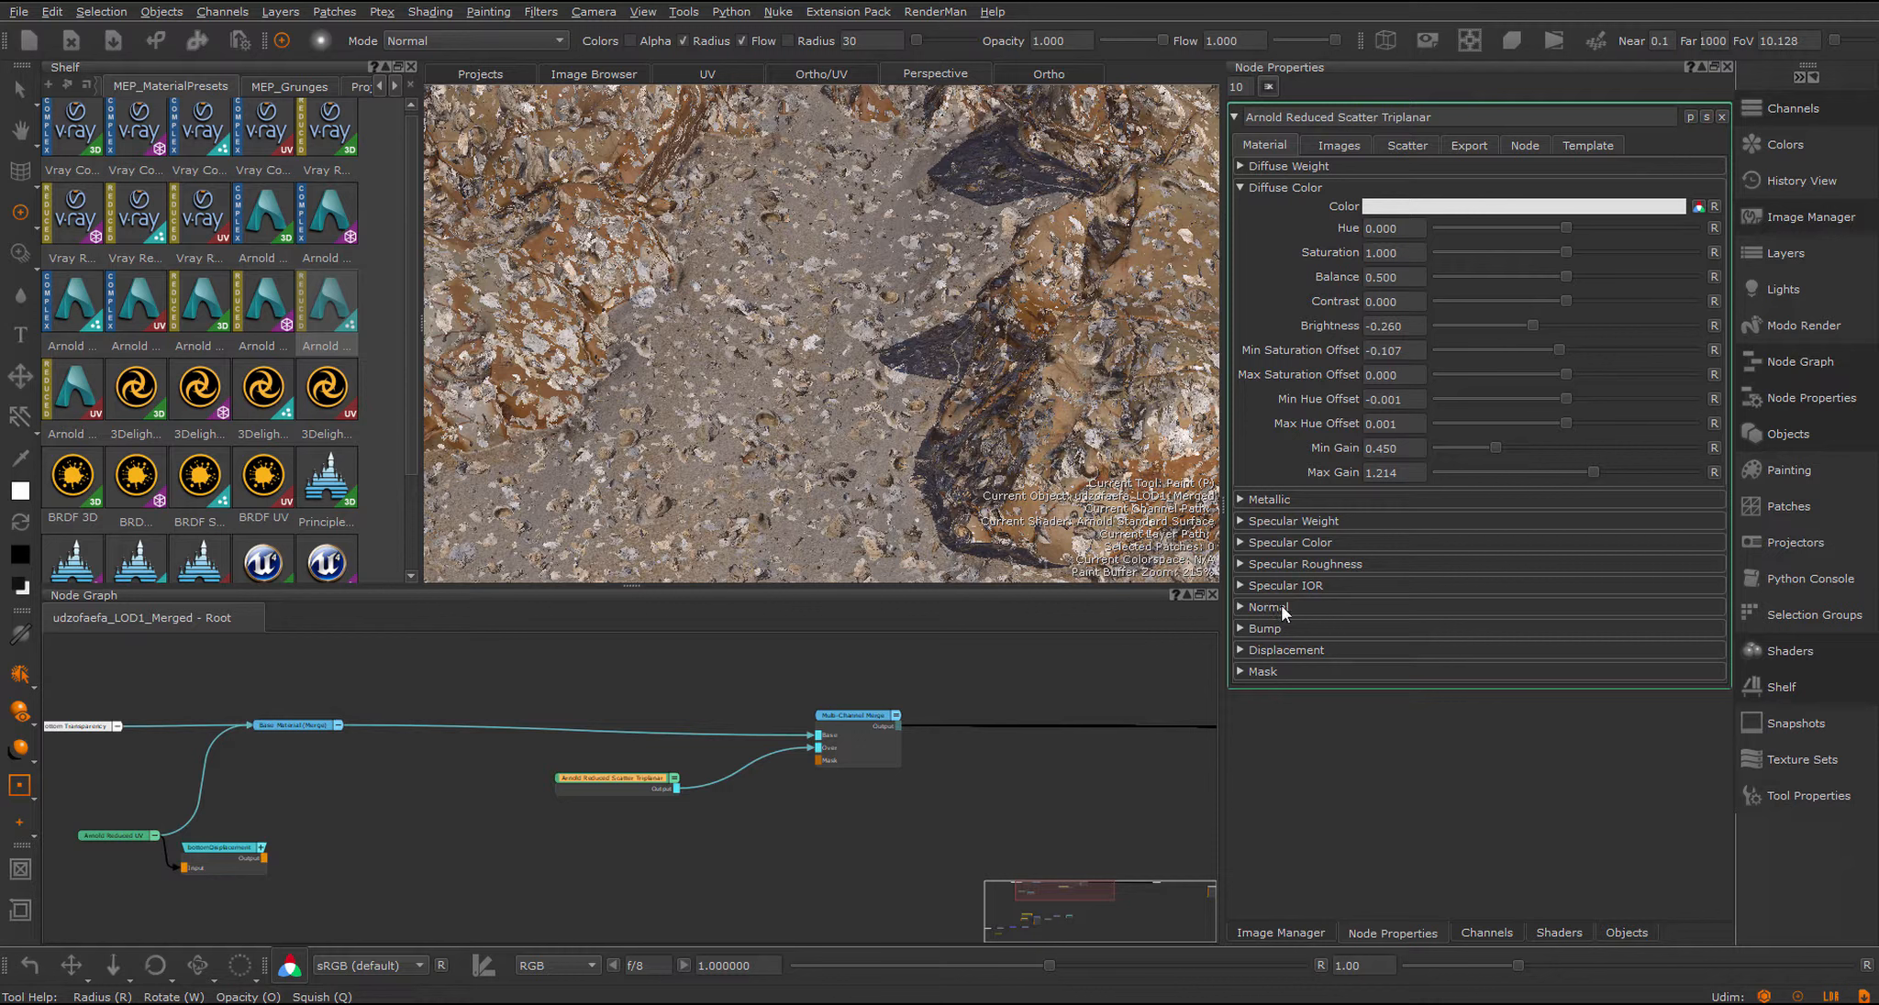
Step: Set the minimum normal strength to about 0.6 and adjust the Mask section settings
click(1266, 605)
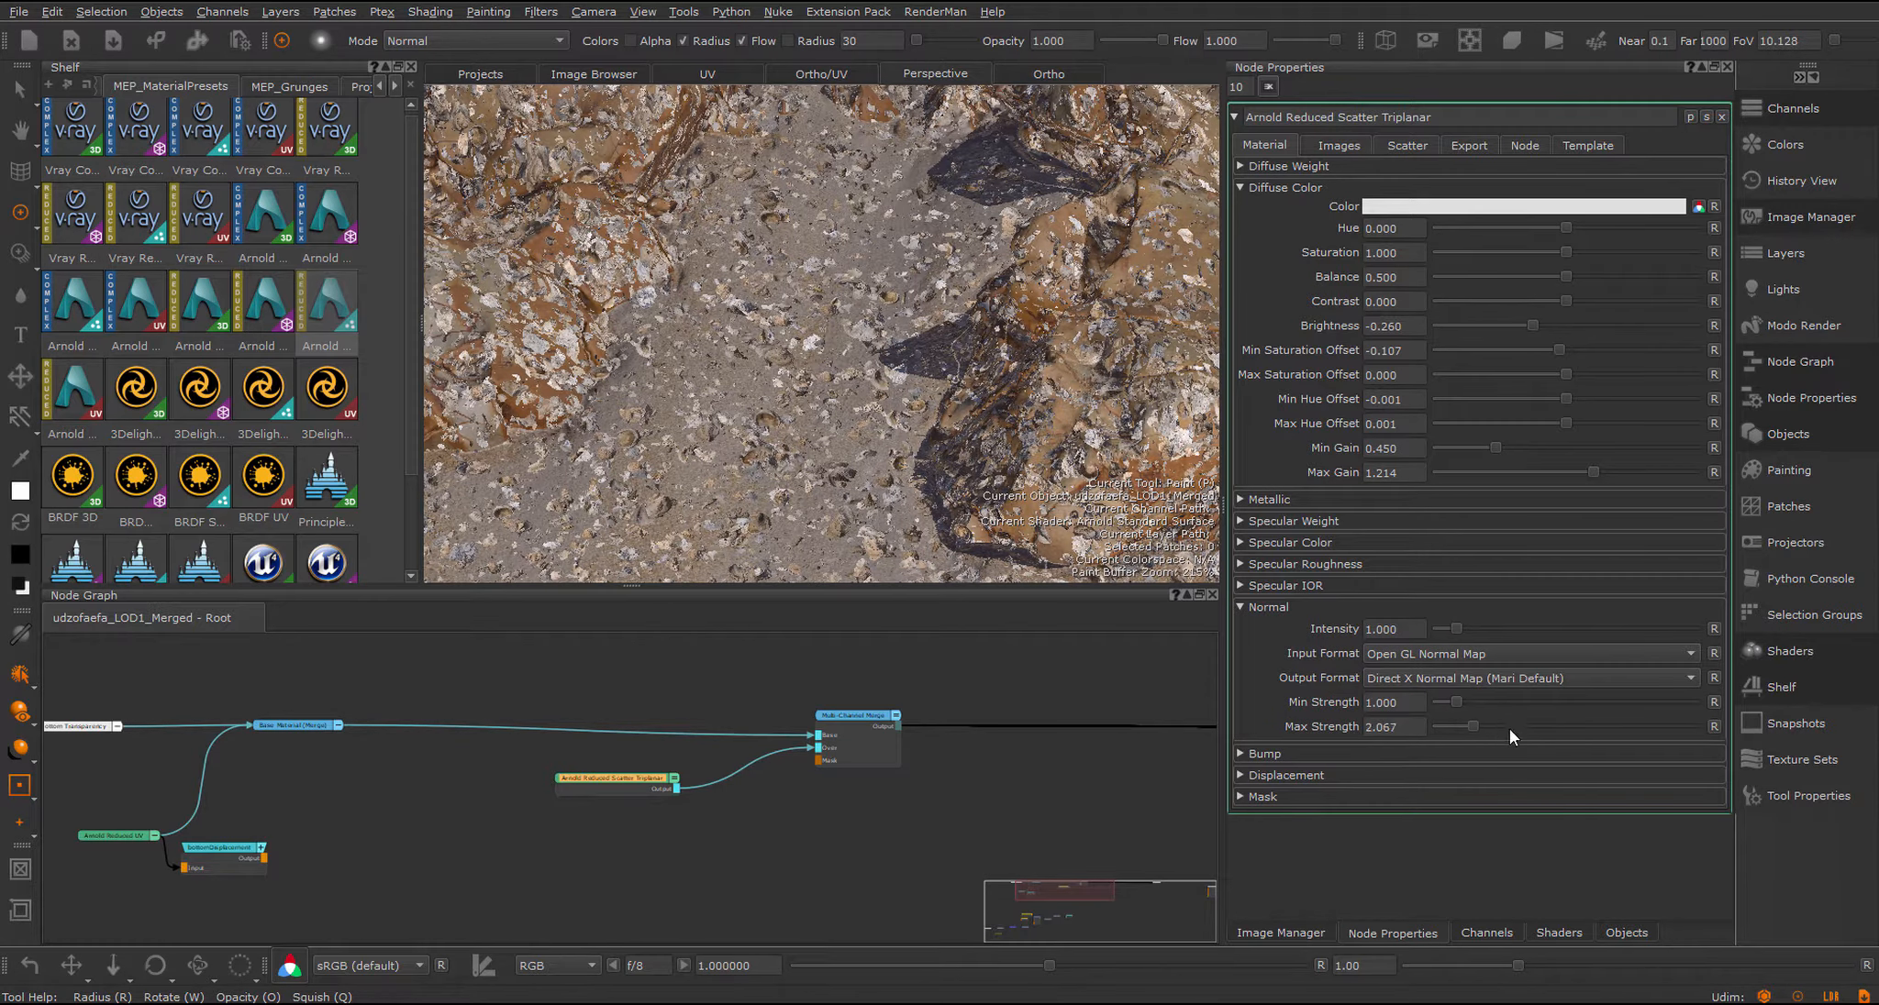
drag(1462, 703, 1444, 702)
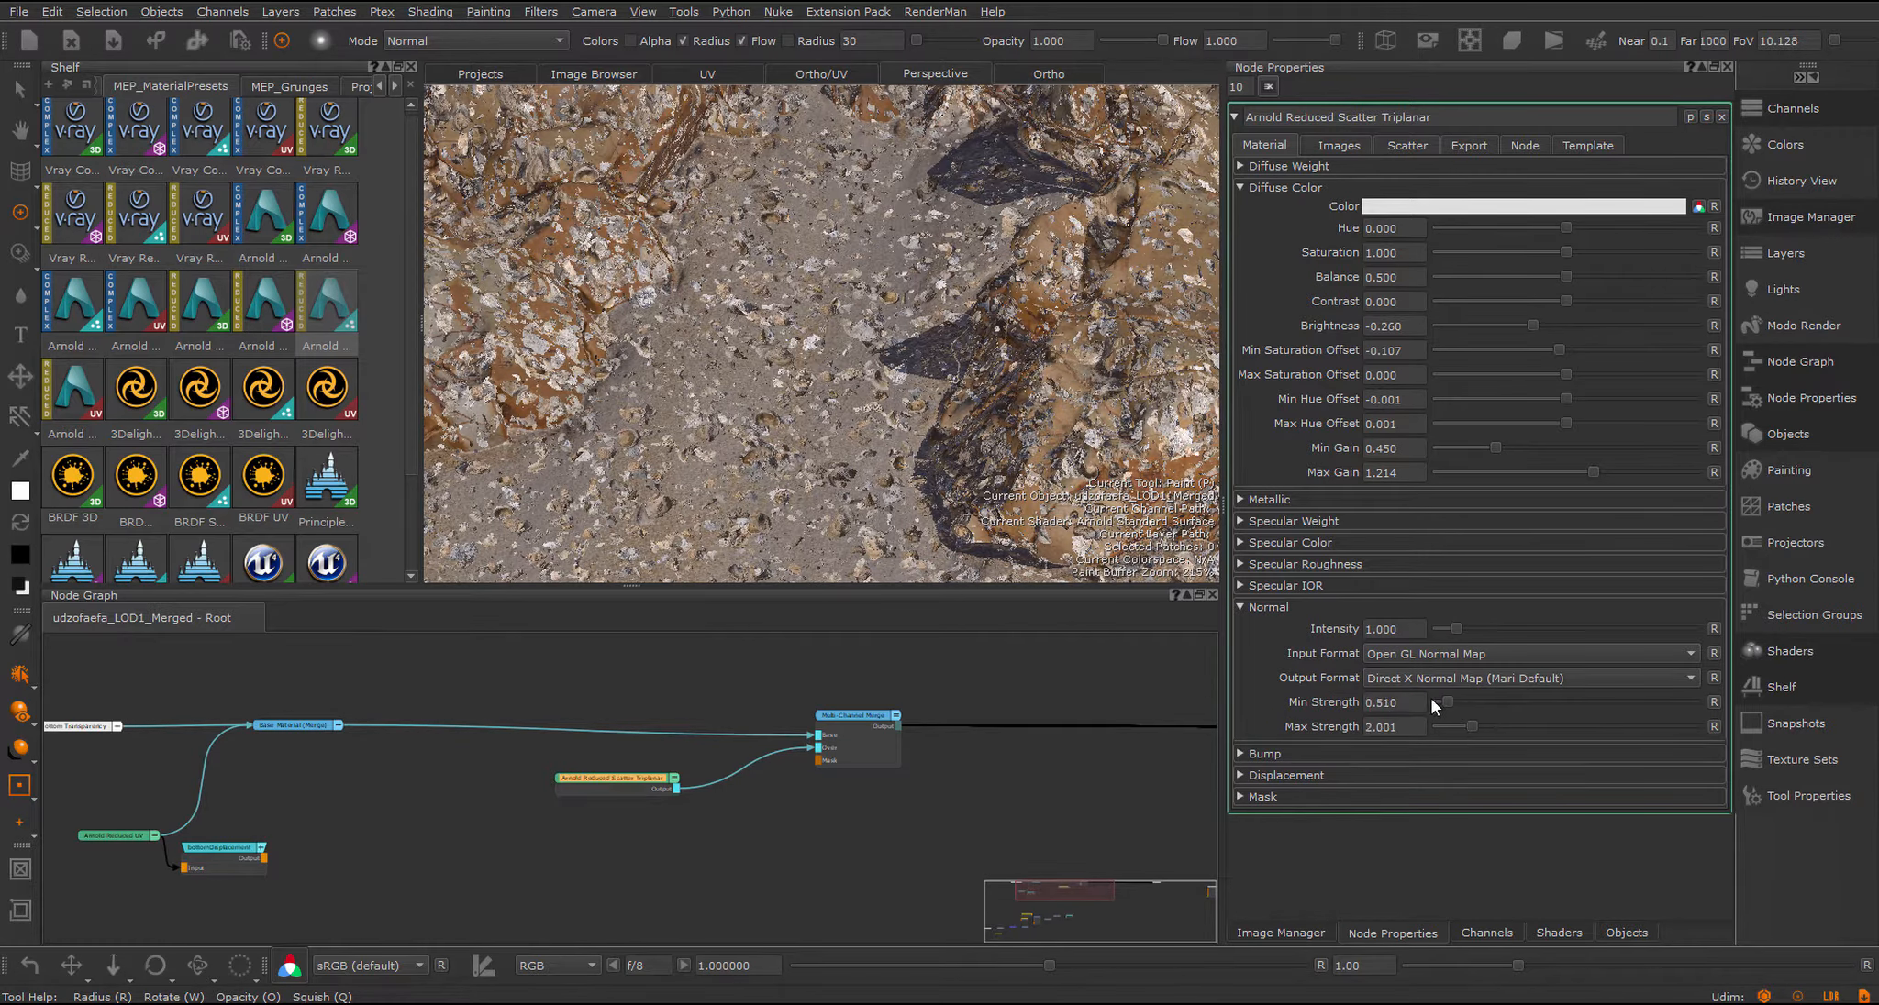
drag(1442, 702, 1462, 703)
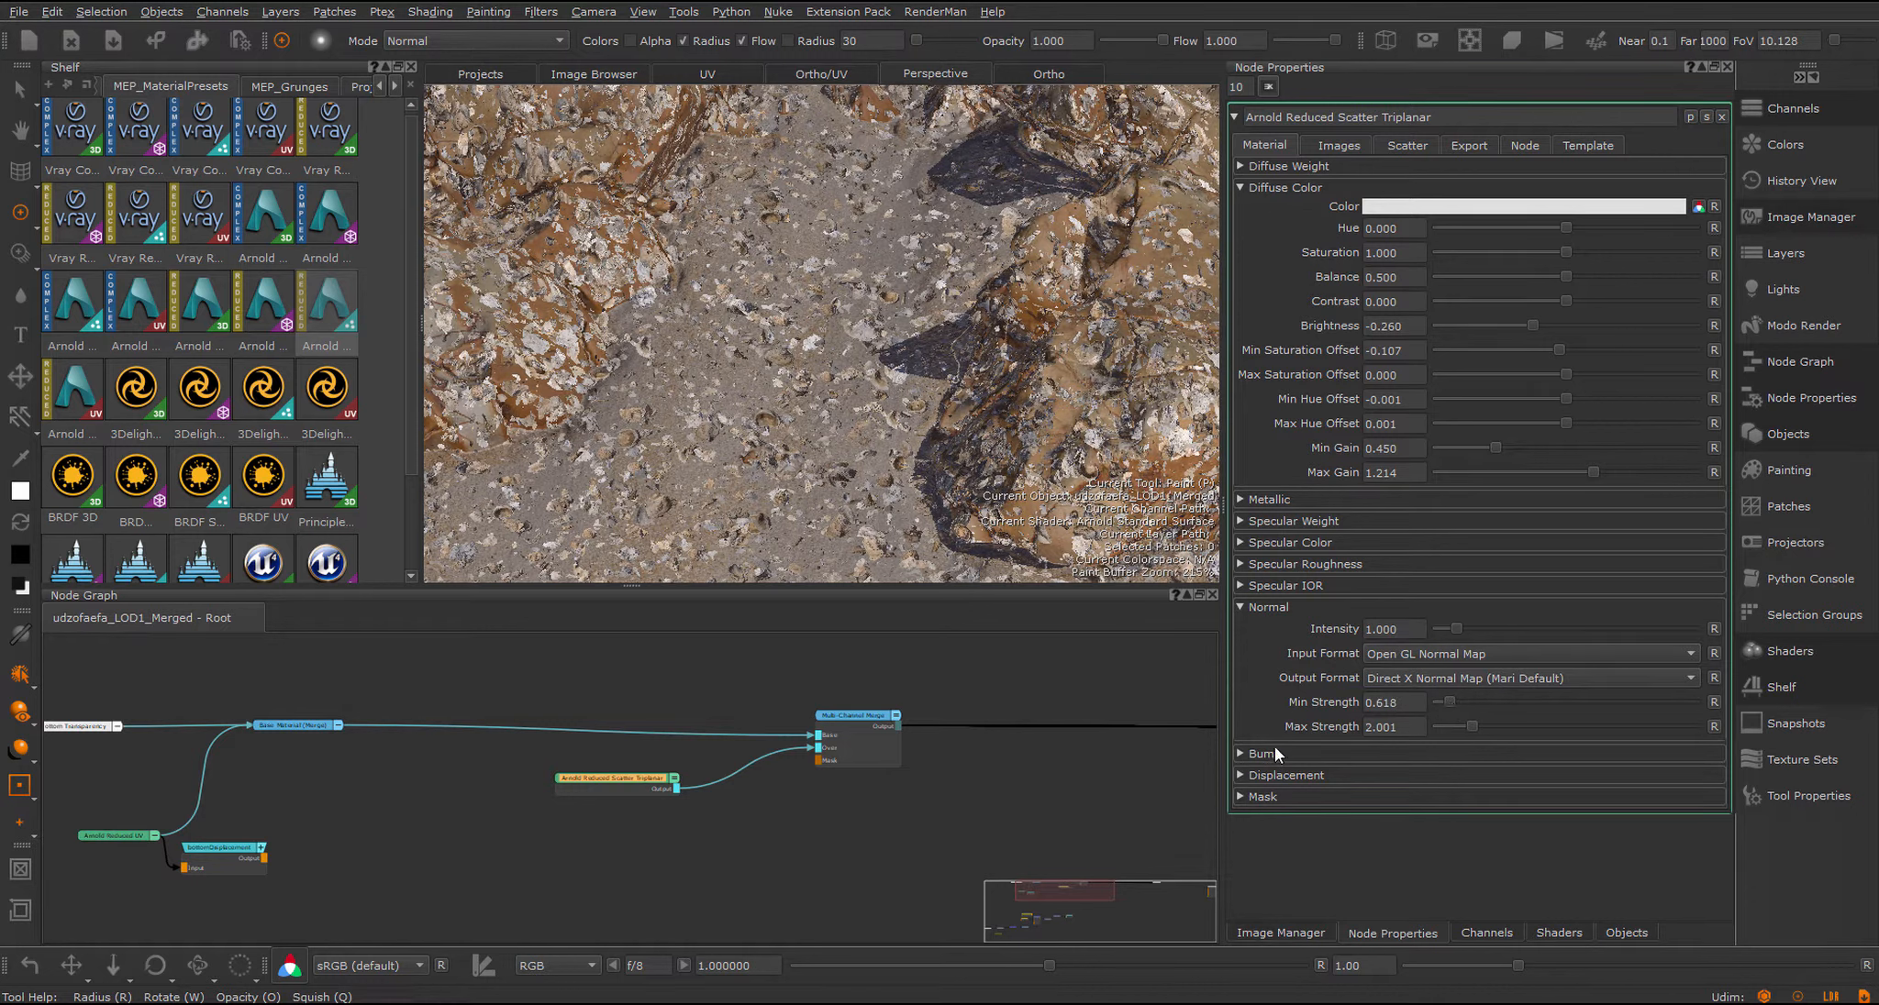
click(1262, 797)
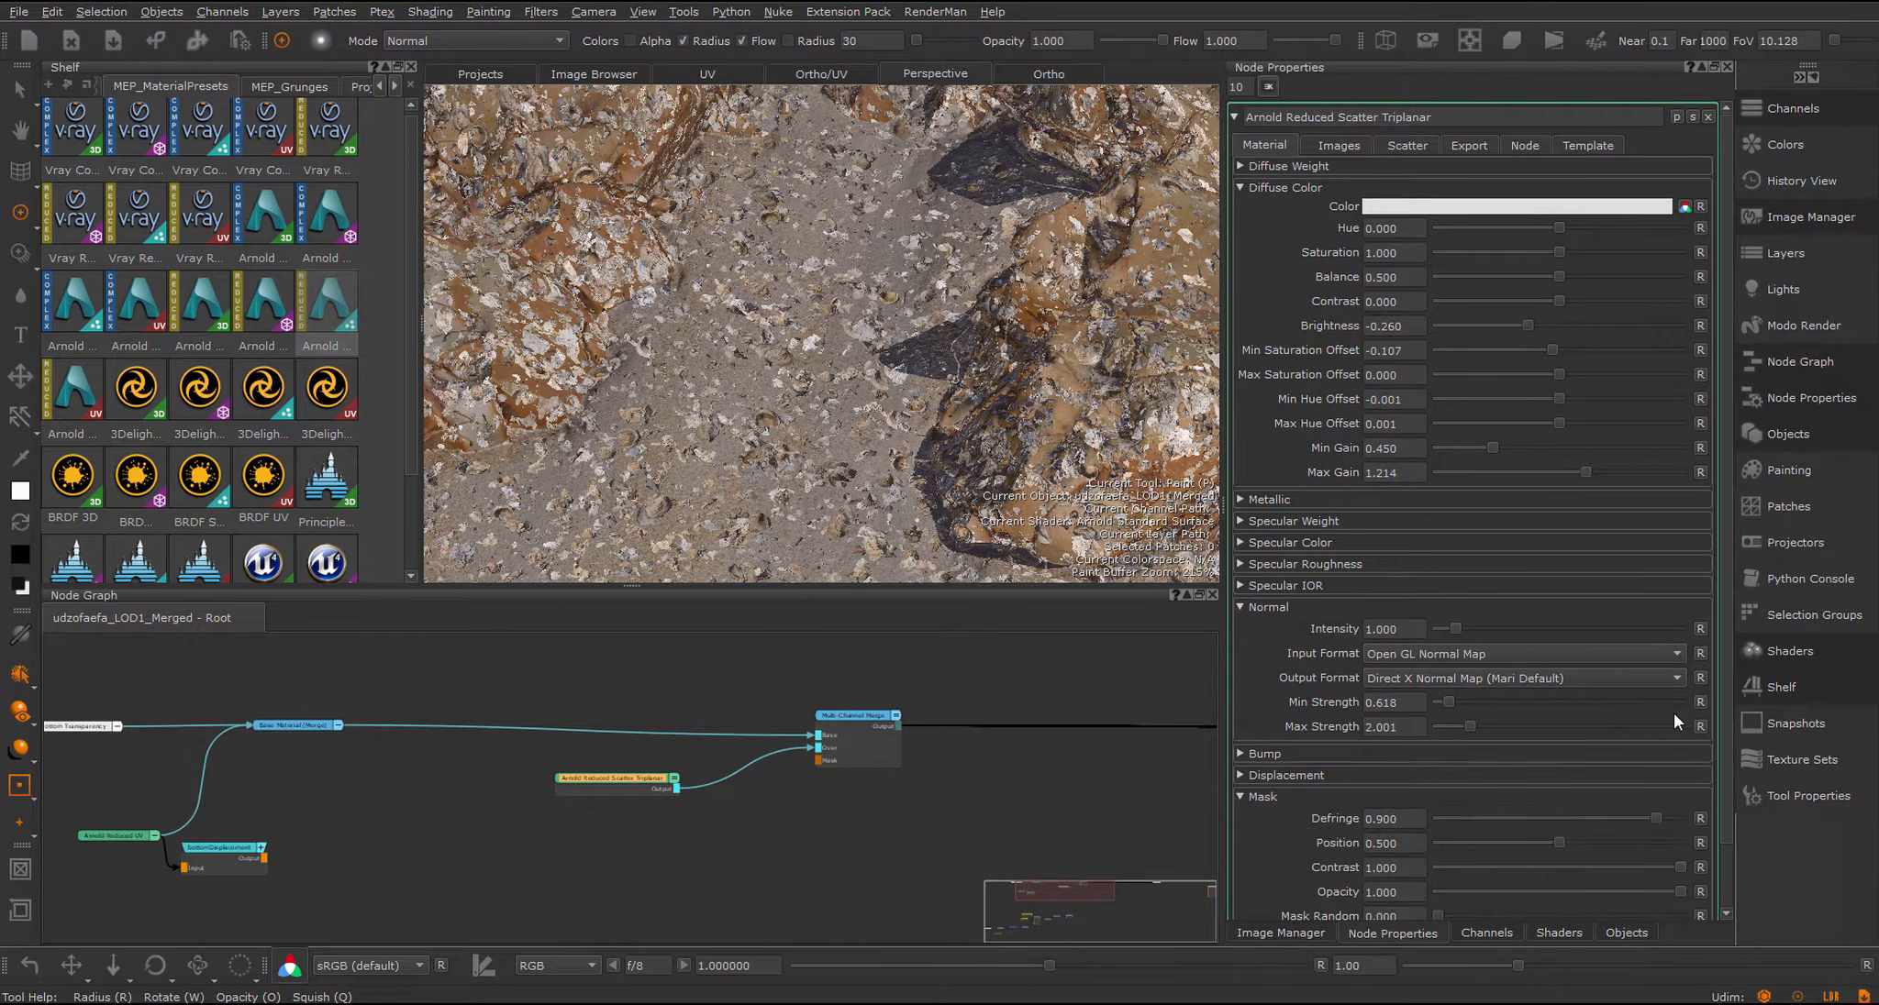
scroll(down, 3)
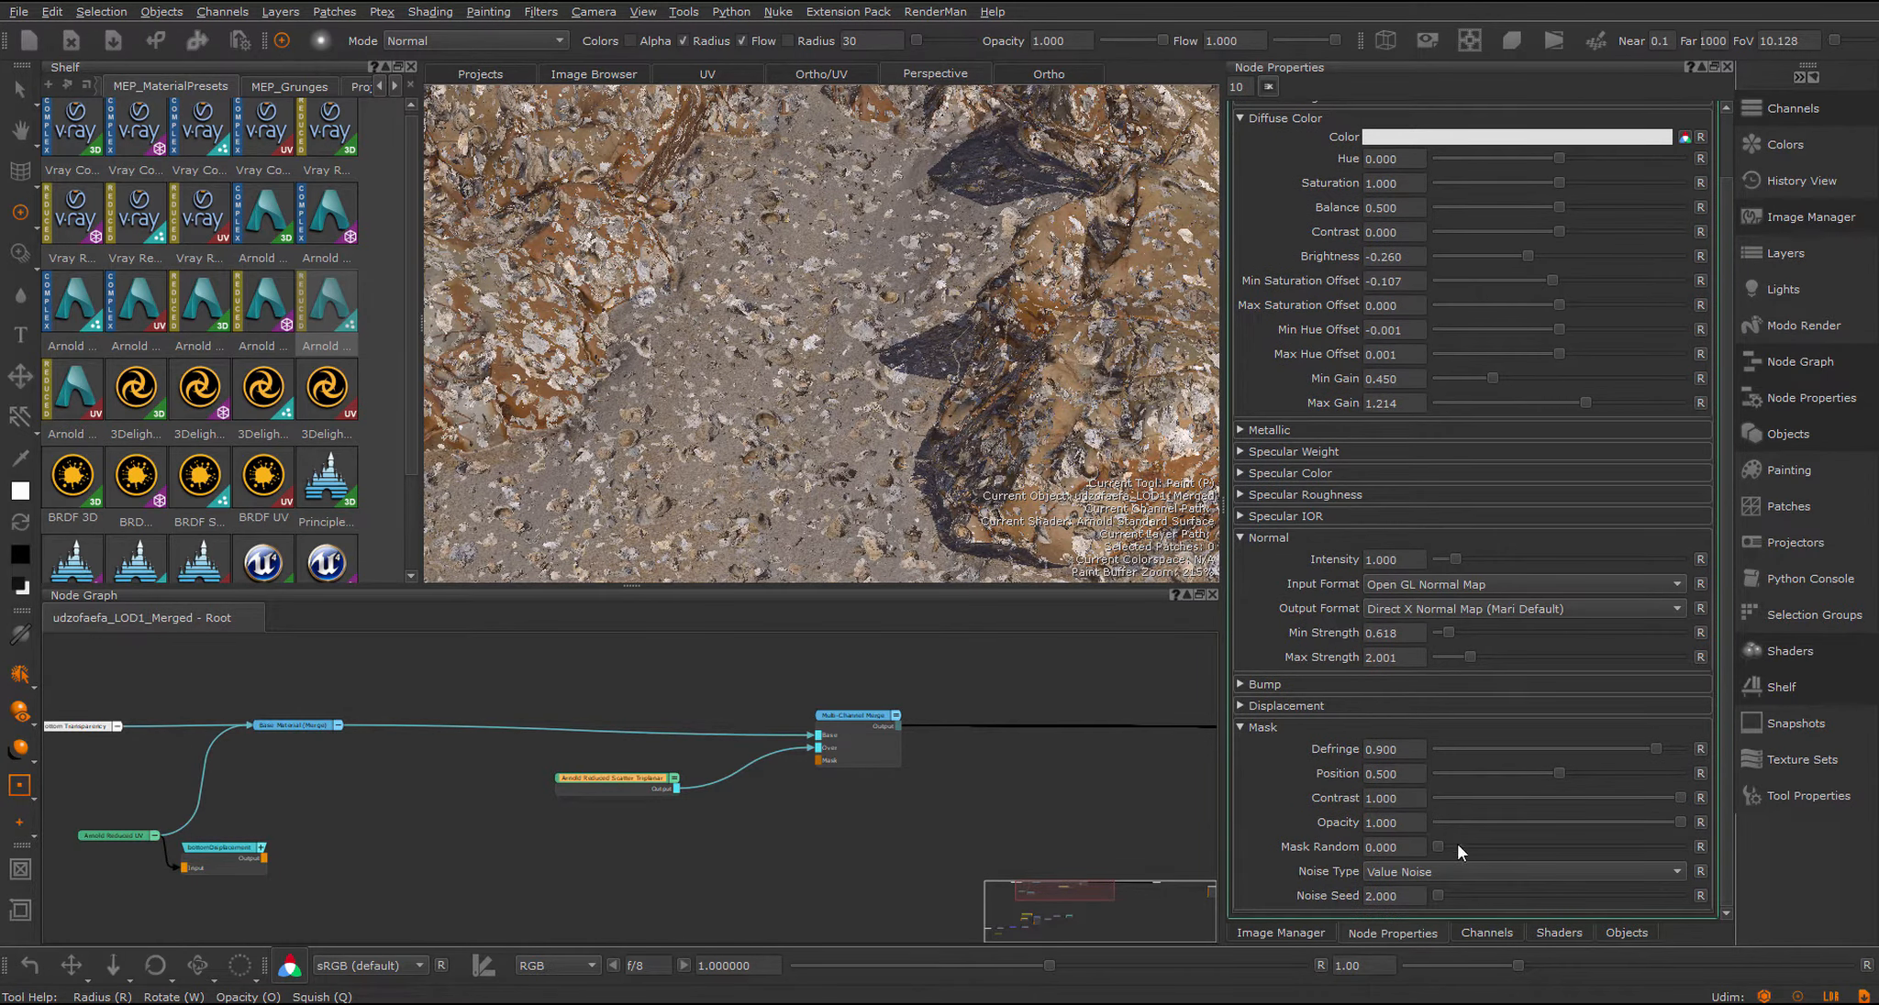
drag(1439, 847, 1534, 847)
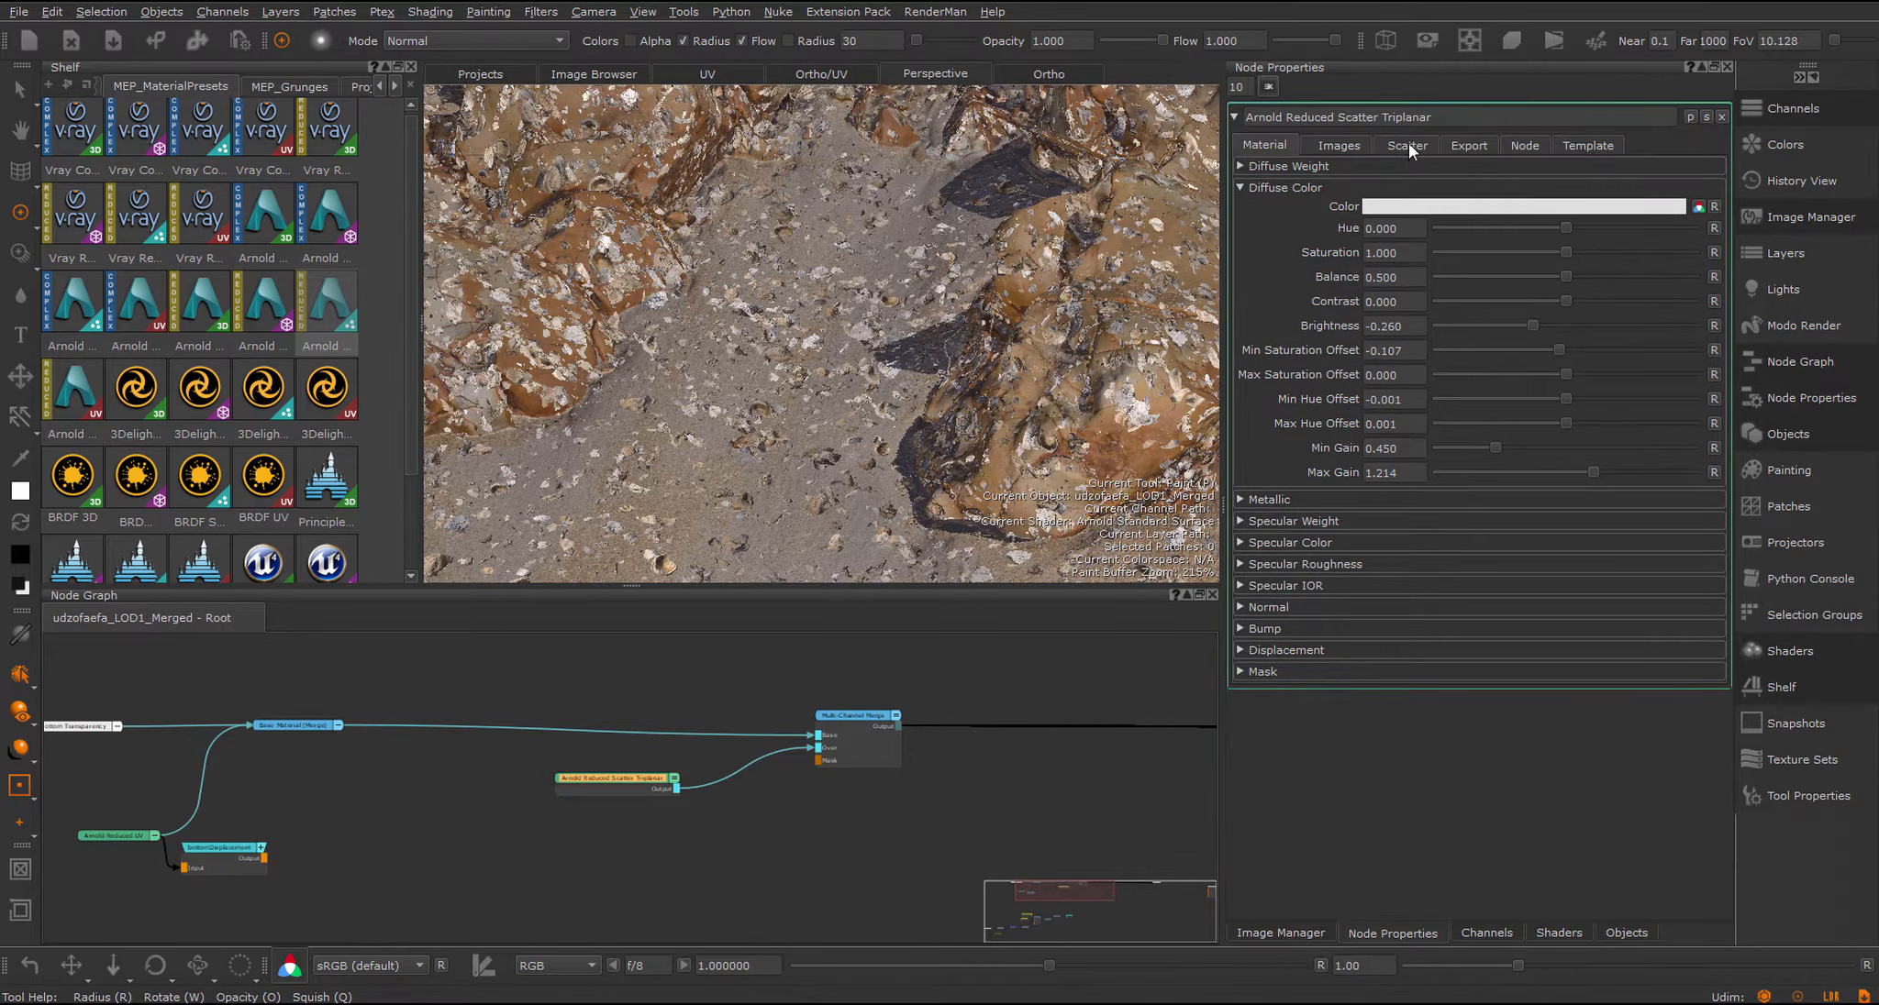
Step: In the Scatter settings enlarge the seashell scale up to about 10 to test sizes
click(1406, 145)
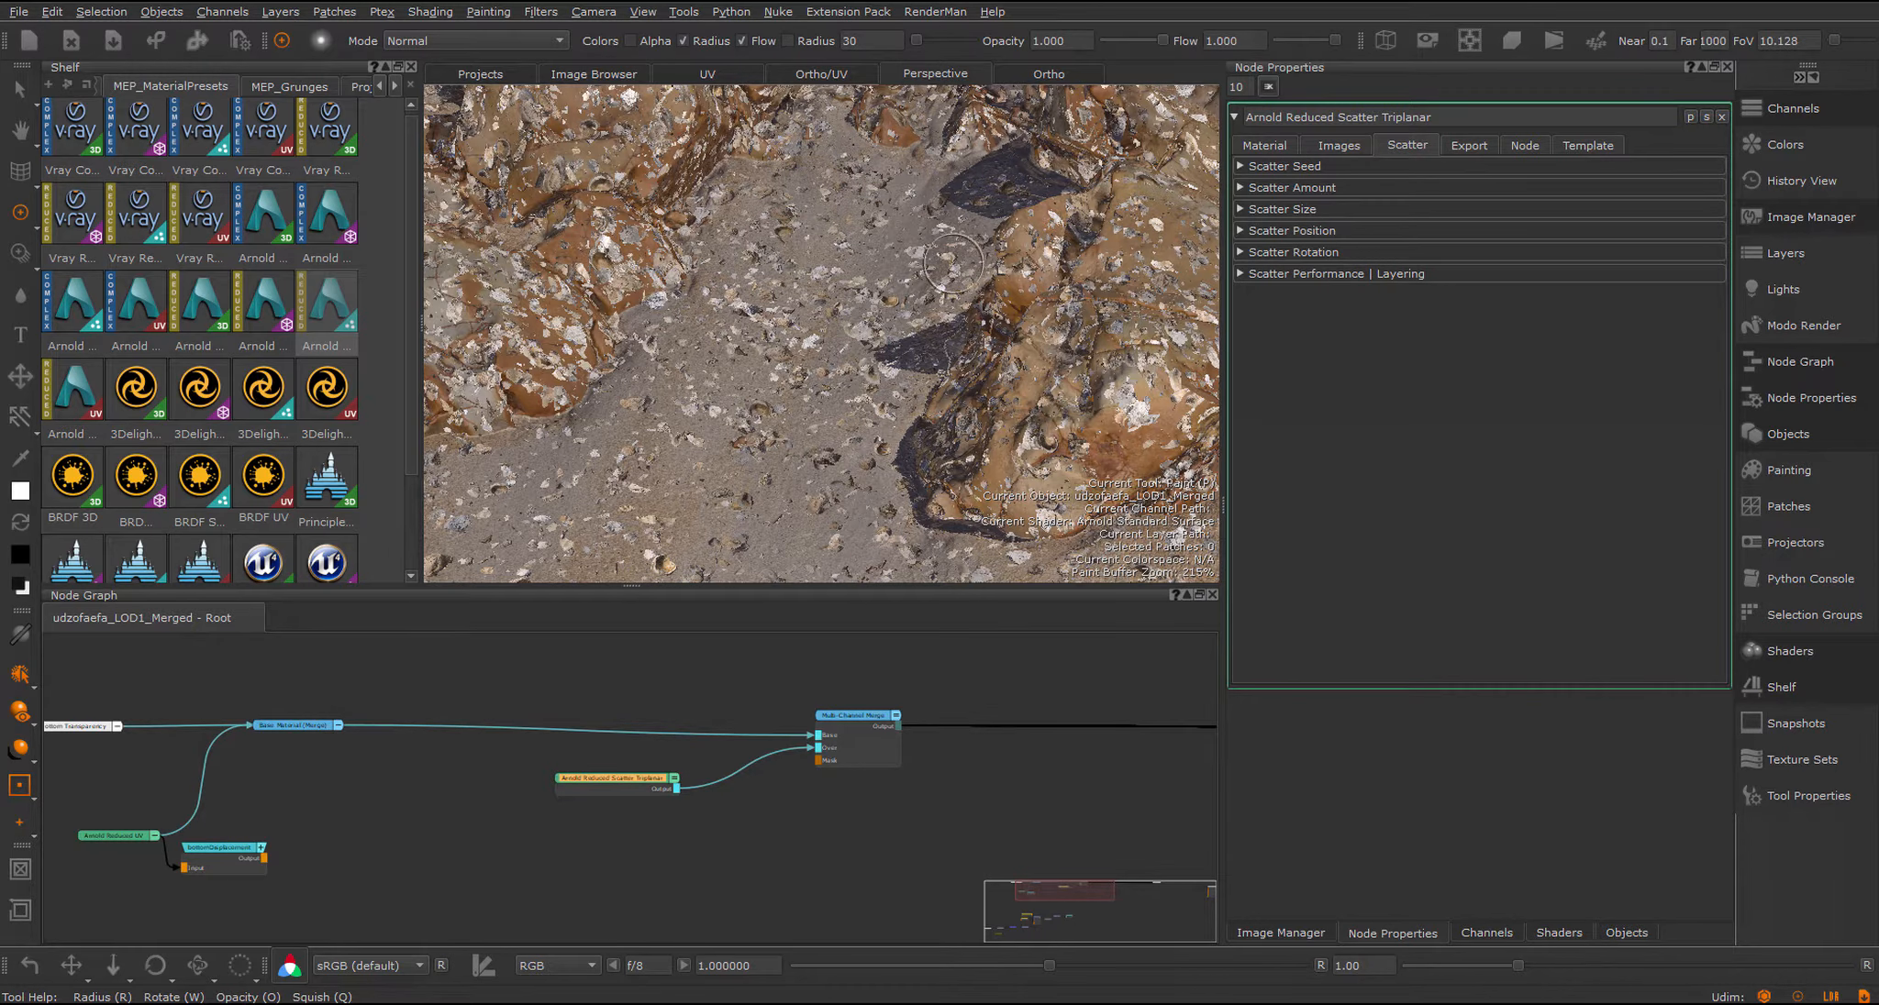
click(1292, 188)
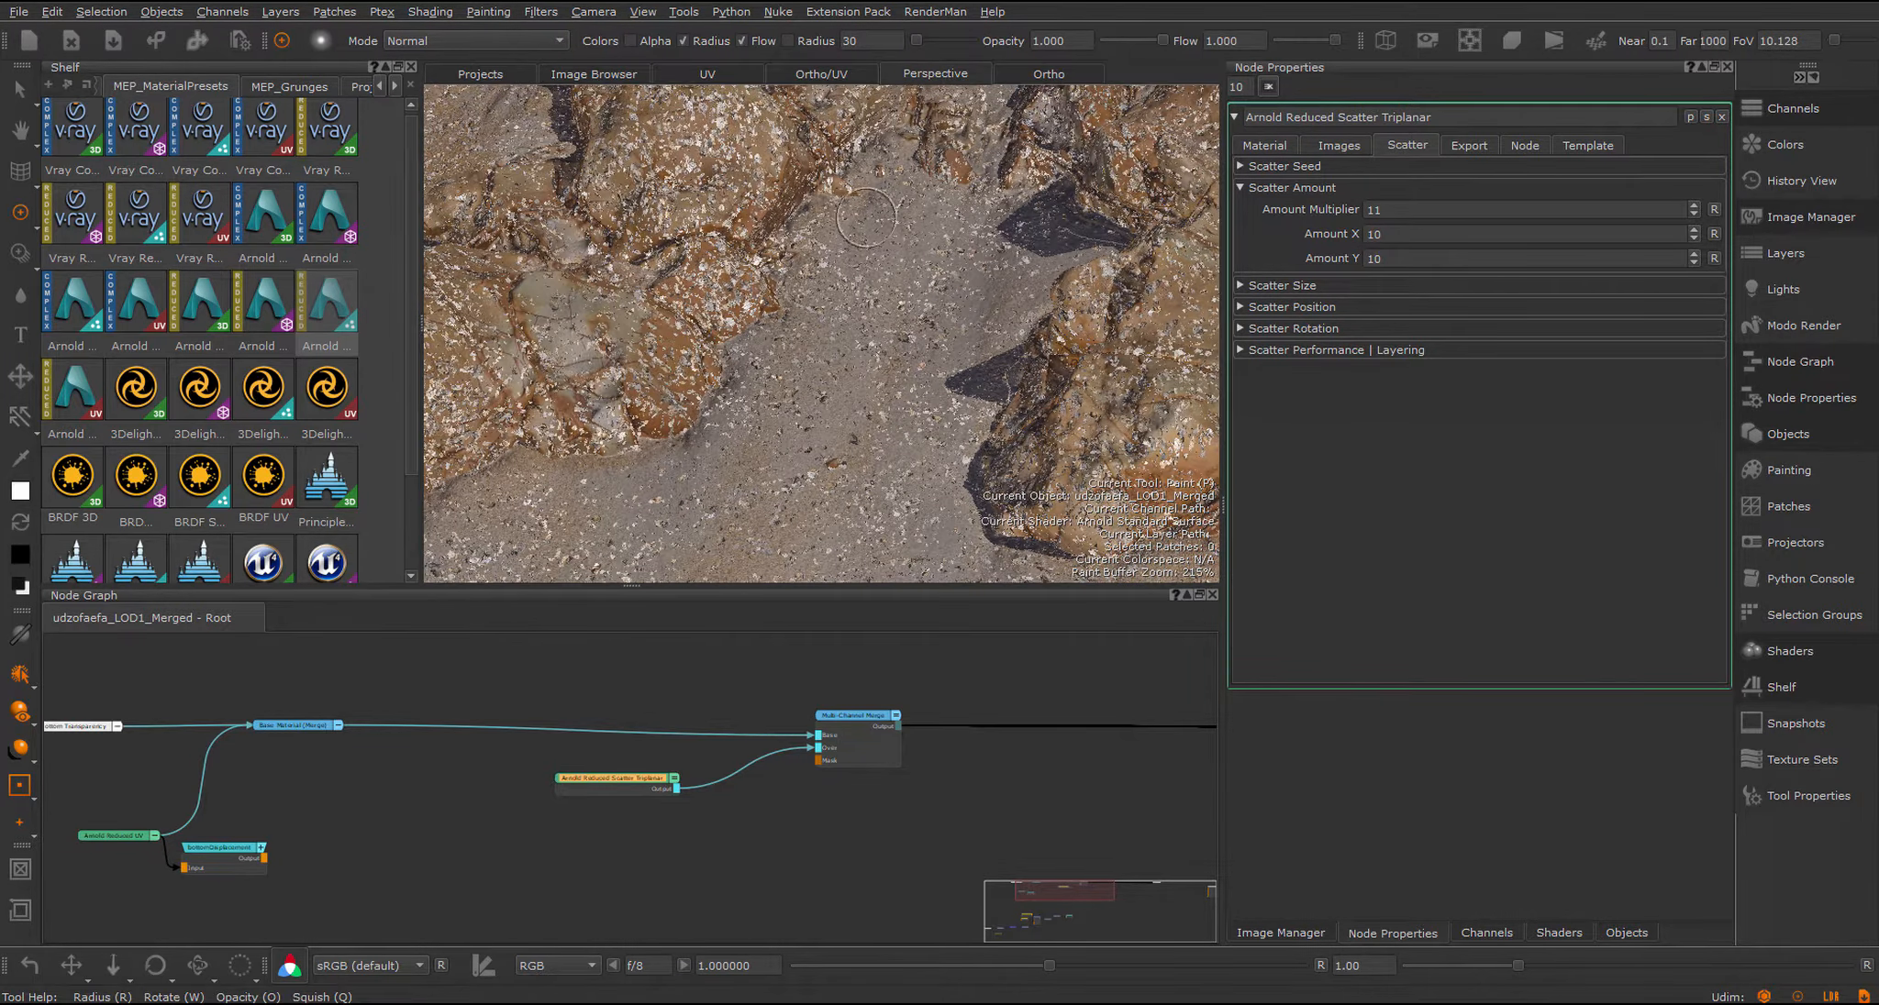
mouse_move(913, 297)
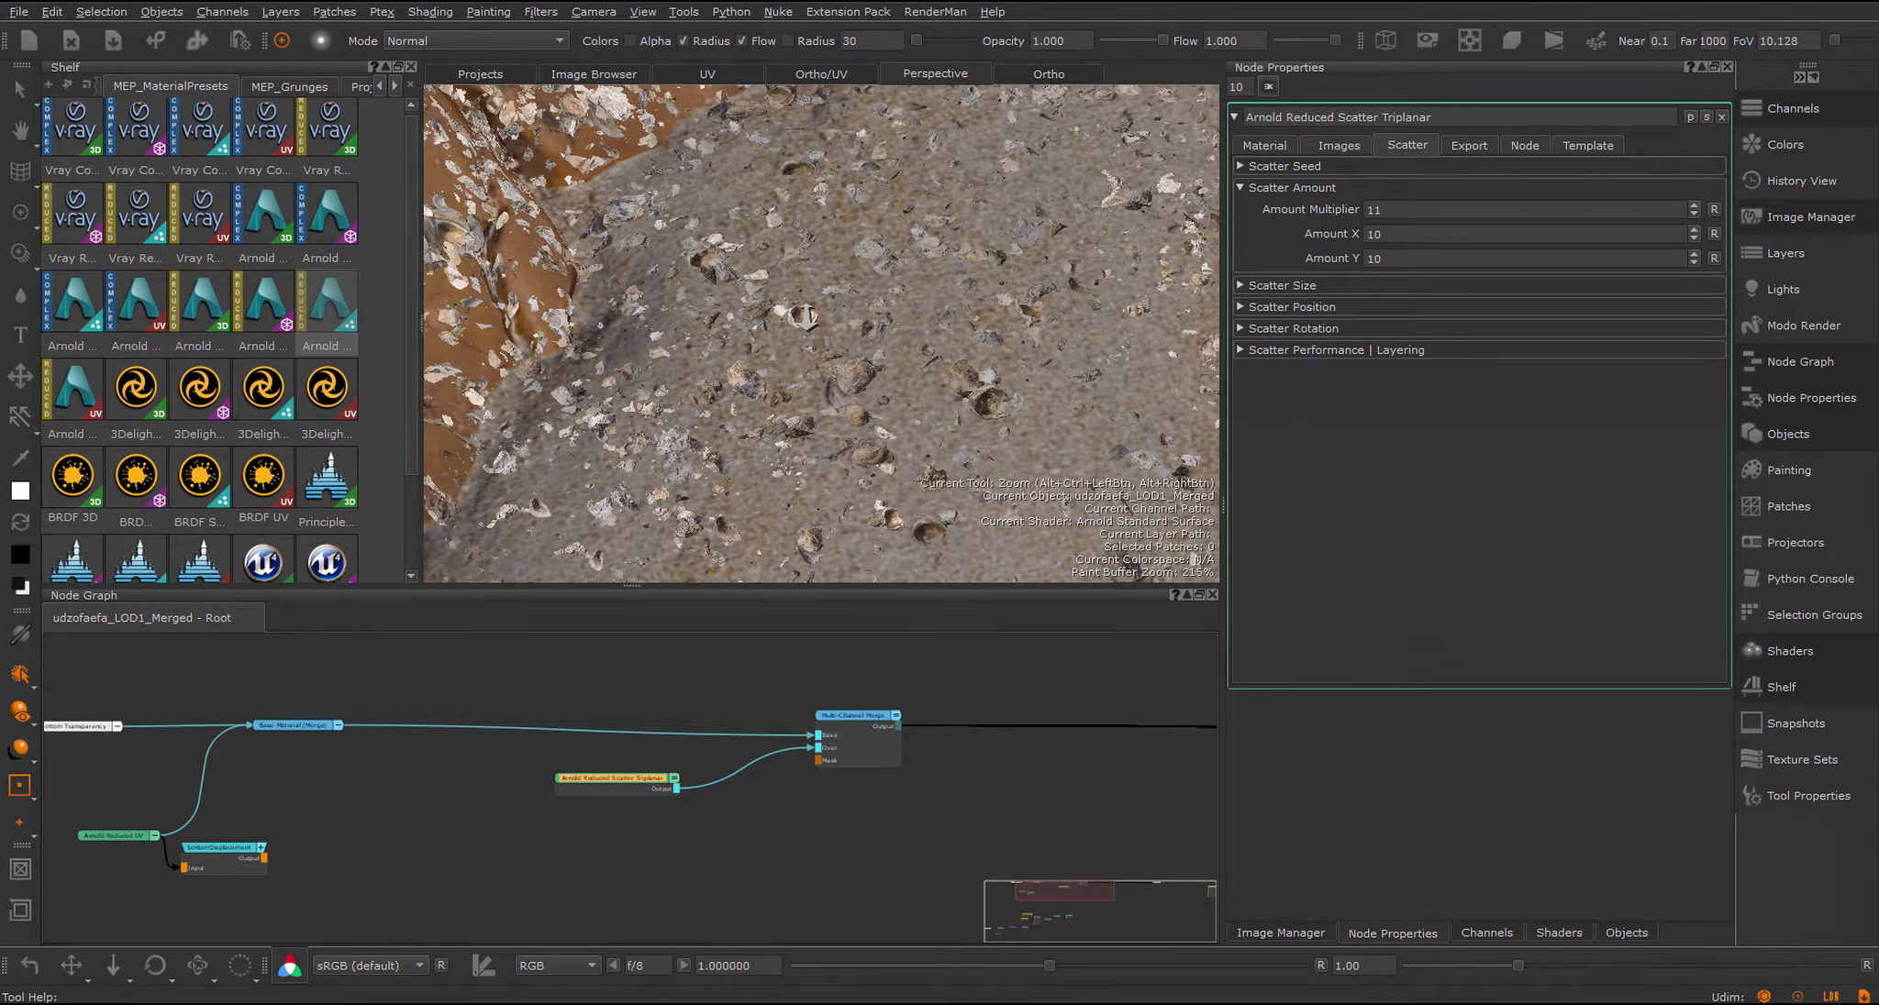
click(1283, 284)
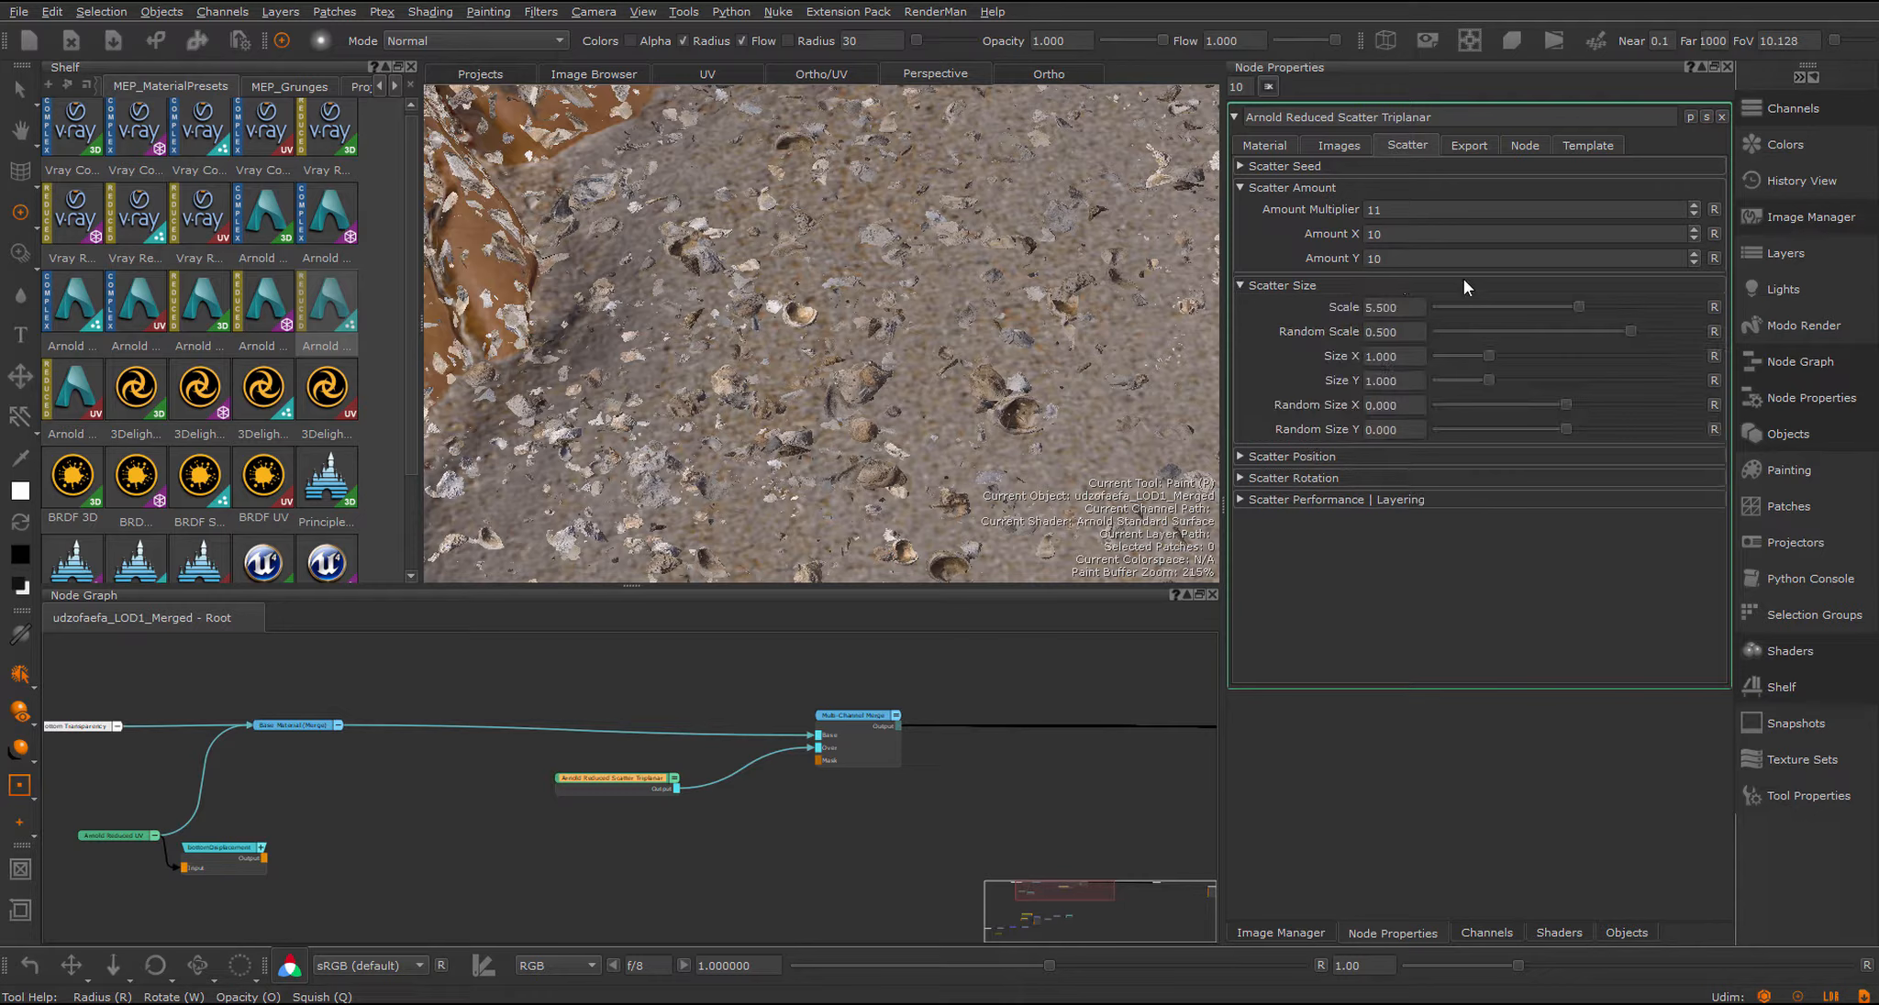
drag(1582, 306, 1677, 306)
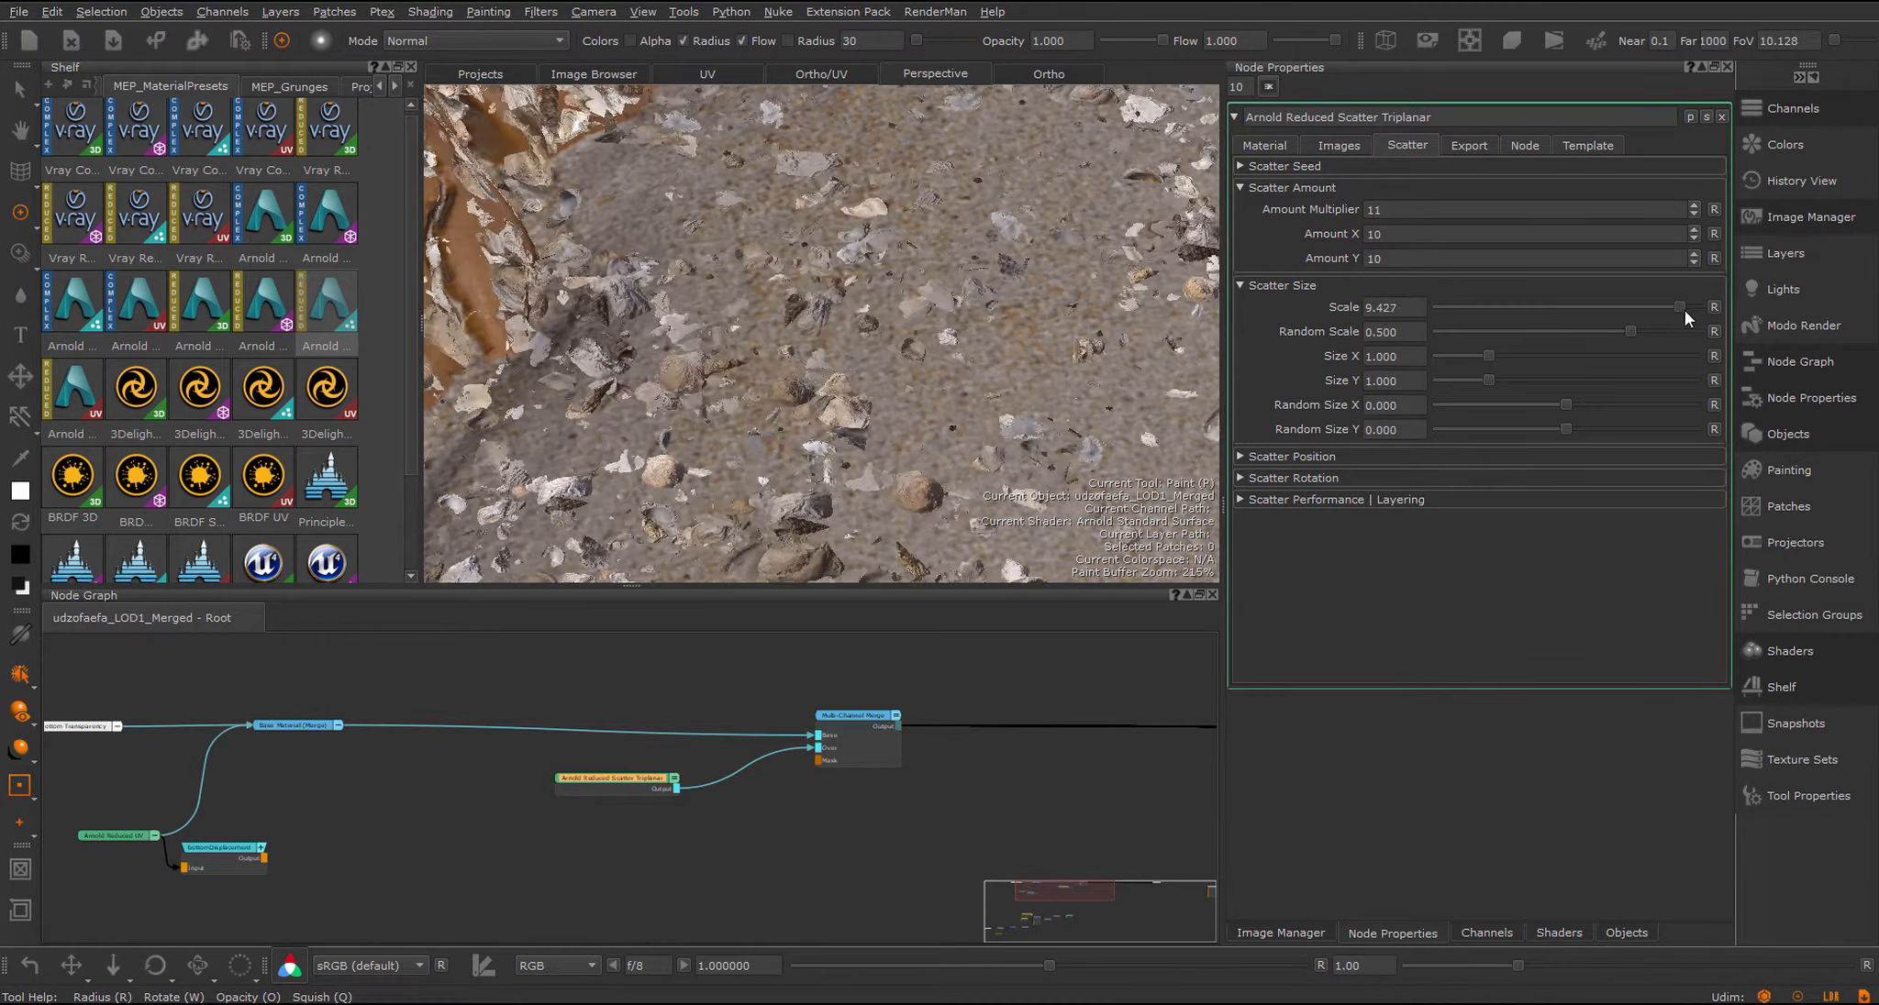
drag(1676, 306, 1695, 307)
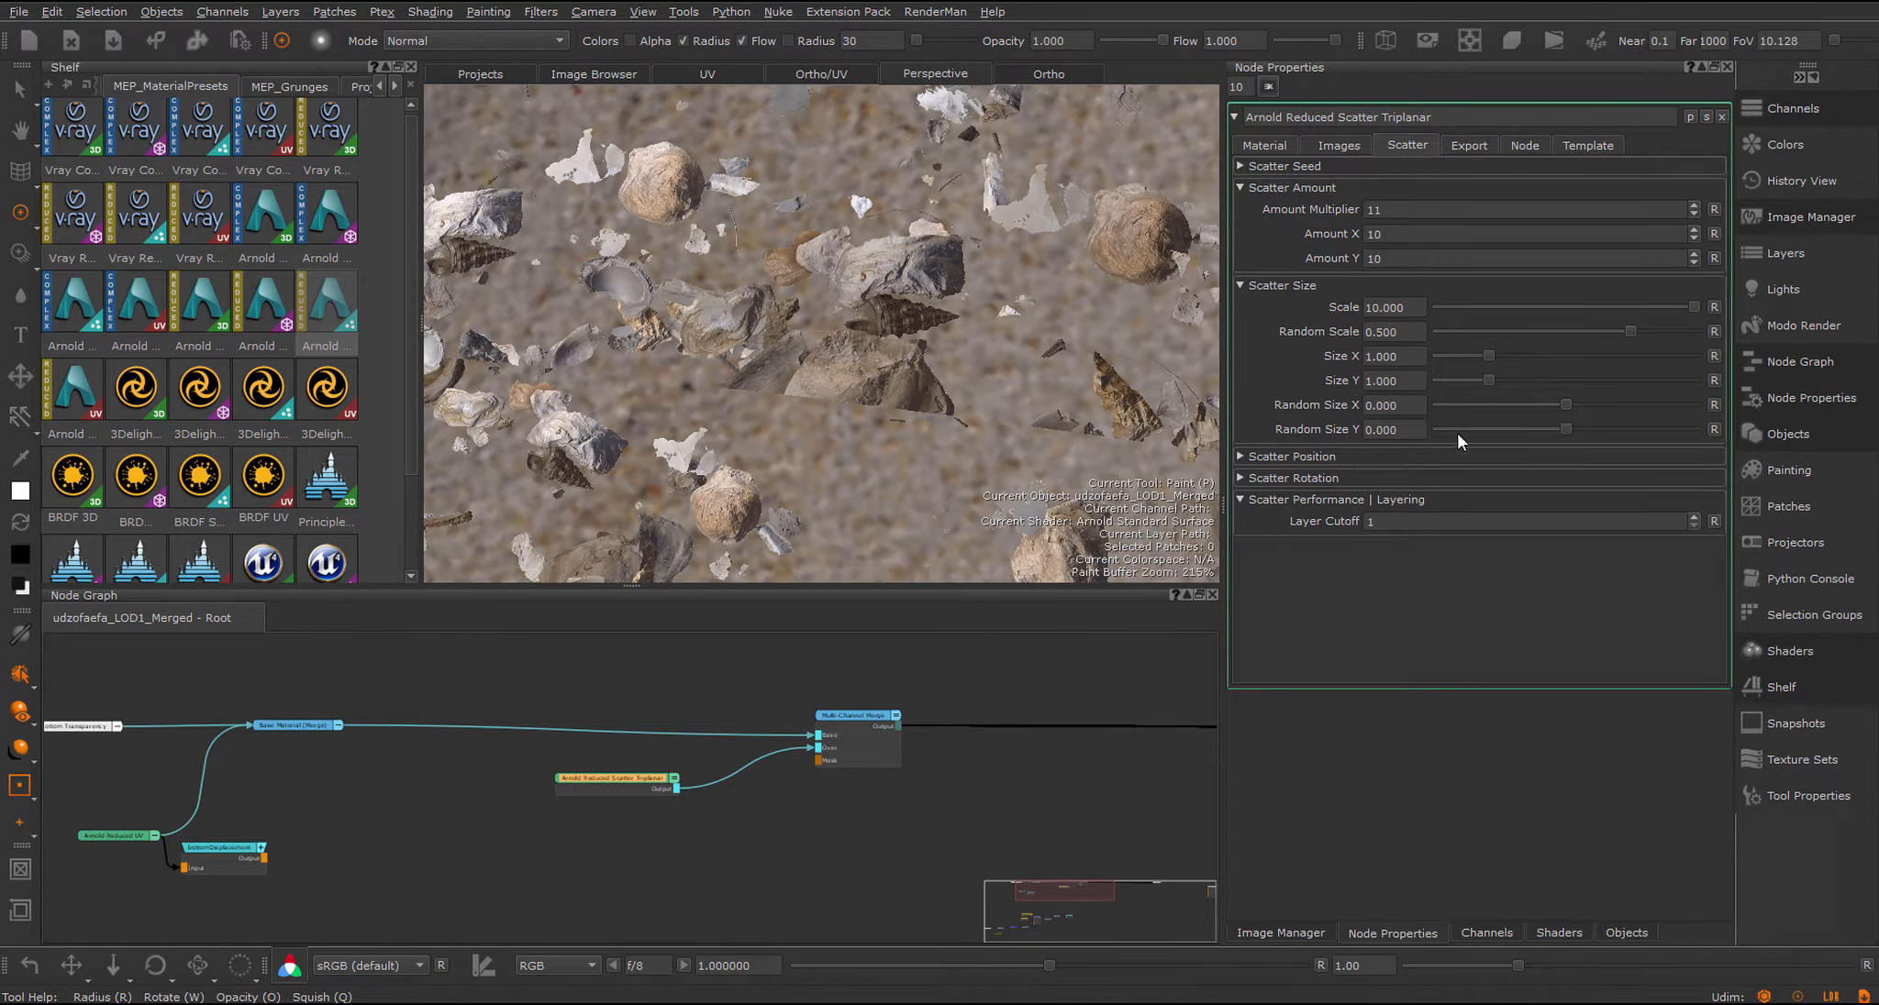
drag(1693, 307, 1675, 306)
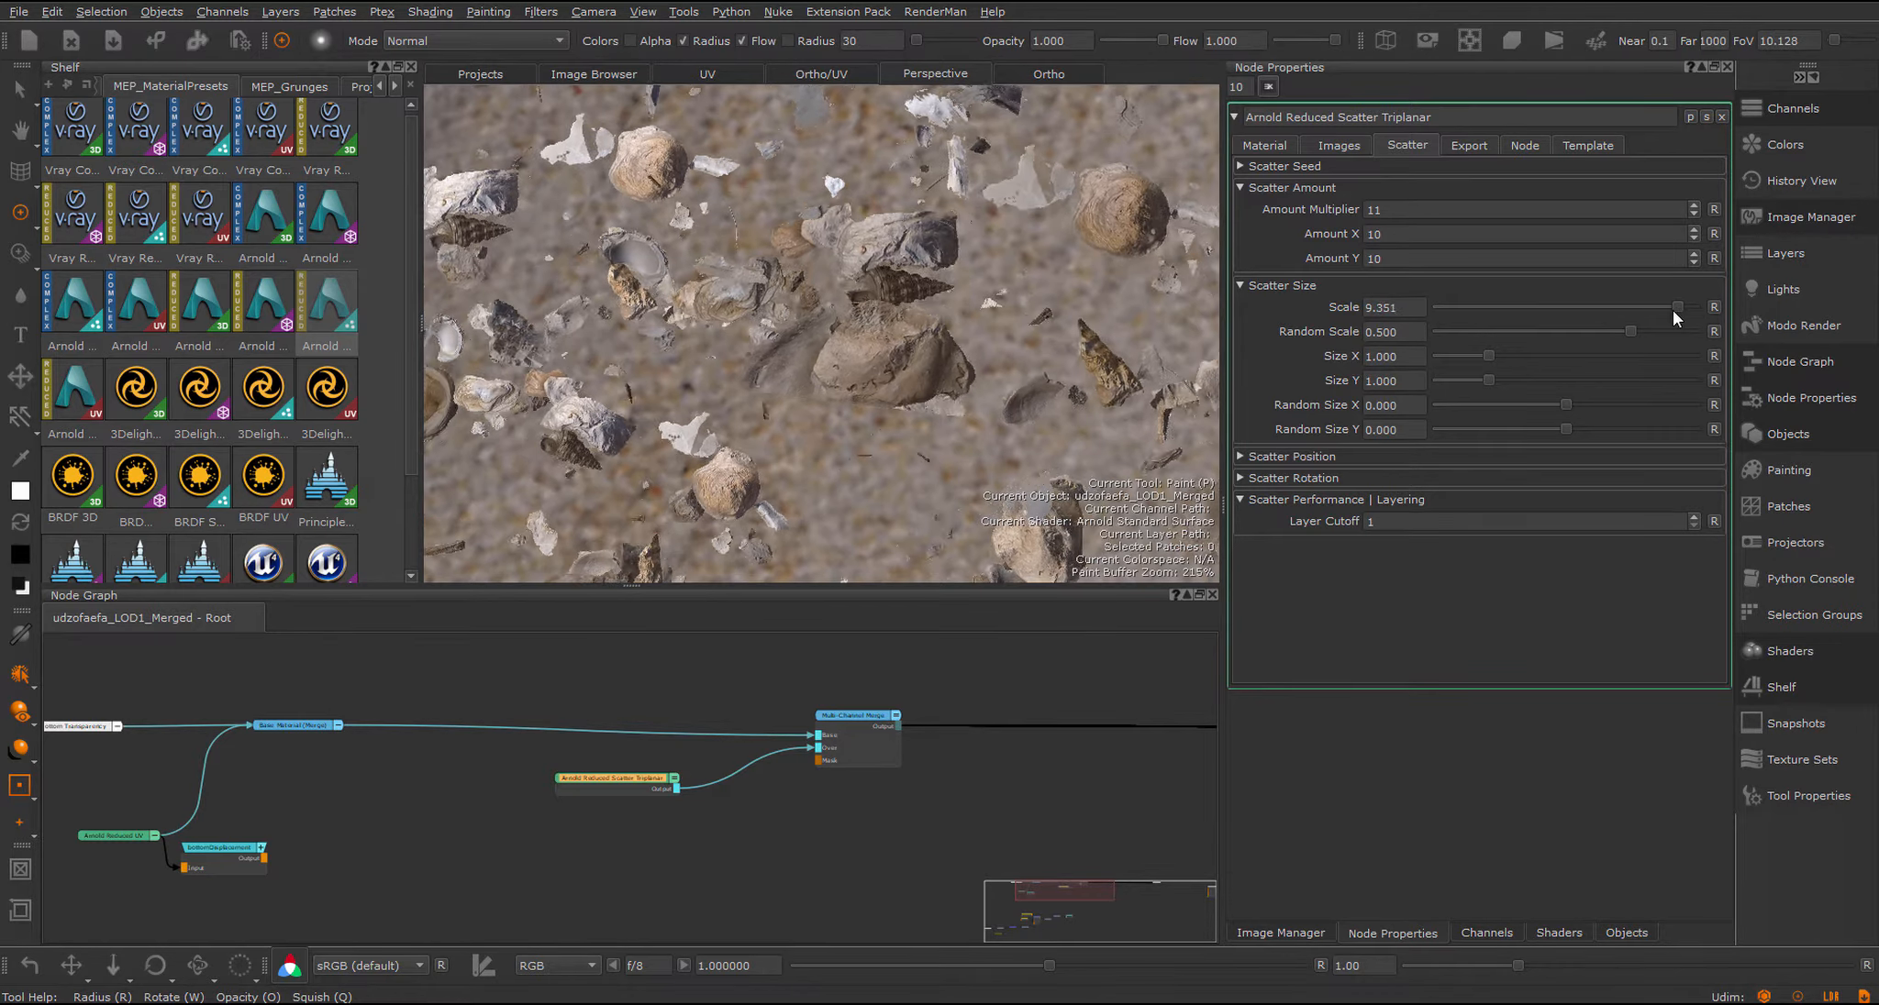
Step: Settle the shell scale at about 9.8 and raise Layer Cutoff to 2
drag(1677, 308, 1528, 308)
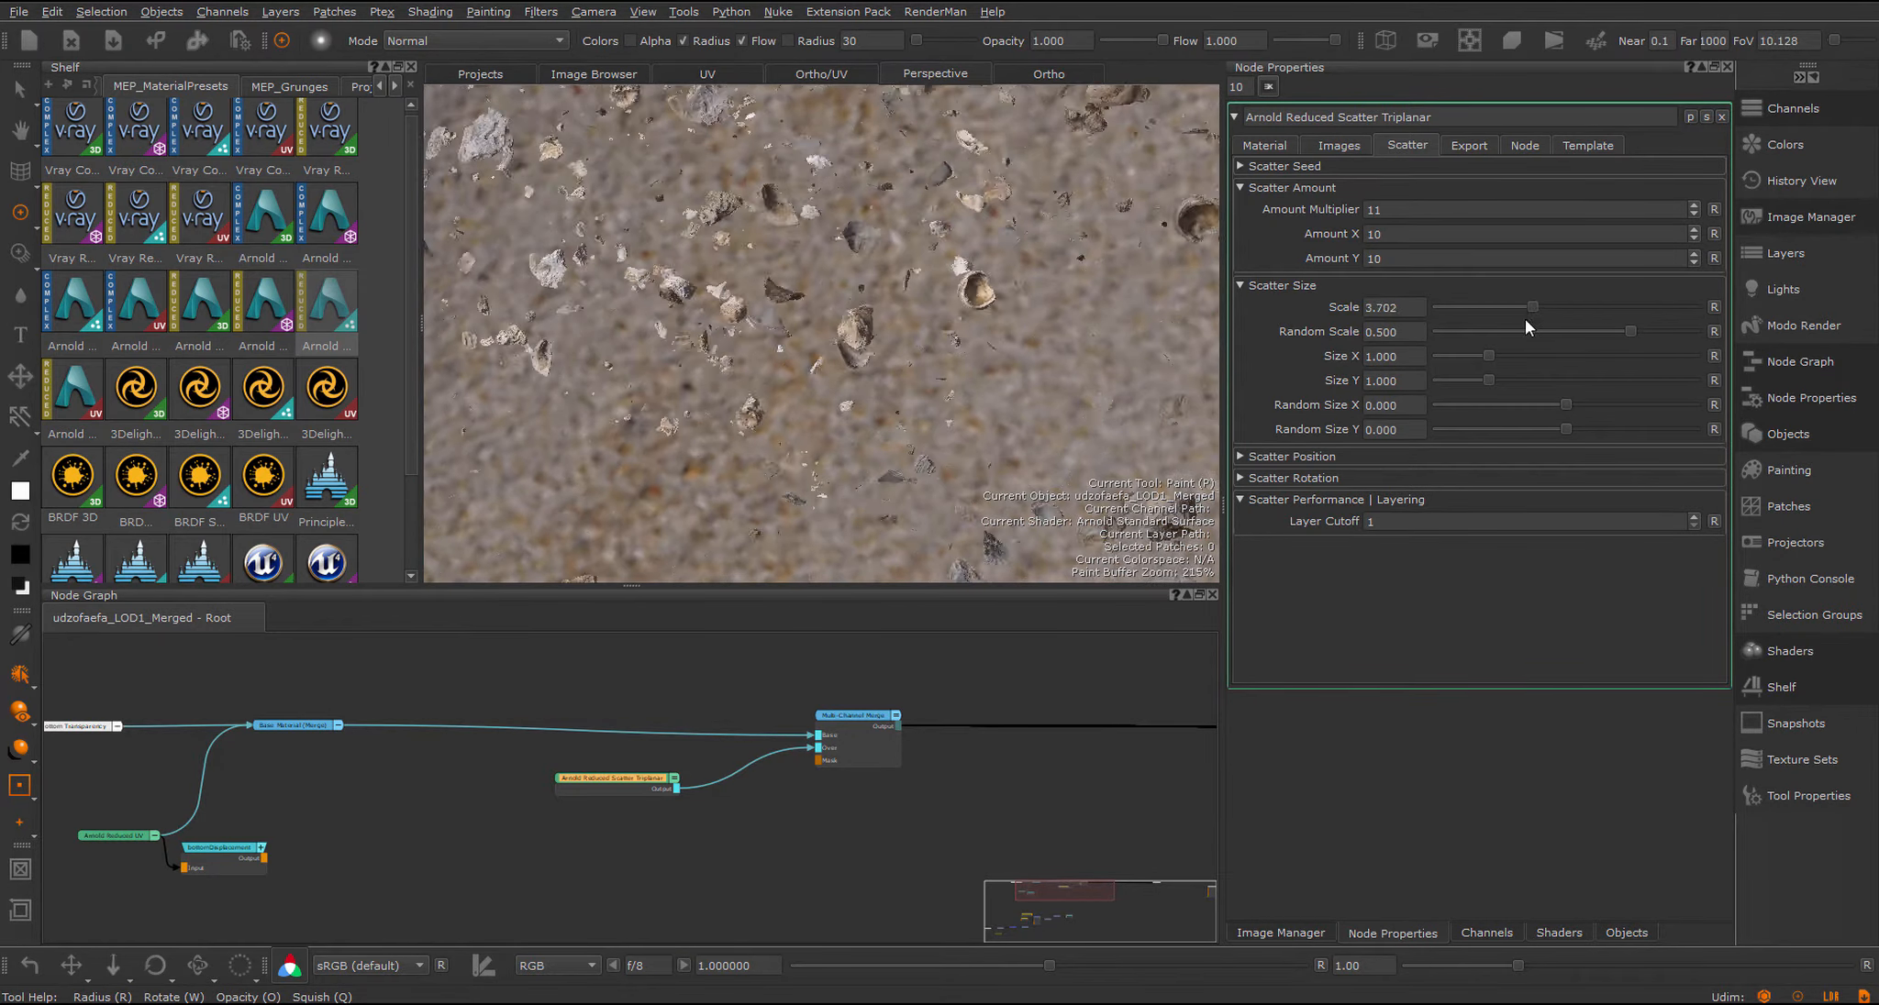
drag(1510, 307, 1677, 307)
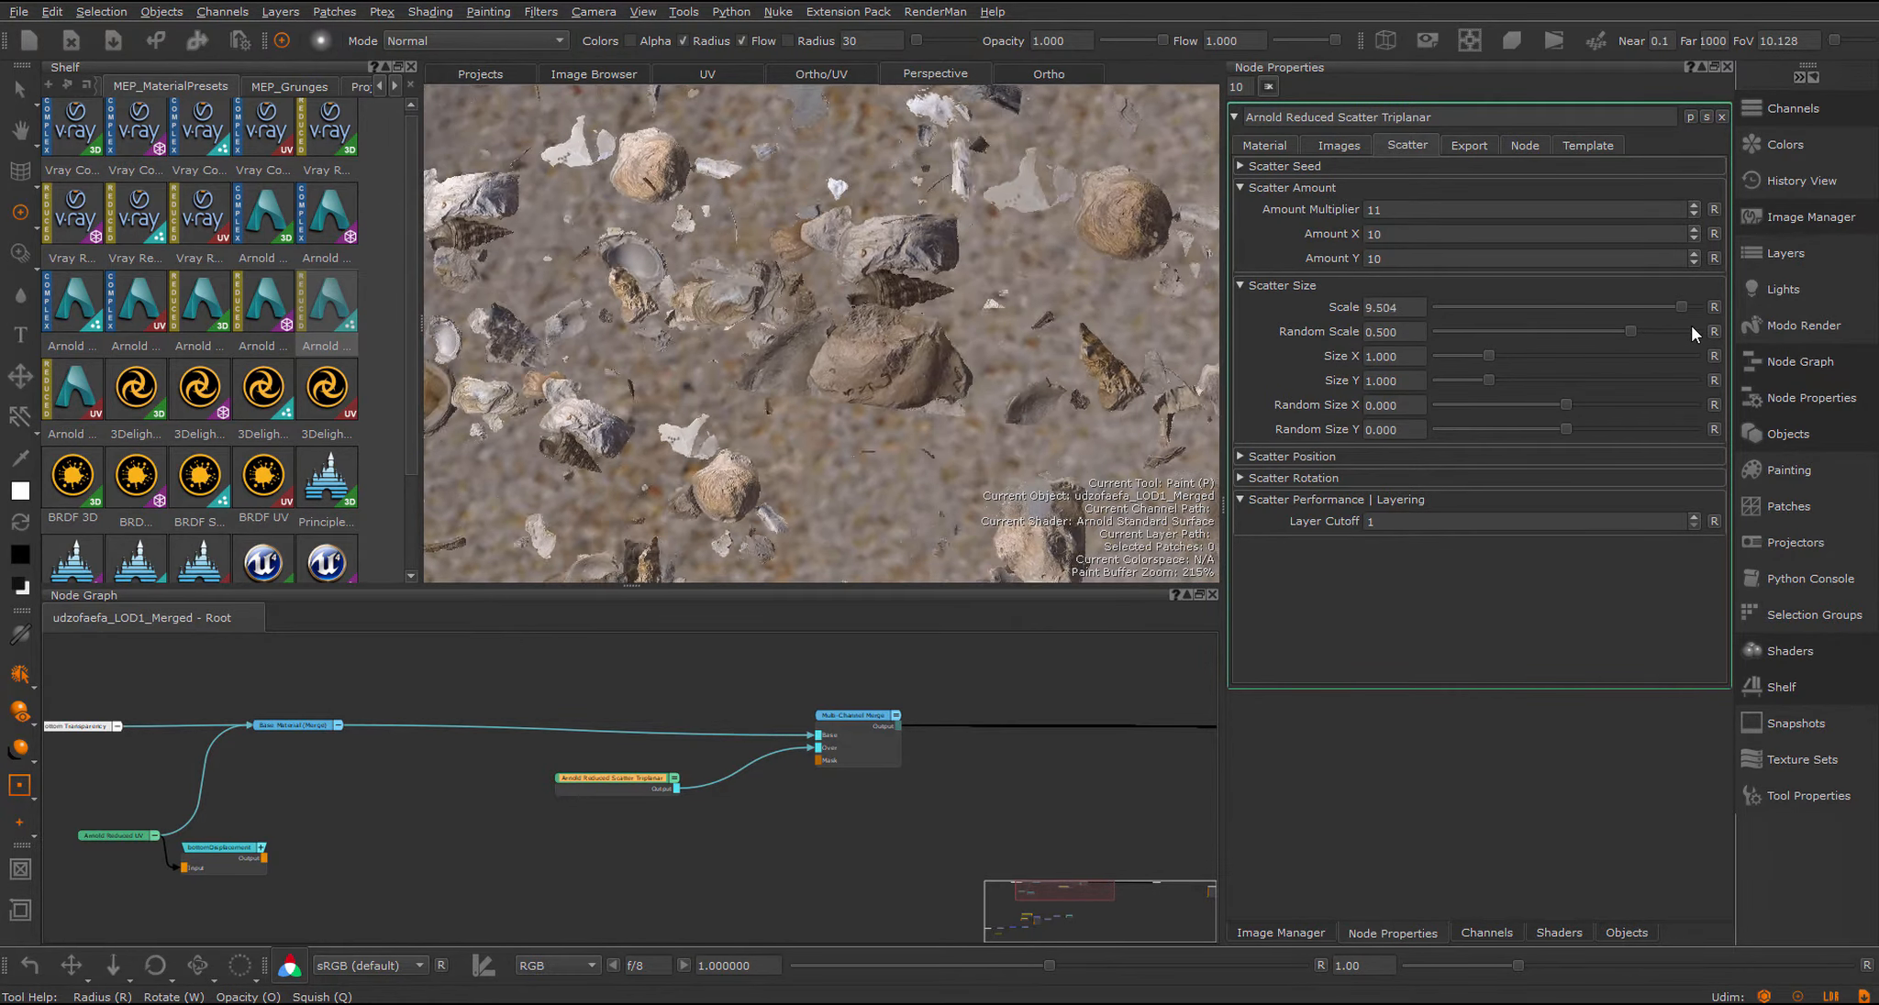
drag(1677, 306, 1690, 306)
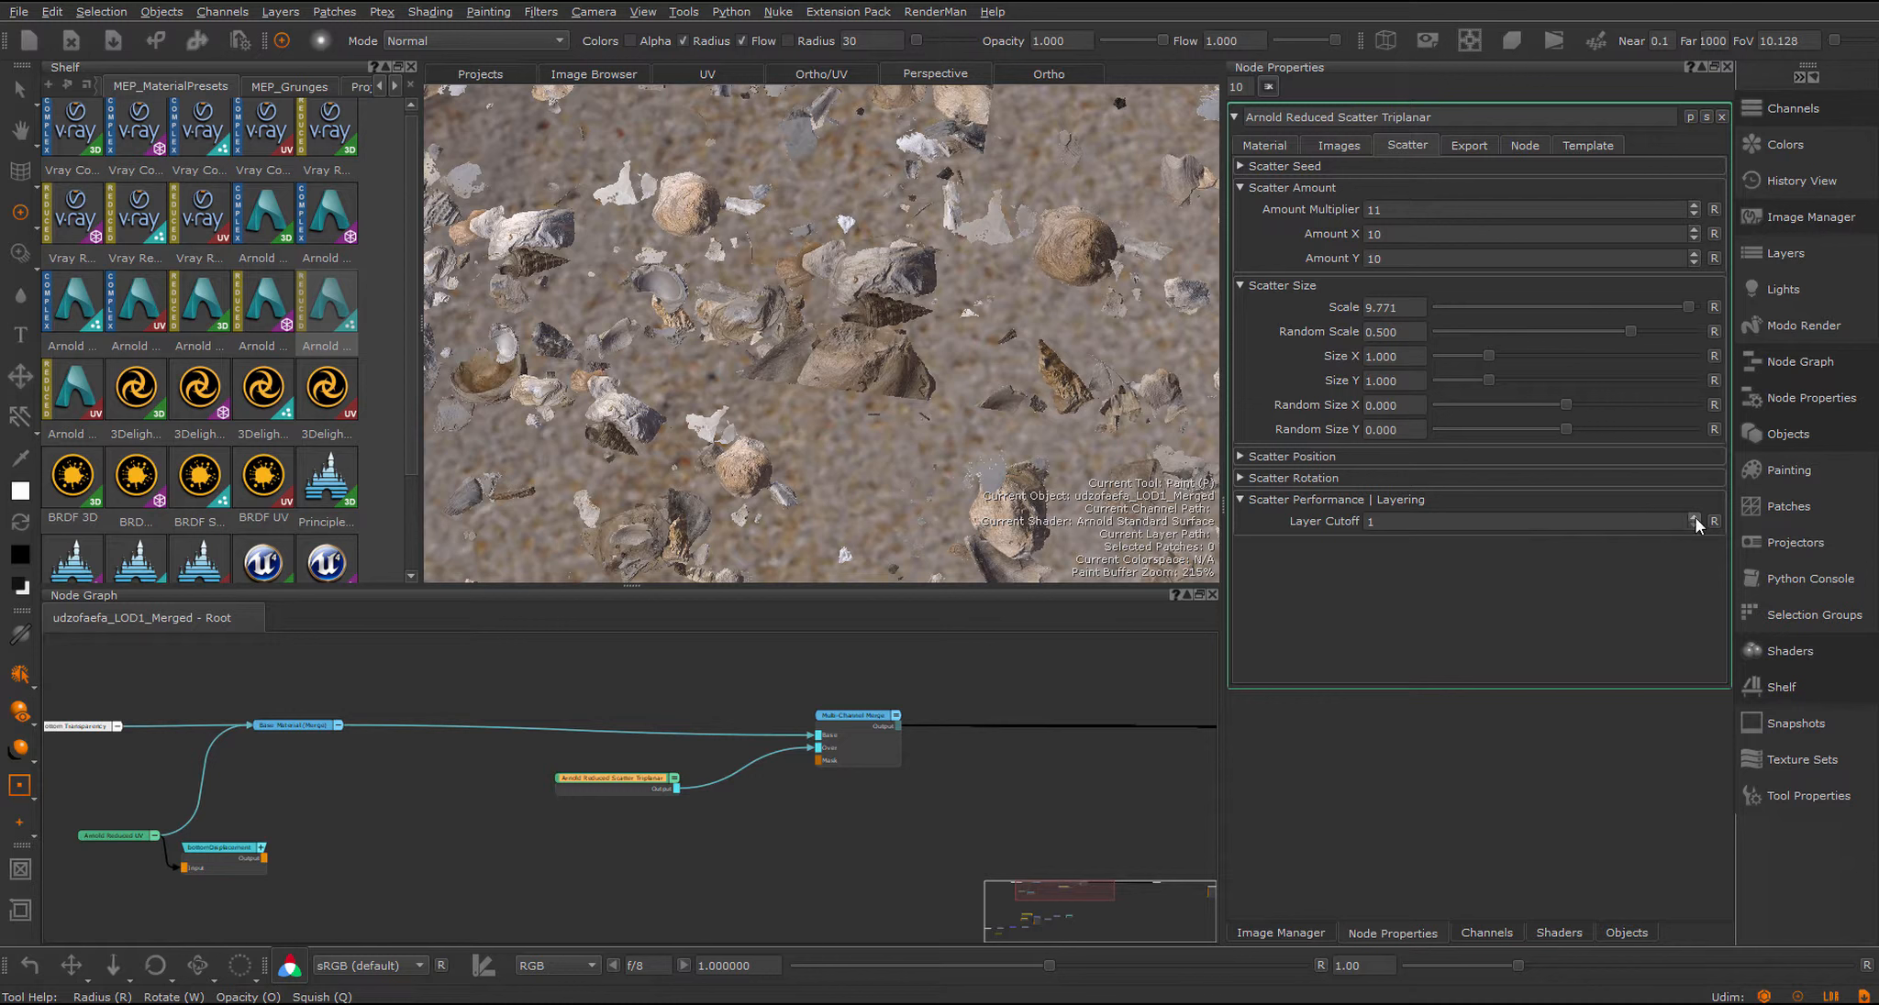
mouse_move(1693, 521)
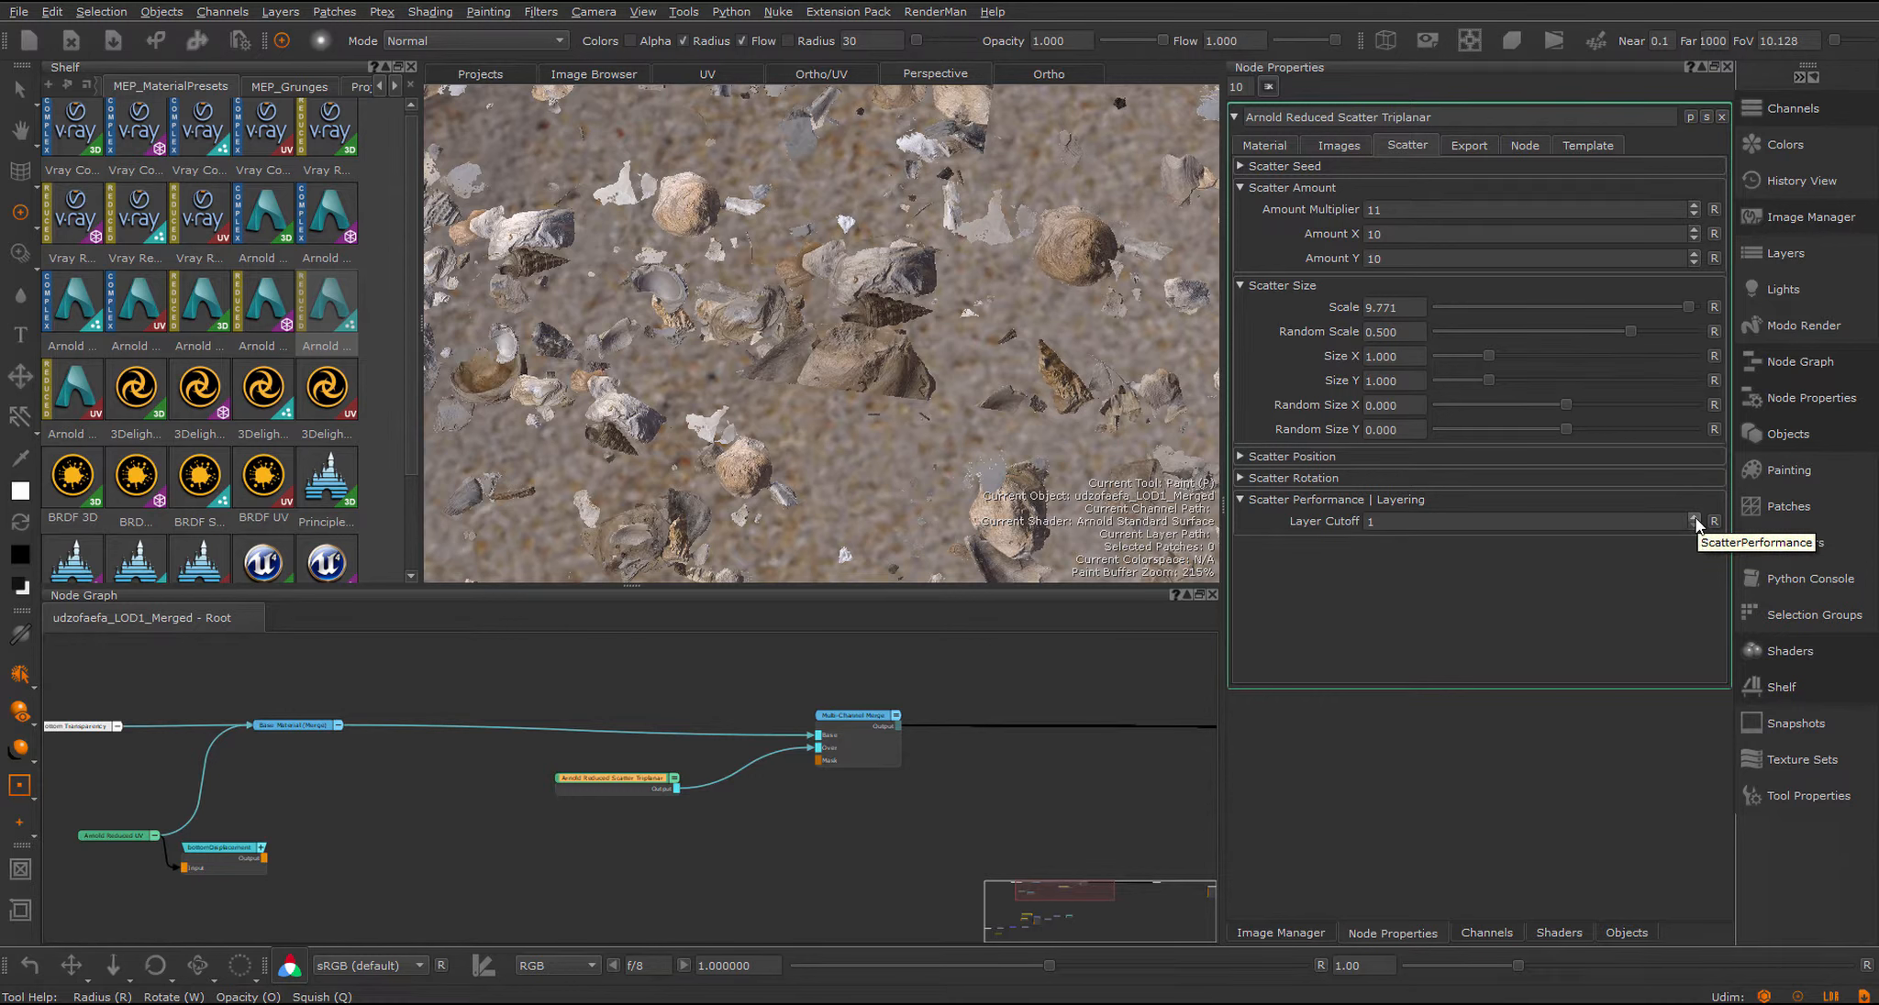
click(1693, 517)
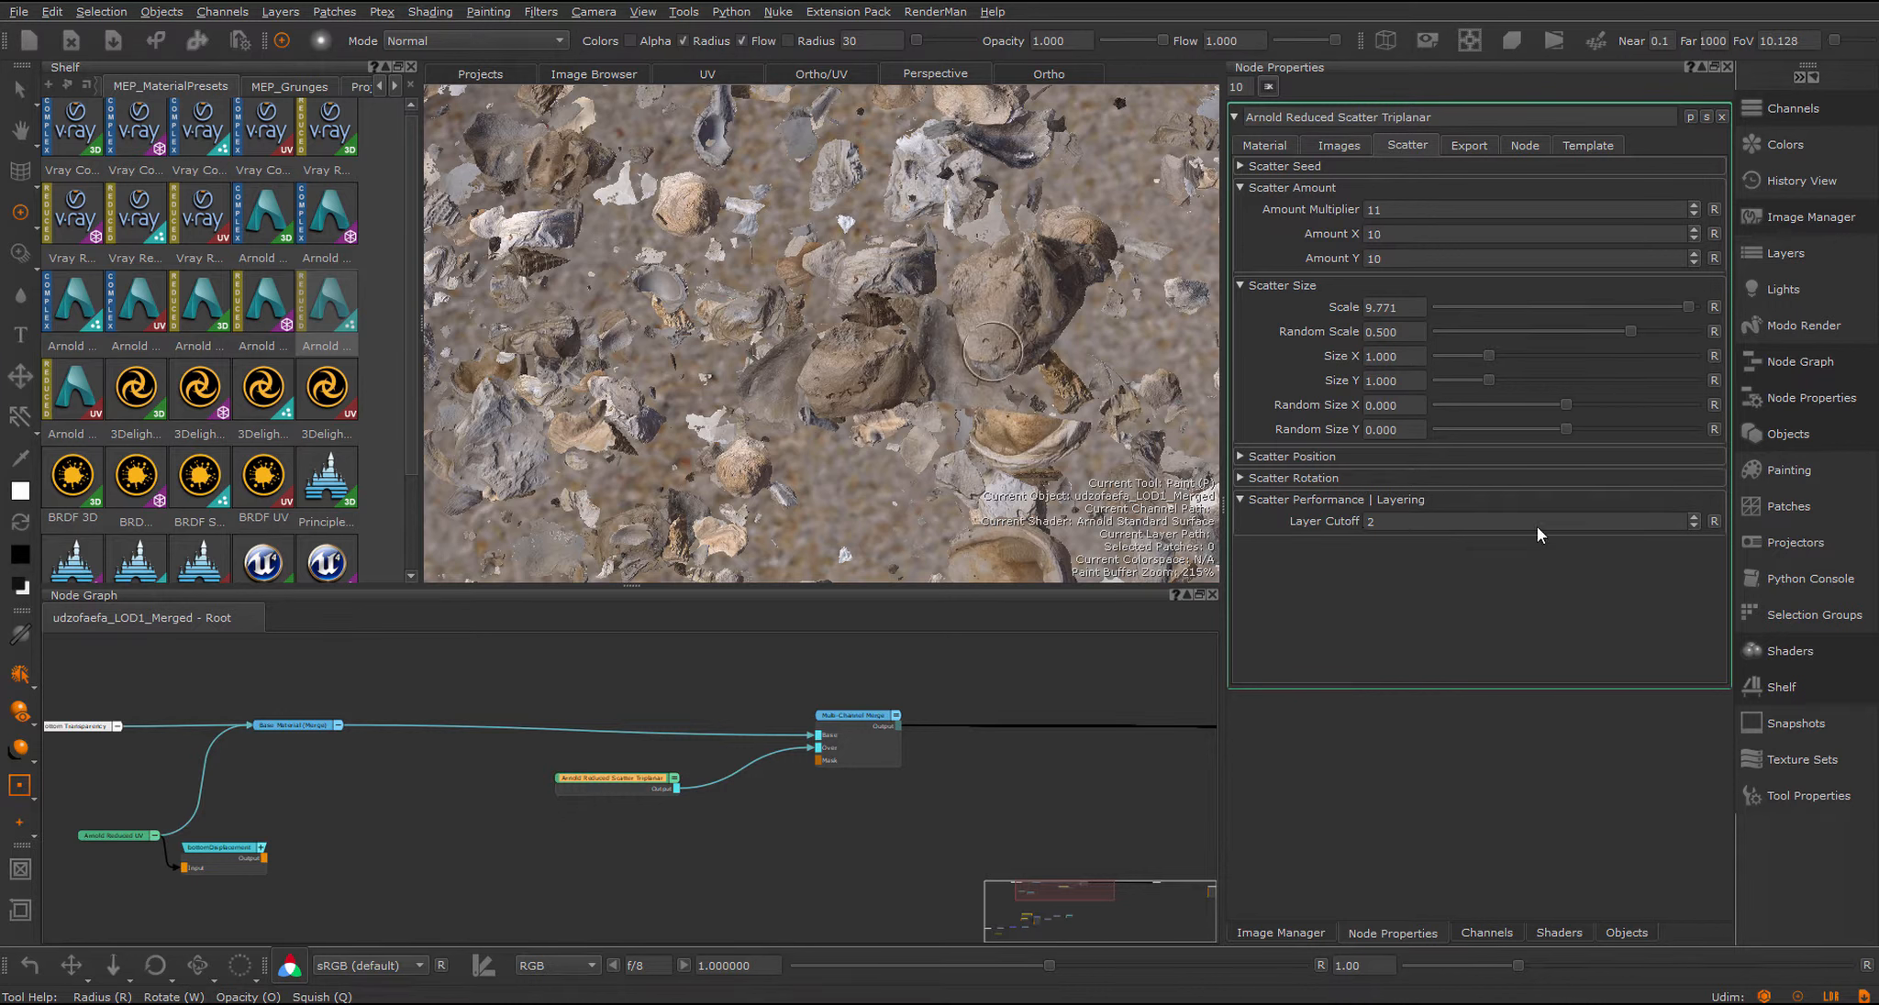
mouse_move(1033, 347)
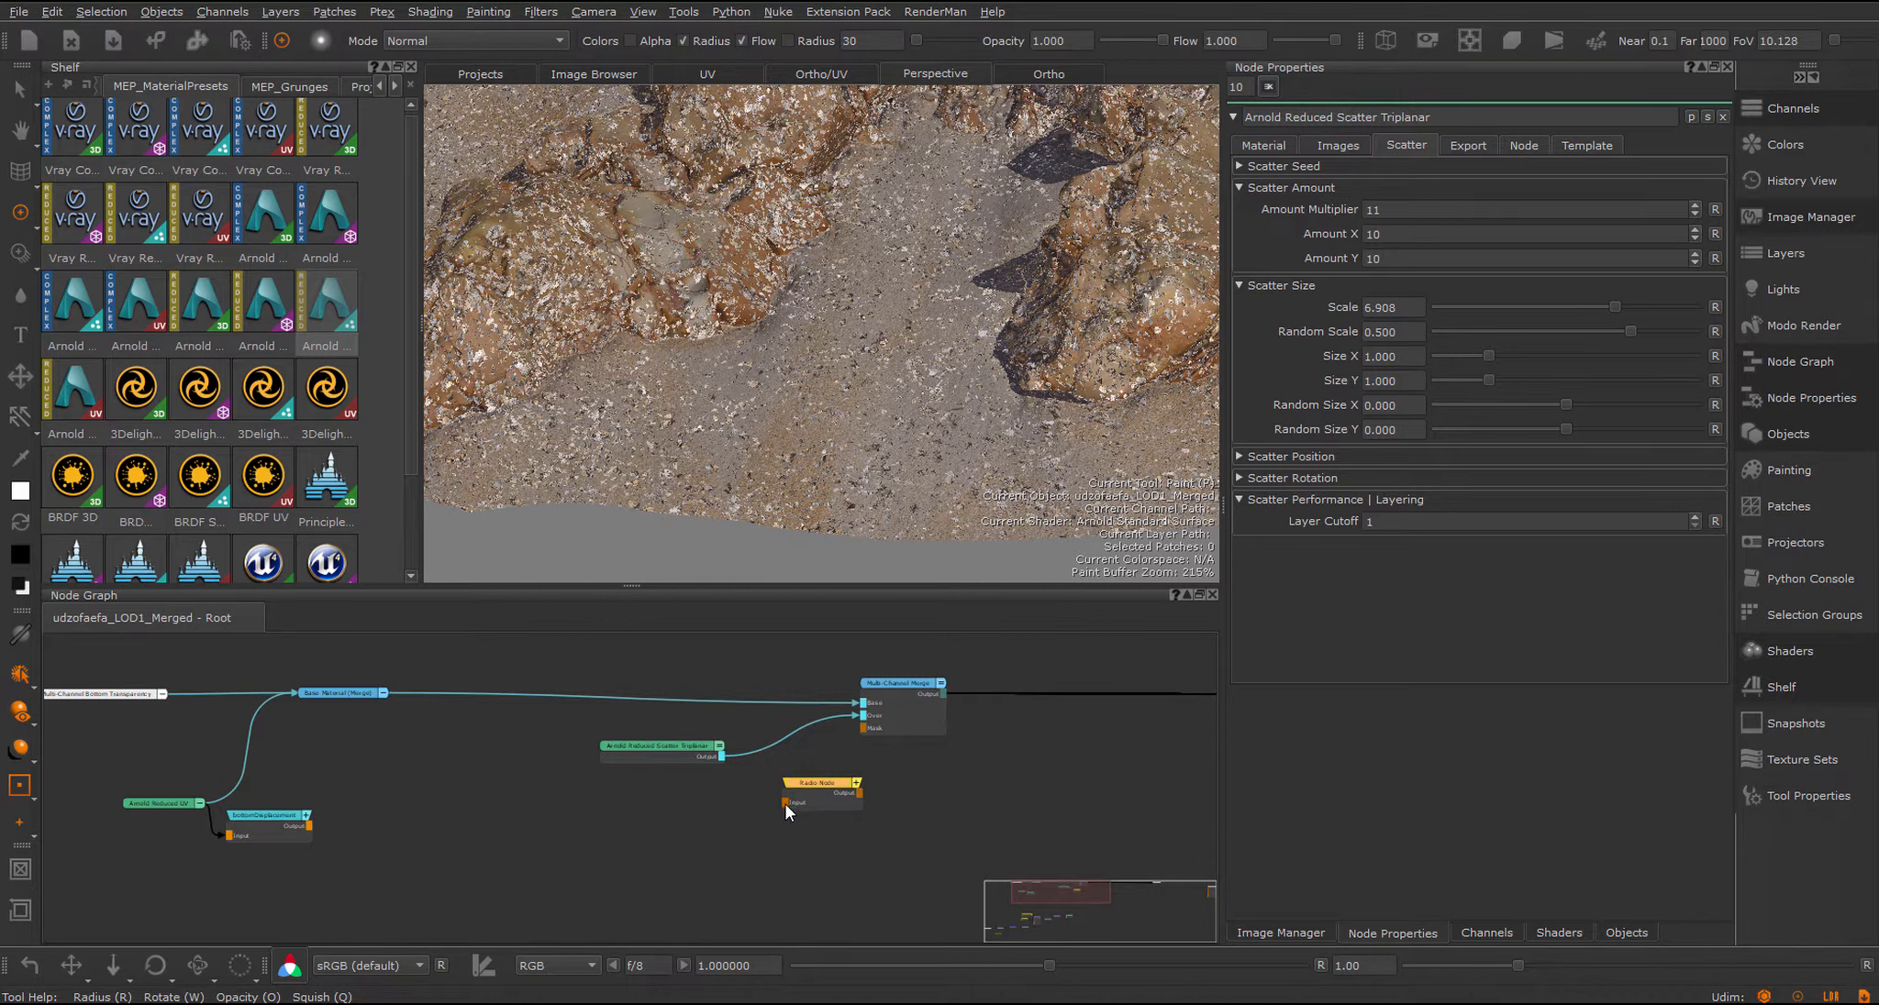
Step: Connect the scatter material to a Mask radio node and ease diffuse Max Gain to 0.97
drag(719, 758, 795, 804)
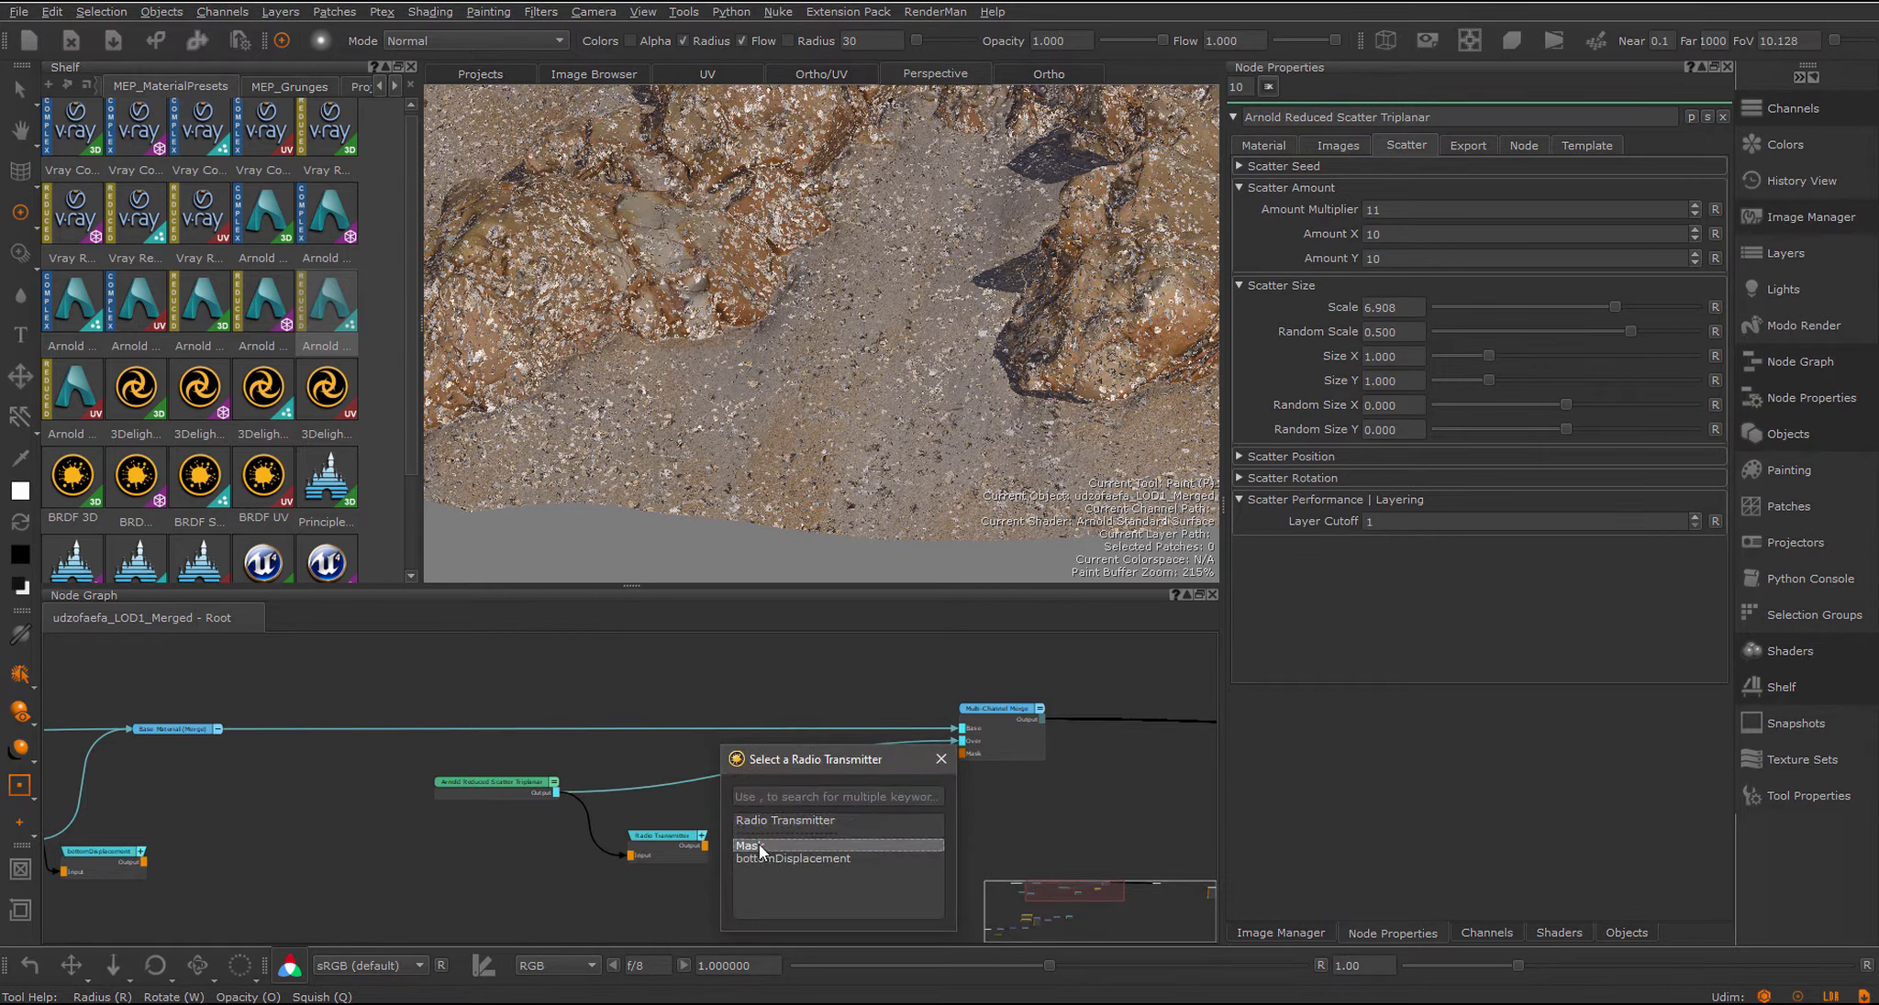
click(749, 846)
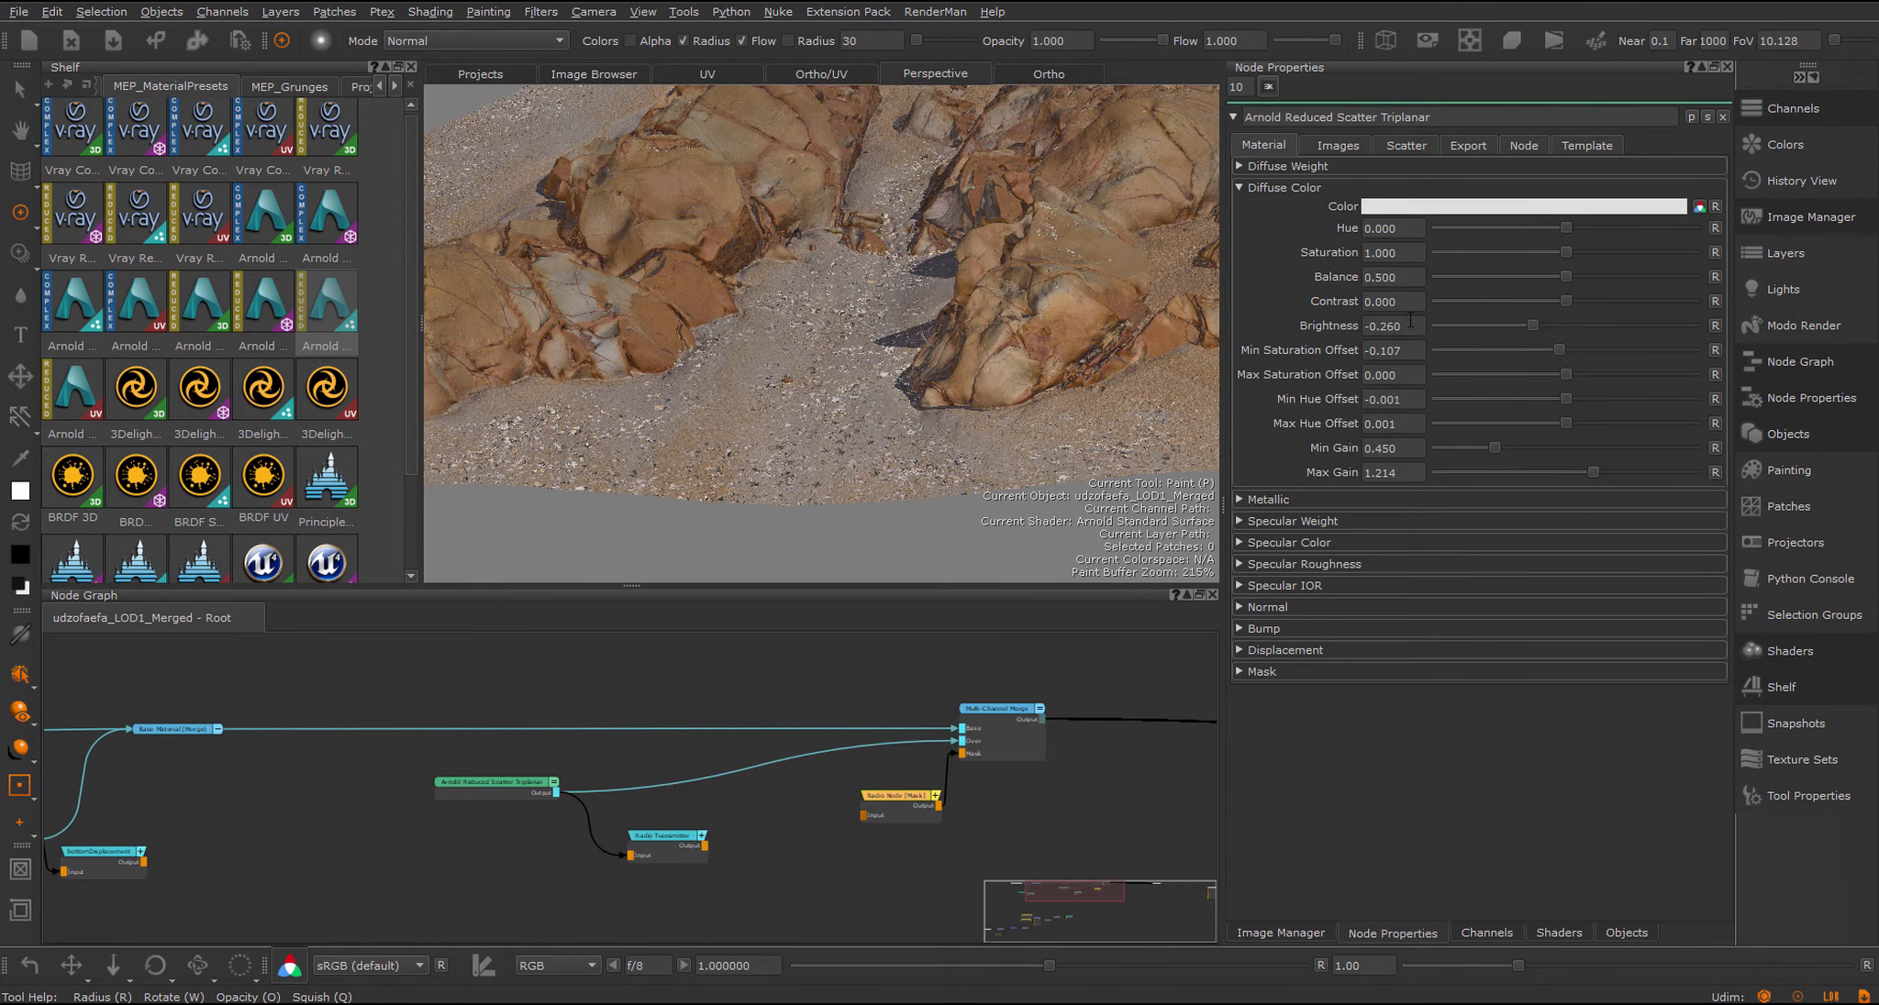
drag(1545, 472, 1563, 472)
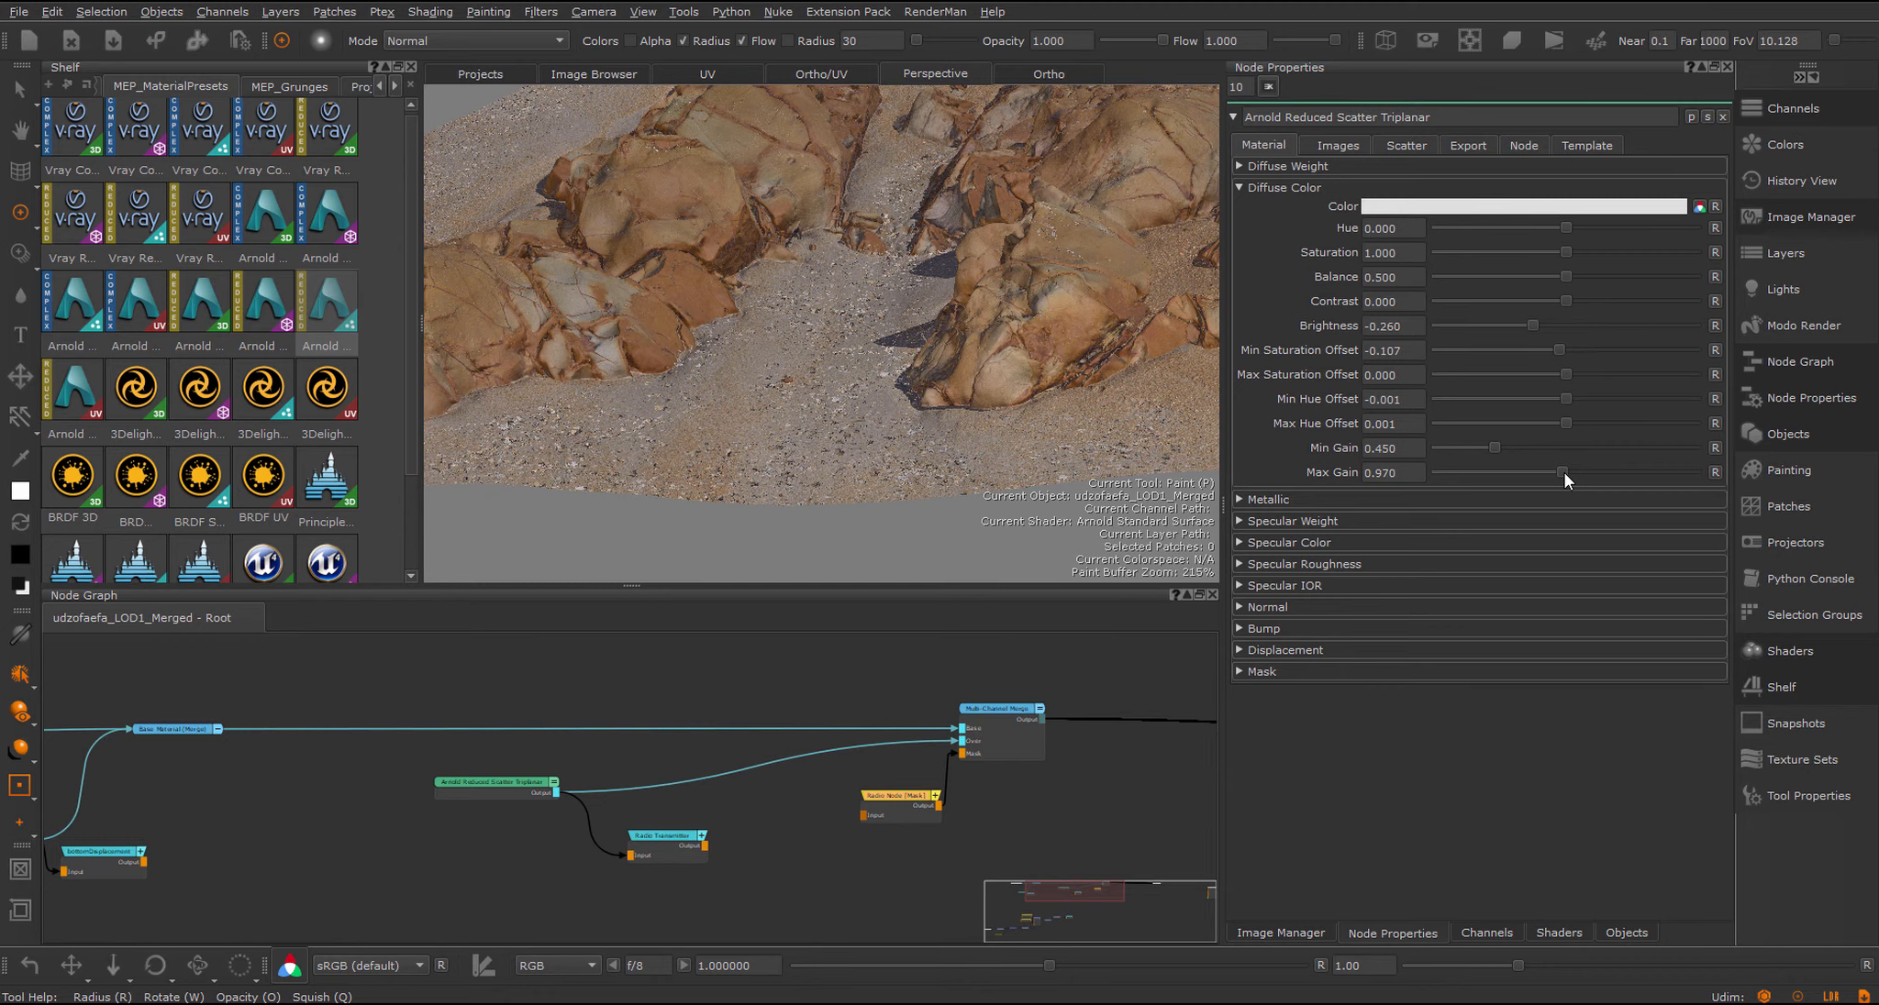